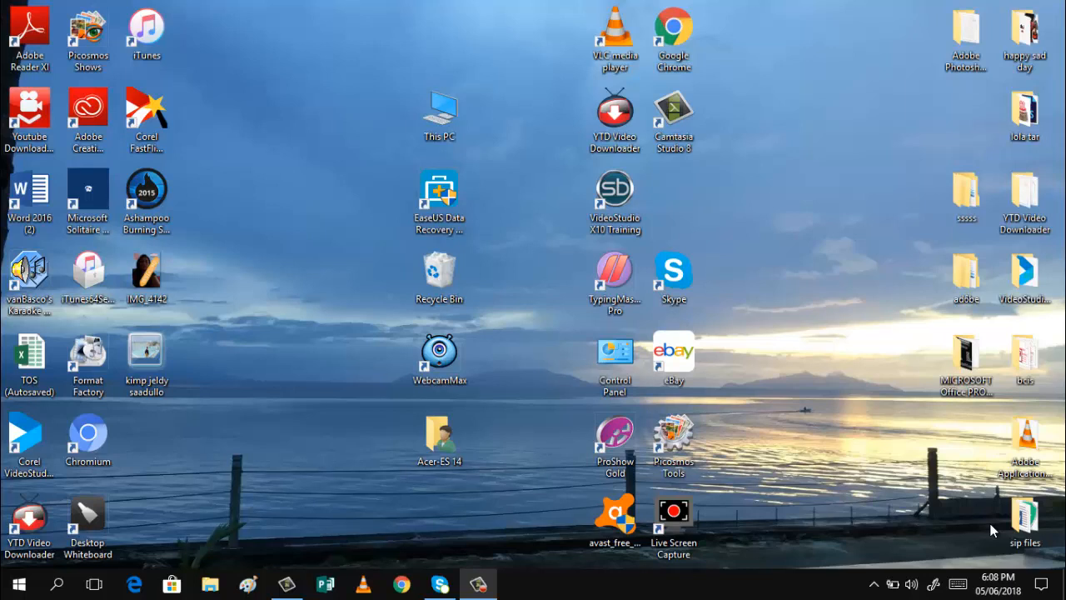
mouse_move(709, 538)
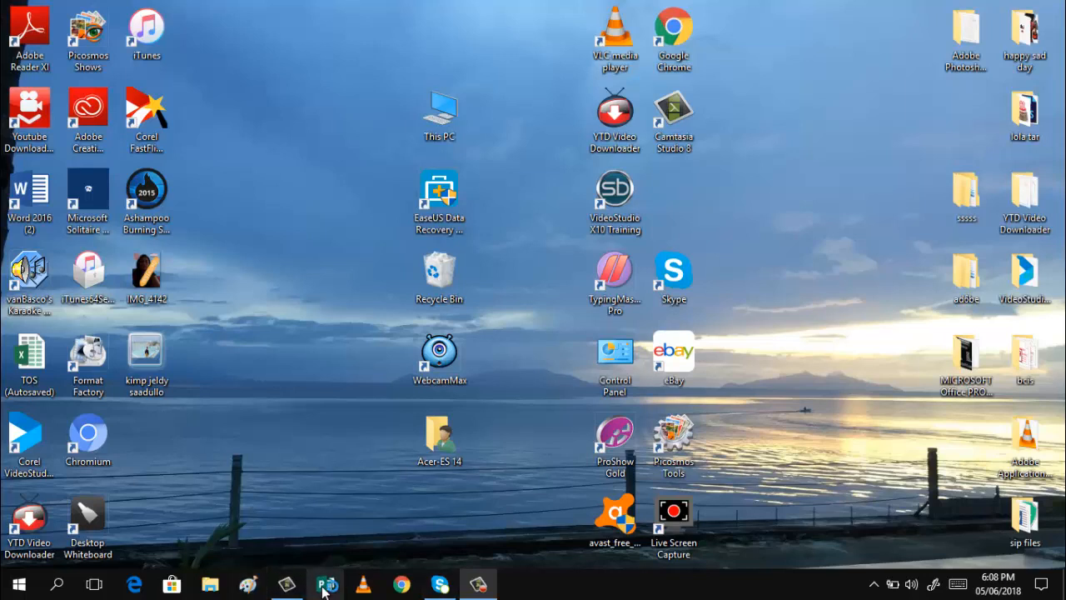
- Launch Publisher from the taskbar to reach its featured templates start screen
left_click(326, 583)
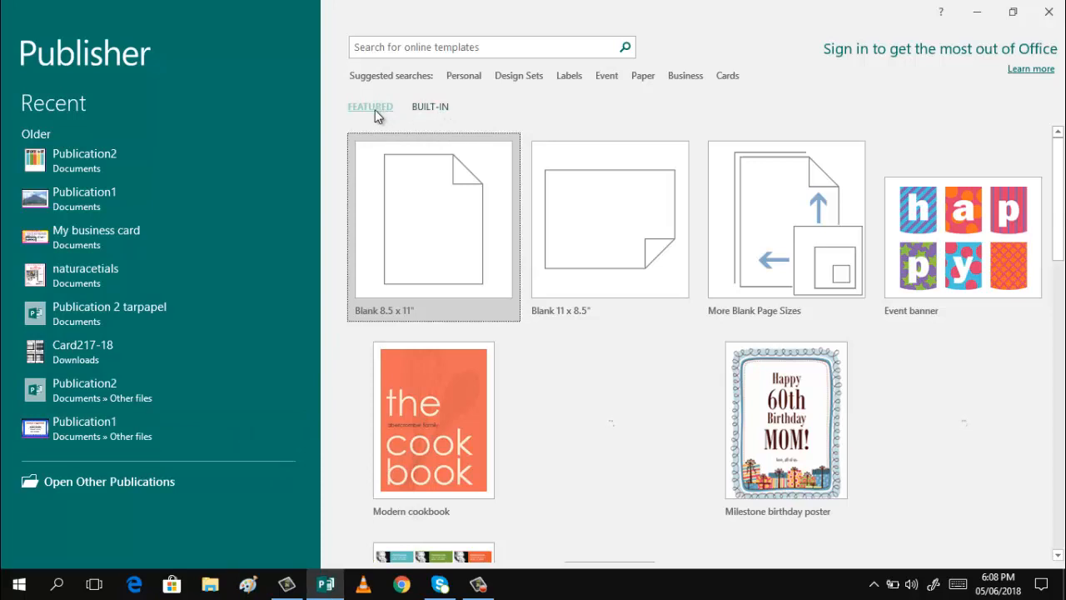
mouse_move(881, 290)
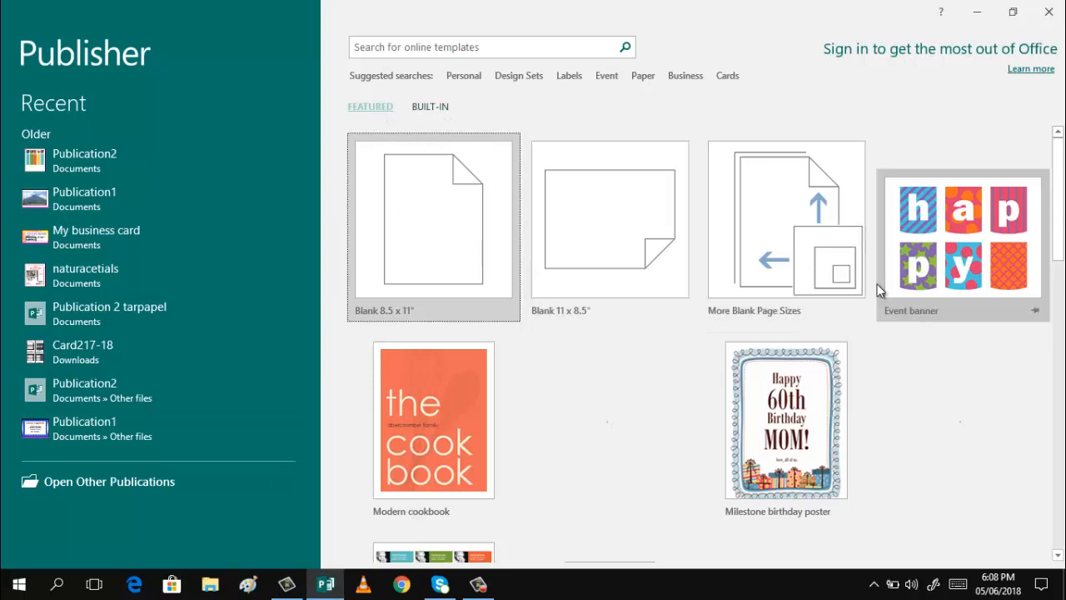
mouse_move(937, 256)
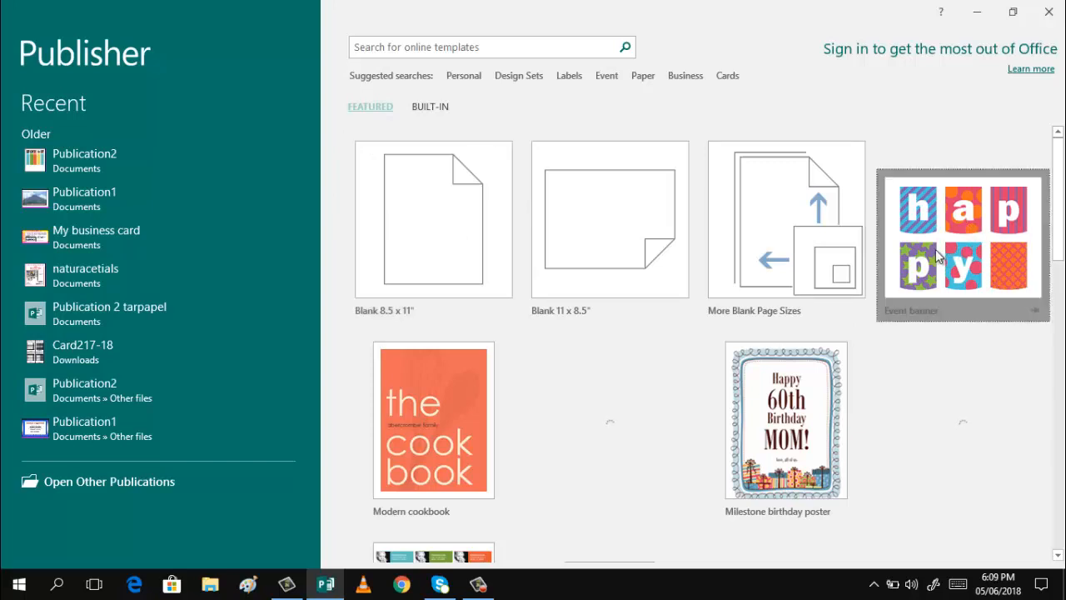
- Preview the Event banner template and create a new banner publication from it
left_click(962, 242)
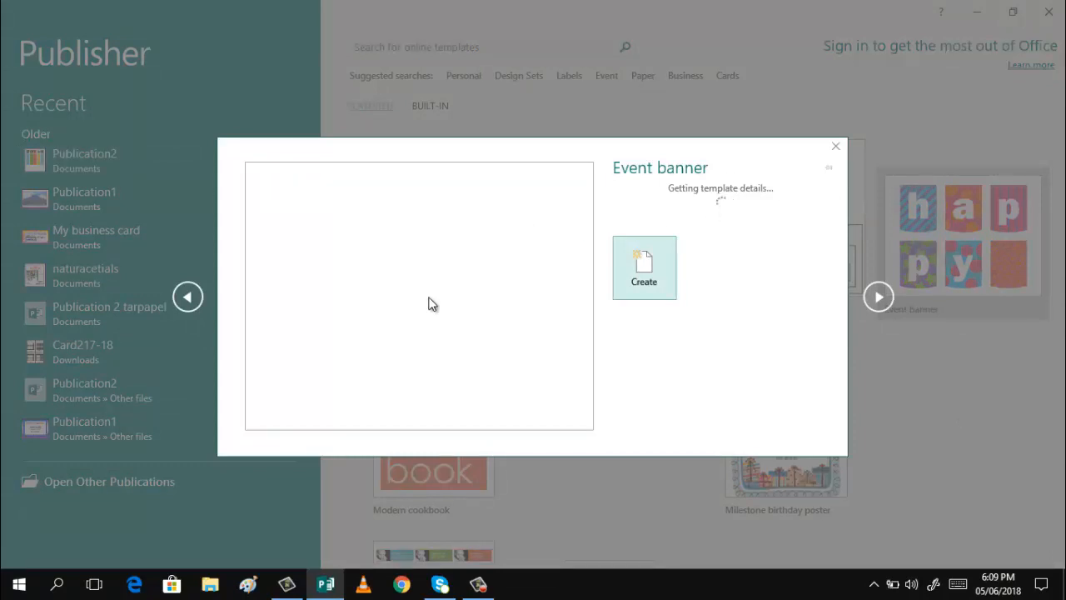
mouse_move(651, 374)
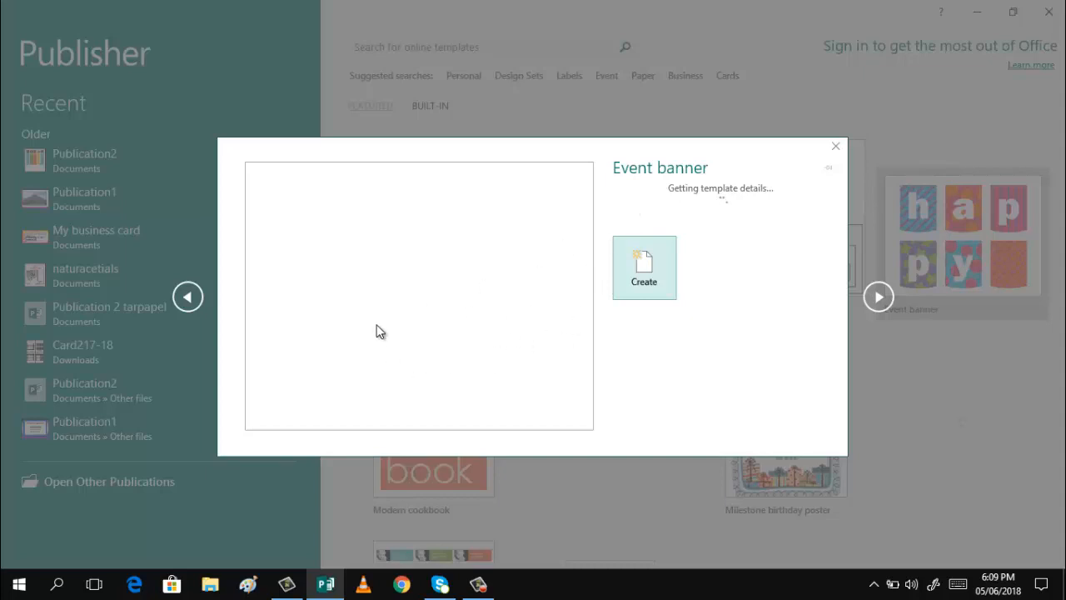
mouse_move(641, 270)
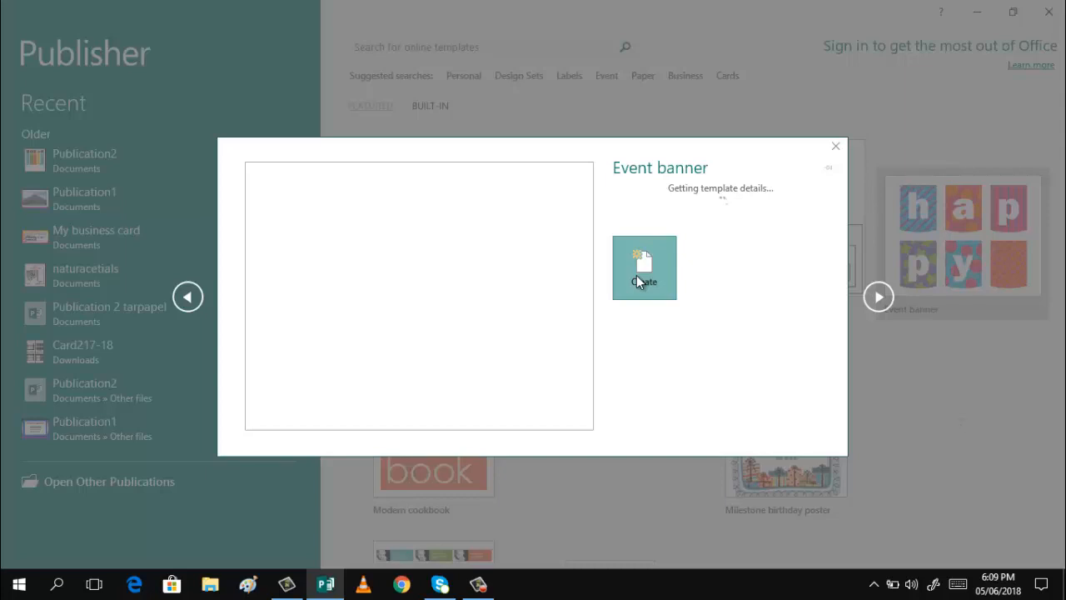
left_click(644, 268)
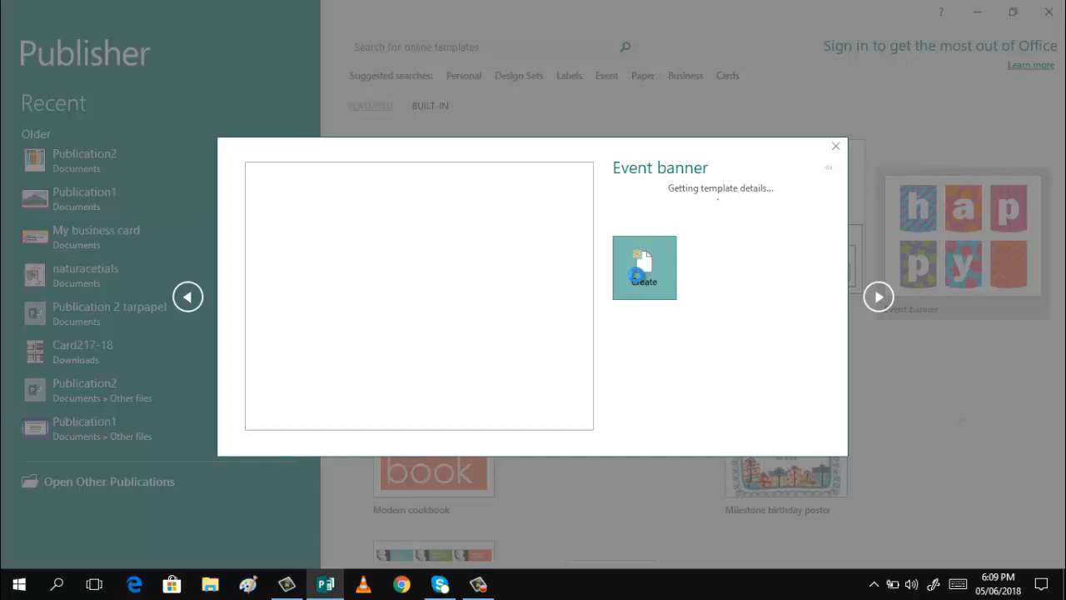
left_click(644, 268)
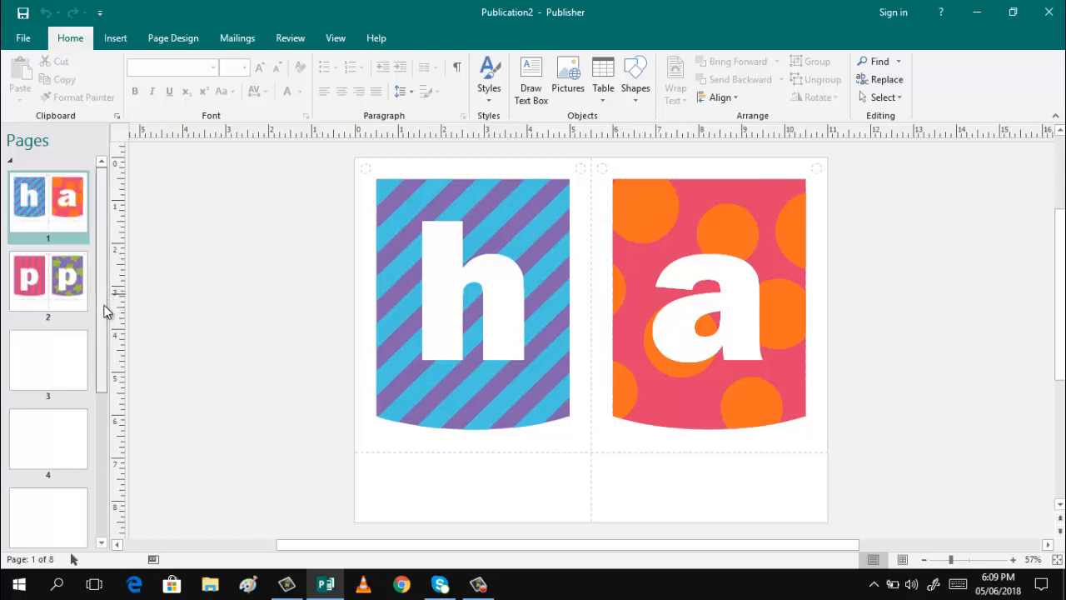
- Capitalize the banner's first letters as 'H' and 'B', then bring up page 7
scroll("down", 3)
type("H")
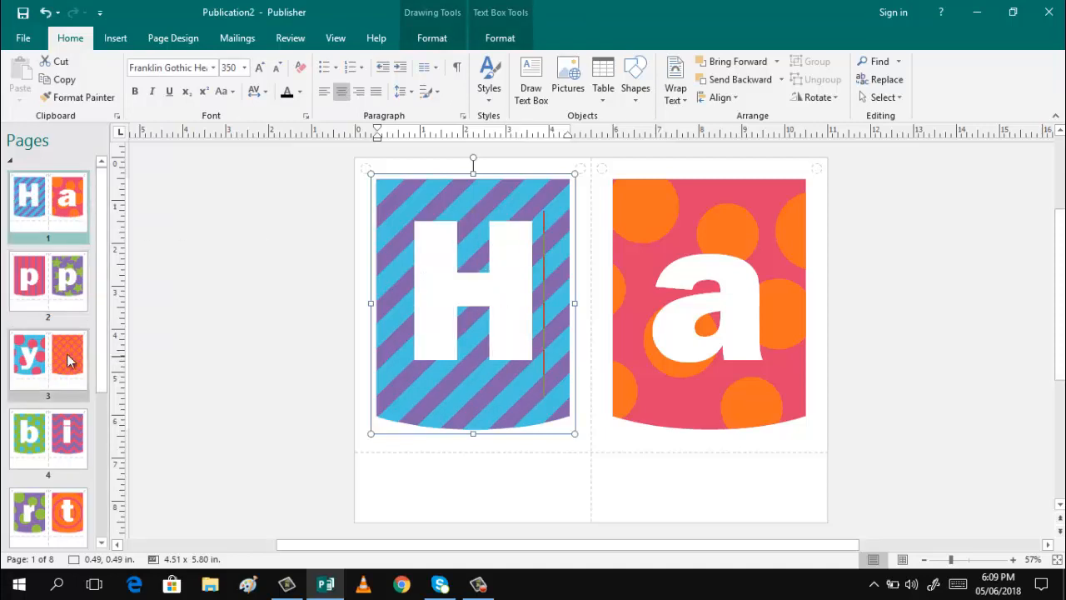
mouse_move(73, 366)
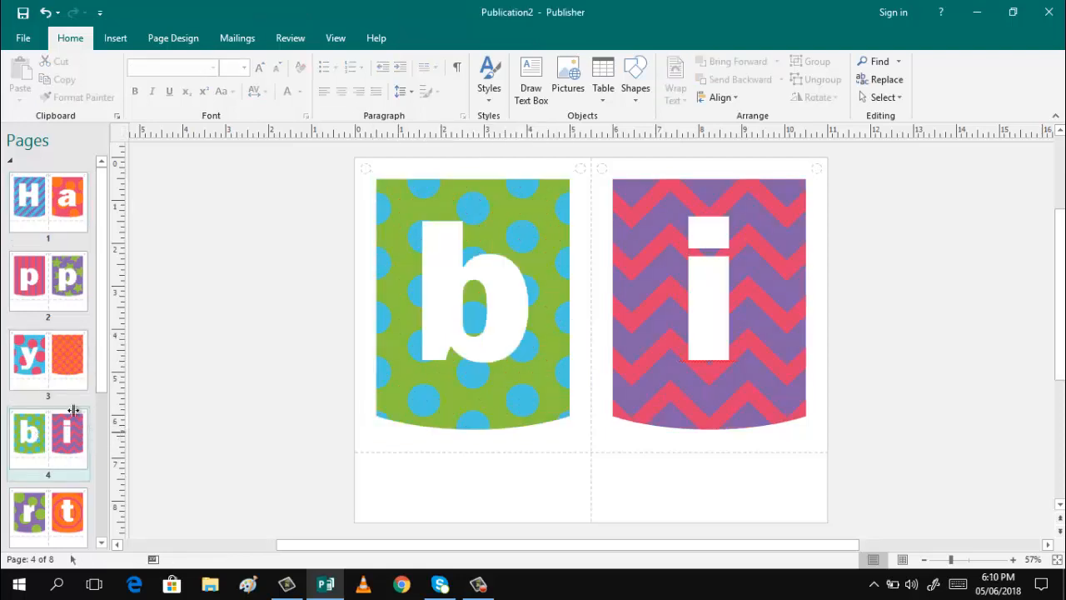
left_click(472, 303)
type("B")
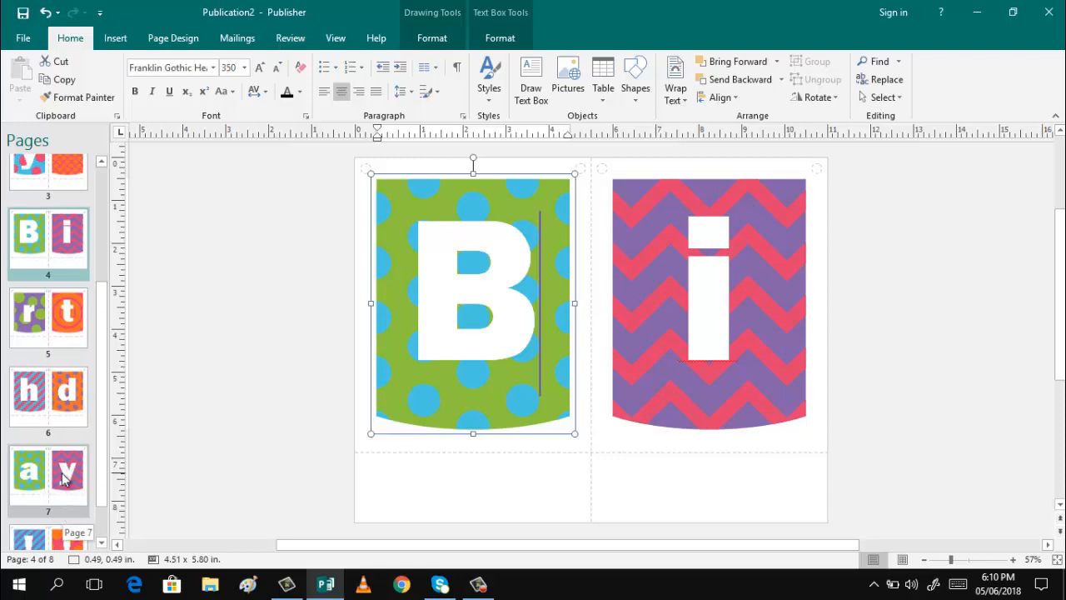
left_click(47, 474)
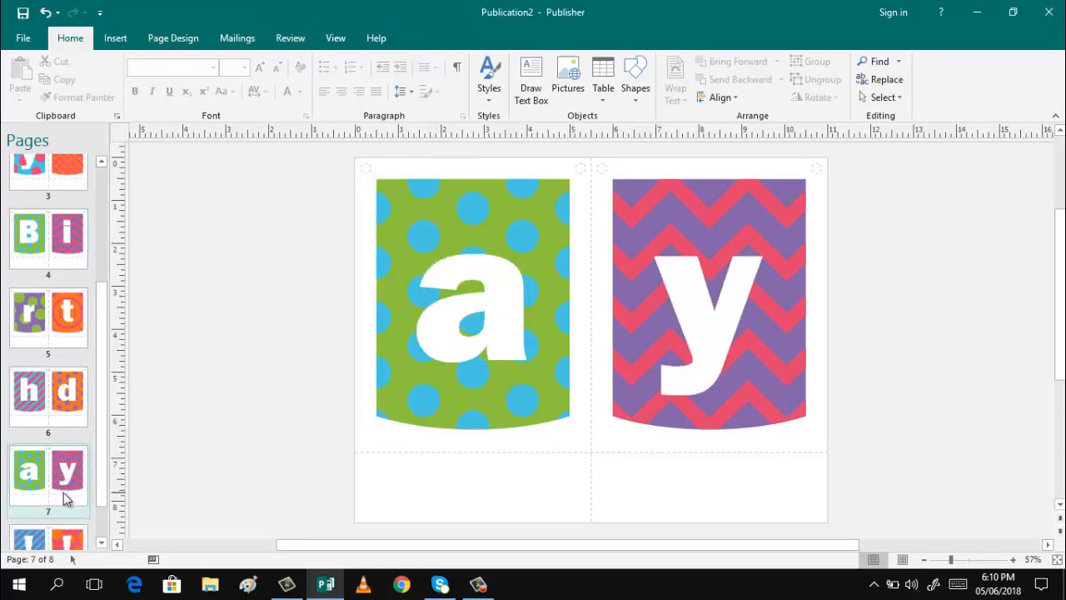
left_click(48, 479)
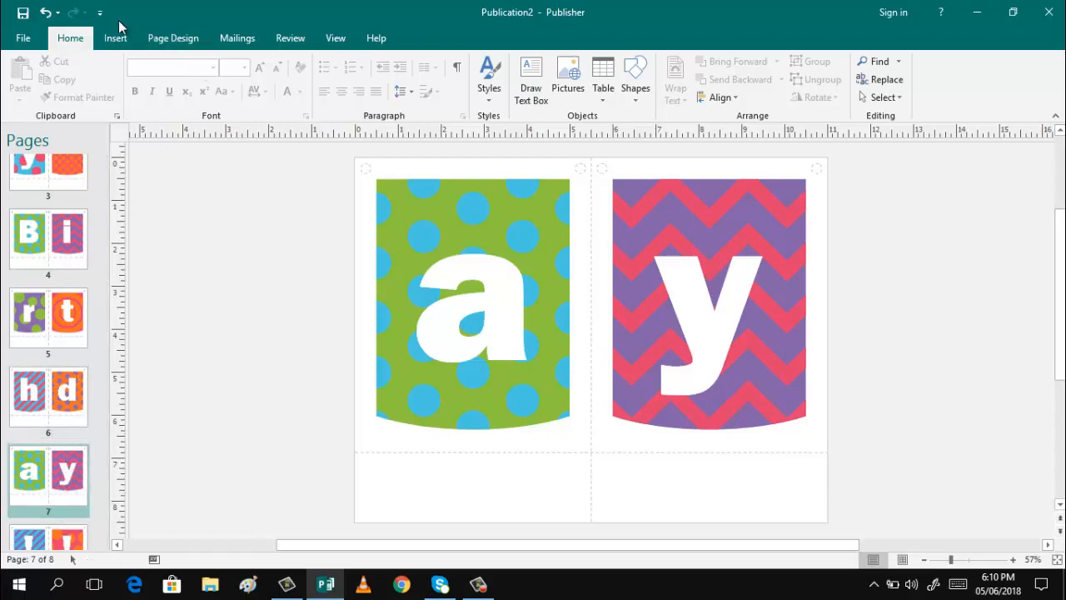
- Insert one page after page 7 with a text box, using master 'D - Copy of C'
left_click(115, 37)
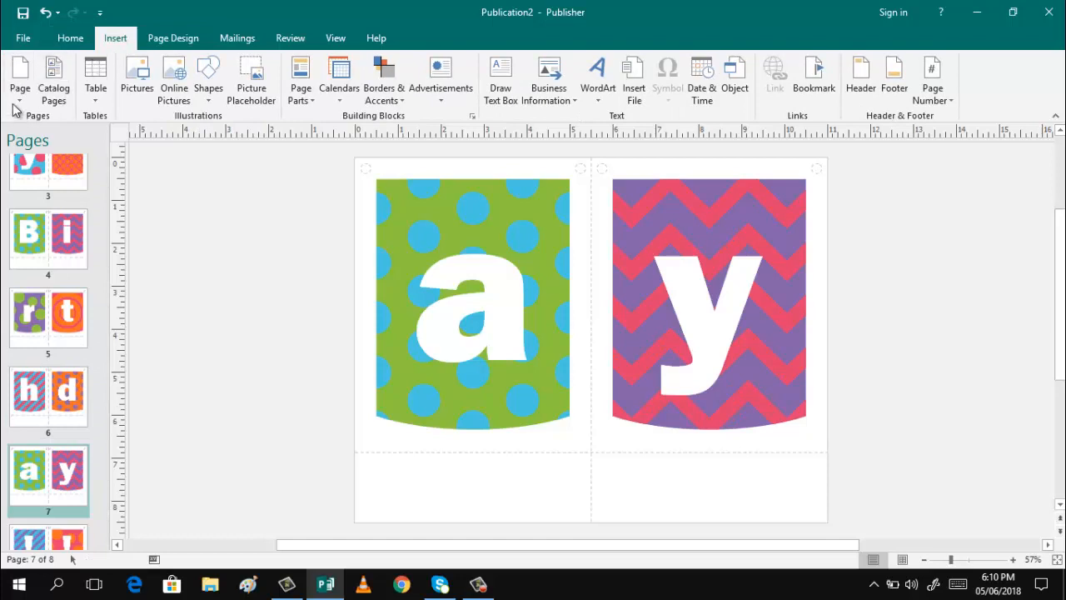
left_click(20, 79)
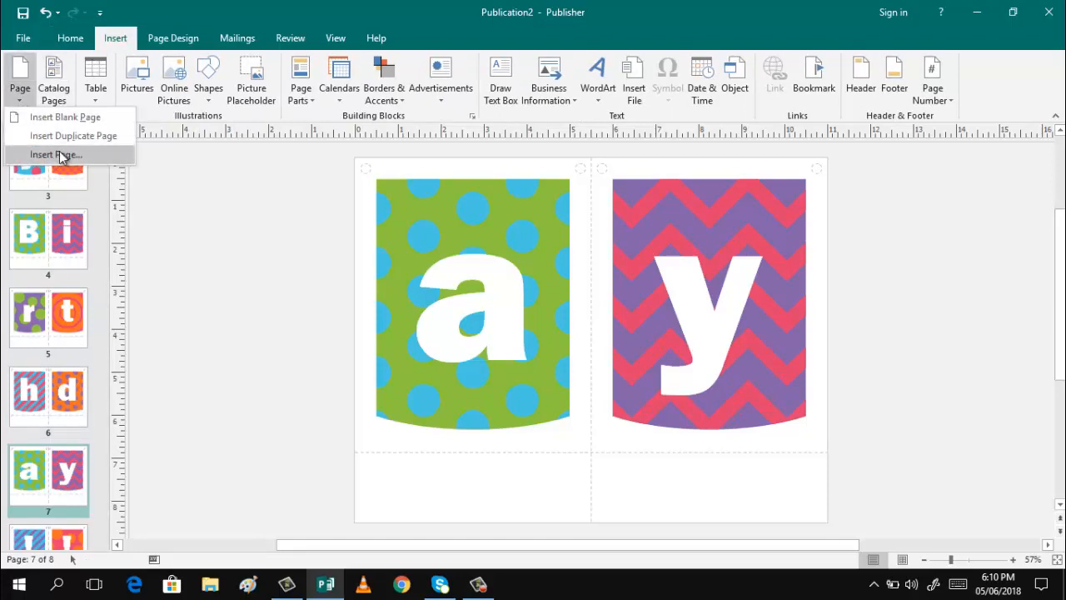
mouse_move(56, 155)
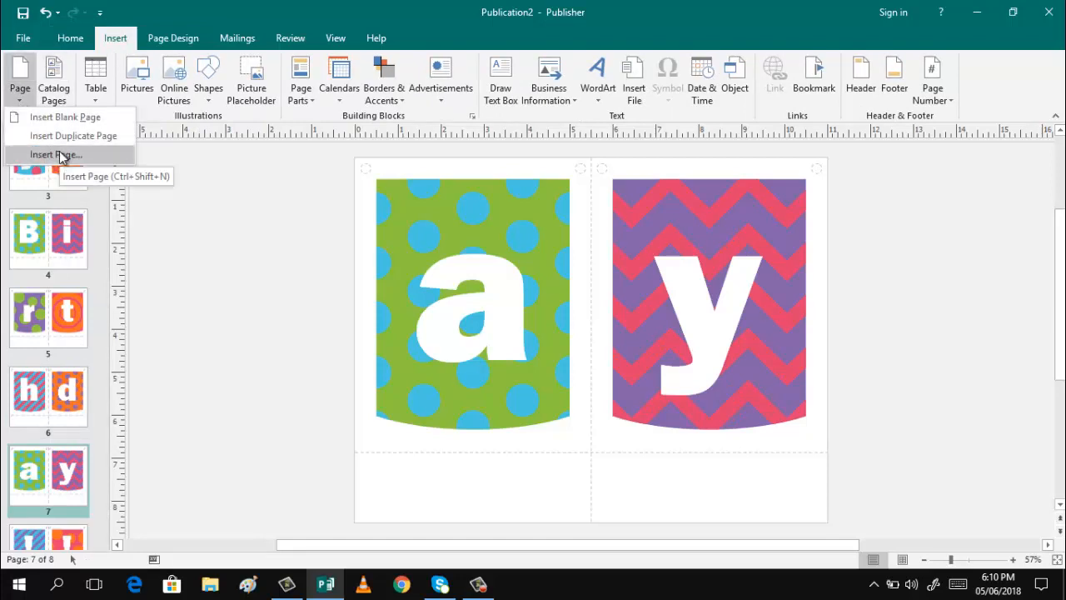
left_click(56, 155)
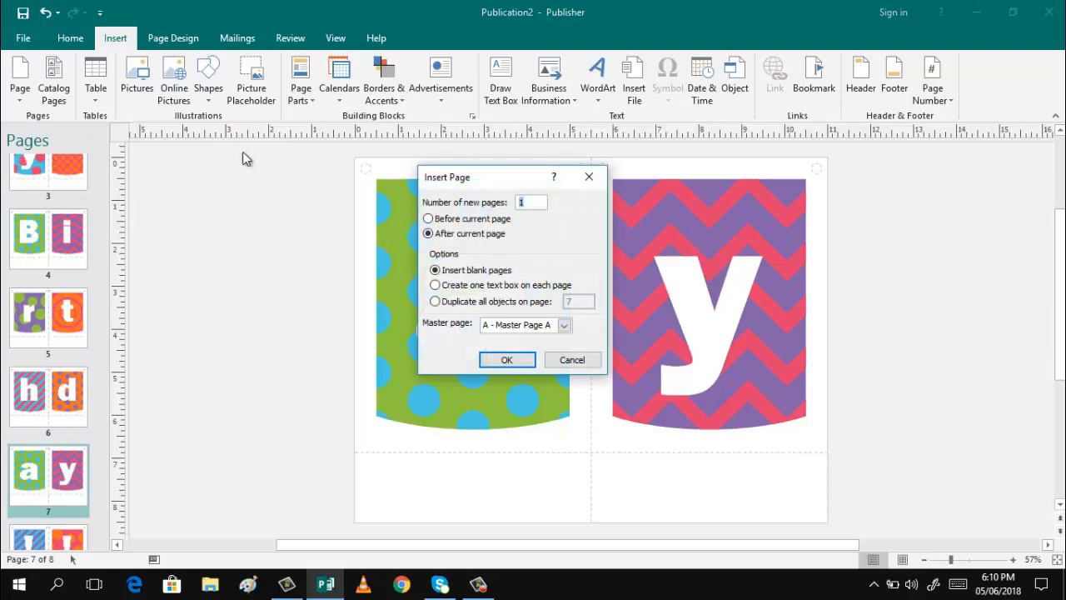
mouse_move(348, 182)
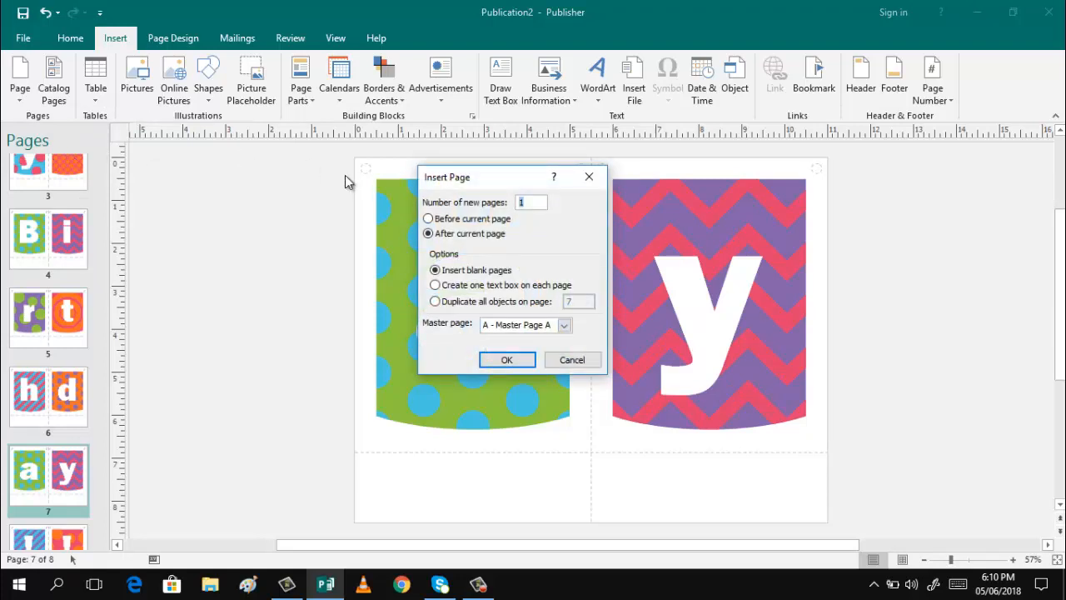
mouse_move(612, 301)
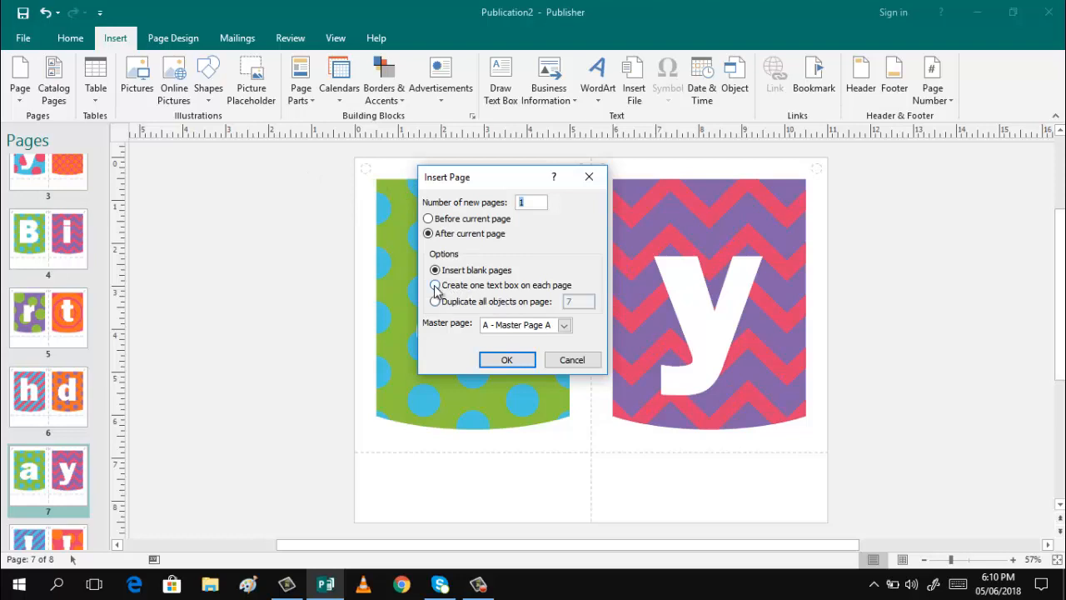
left_click(434, 285)
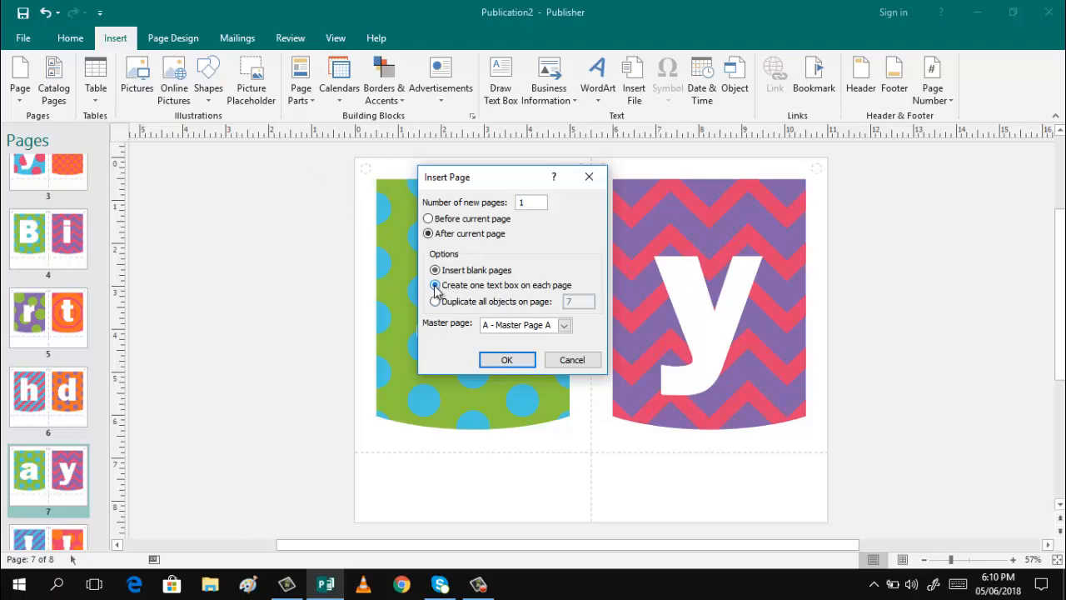
left_click(435, 285)
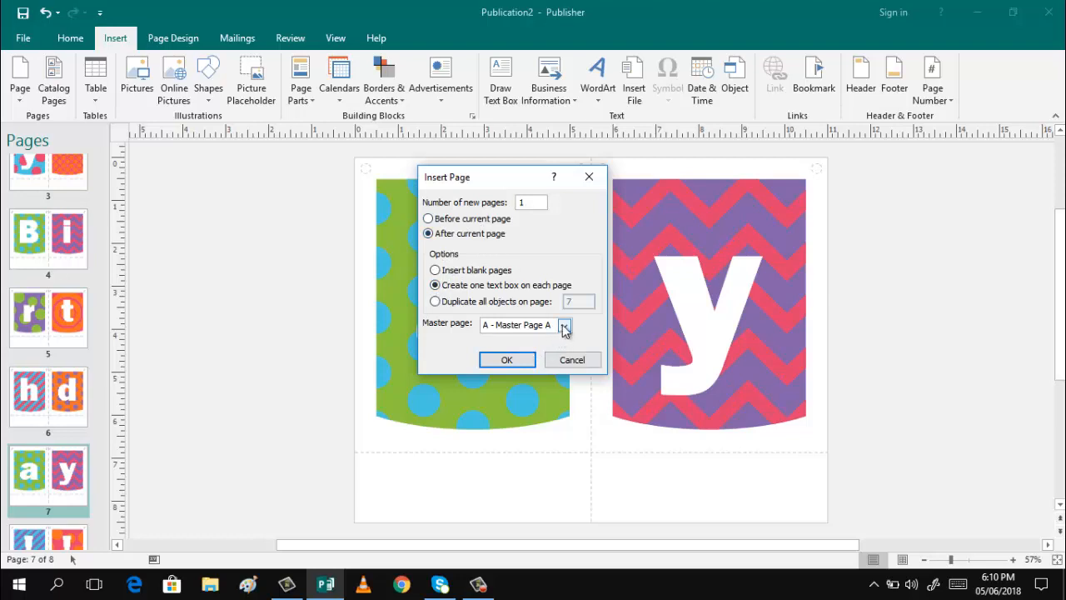
left_click(564, 325)
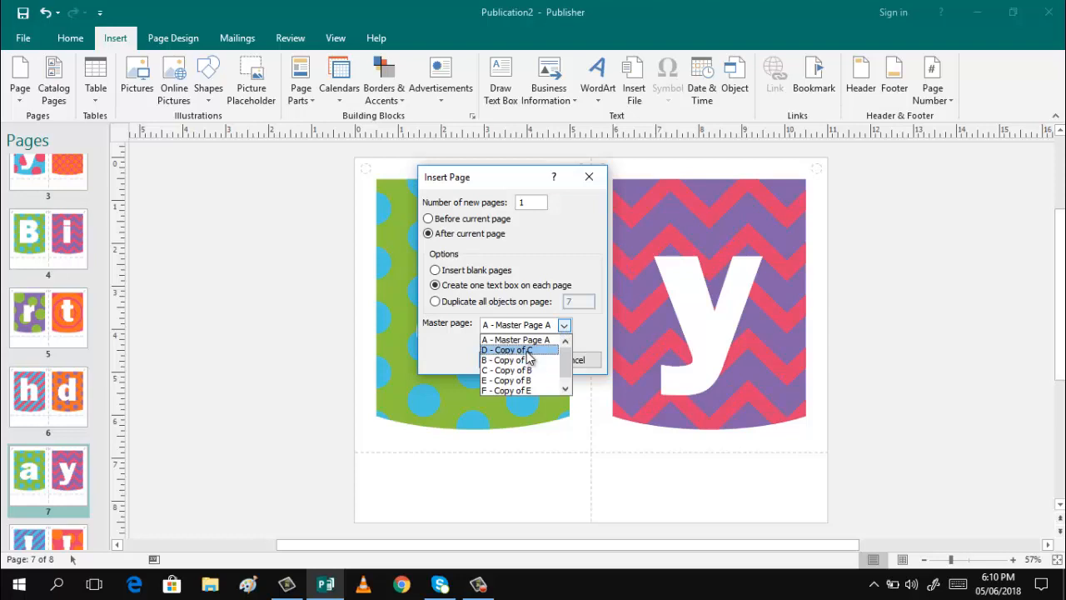
left_click(506, 350)
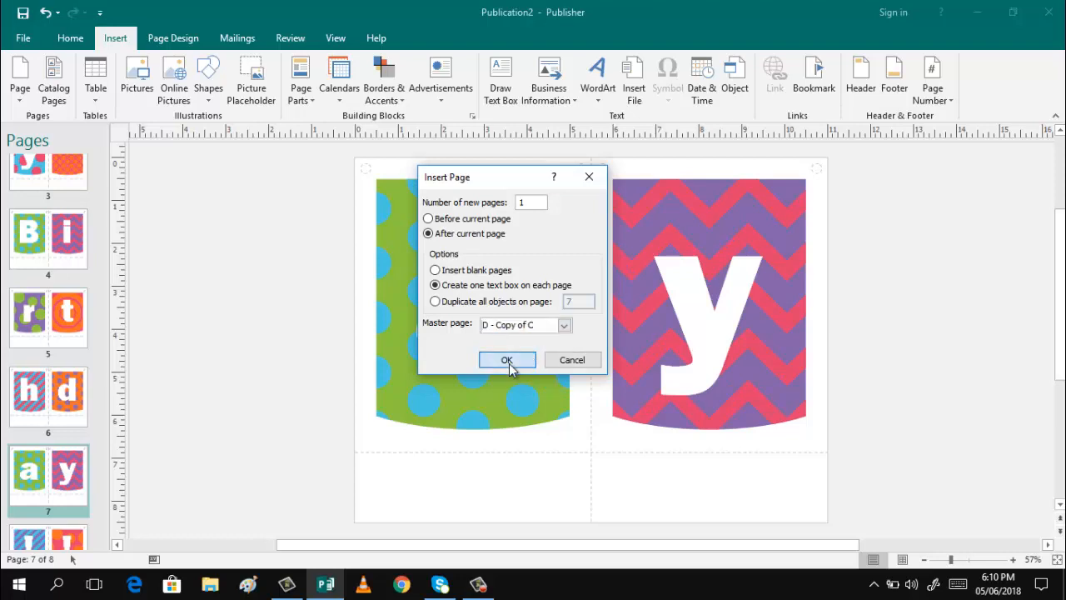
left_click(506, 360)
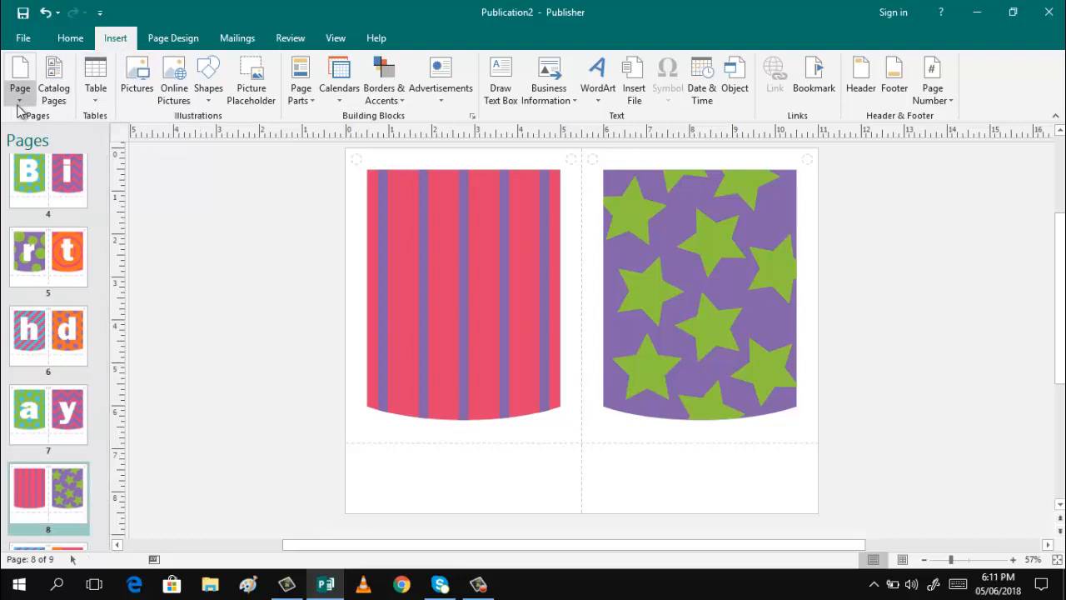
- Insert page 9 after page 8 with a text box, using master 'B - Copy of A'
left_click(19, 79)
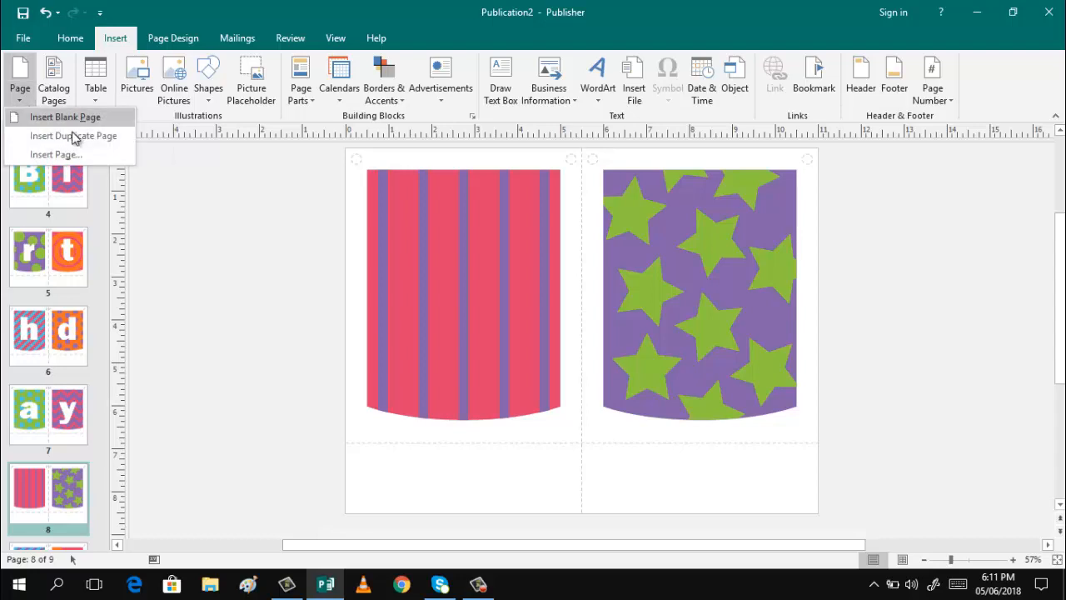
left_click(55, 154)
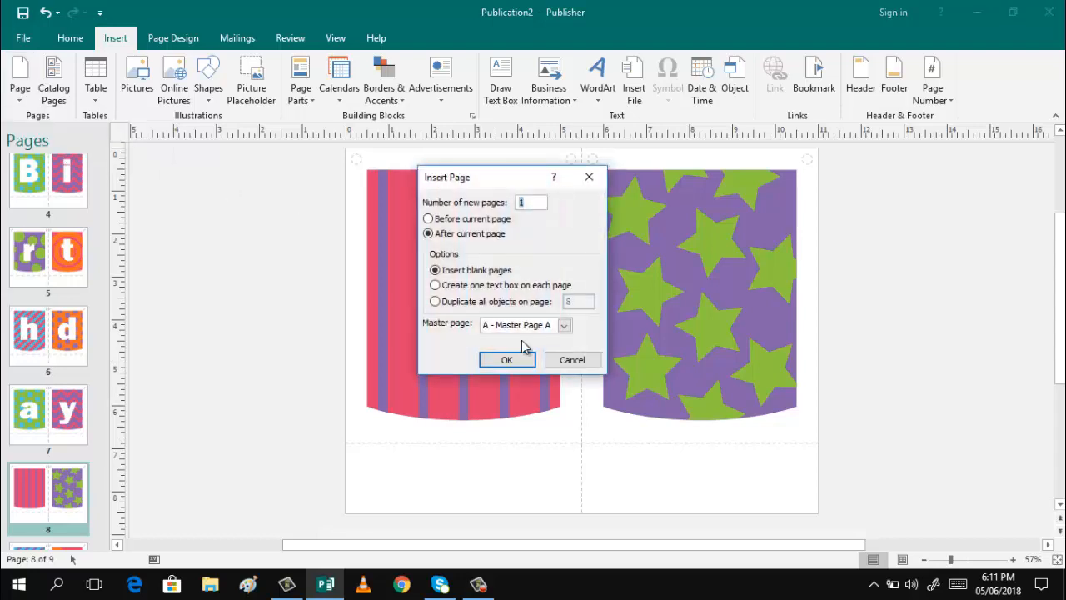
left_click(435, 285)
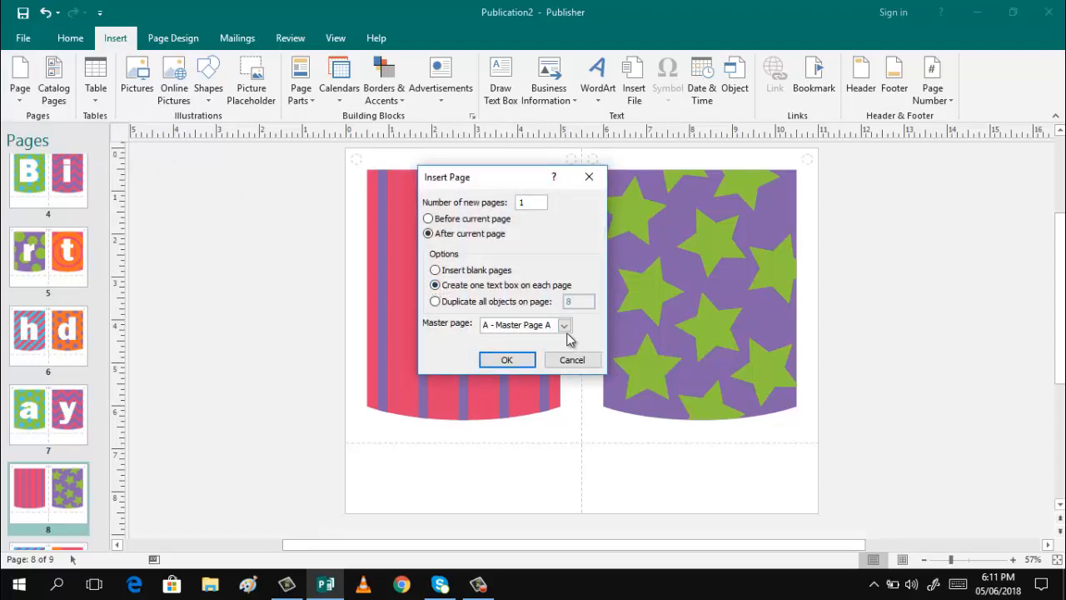
left_click(565, 324)
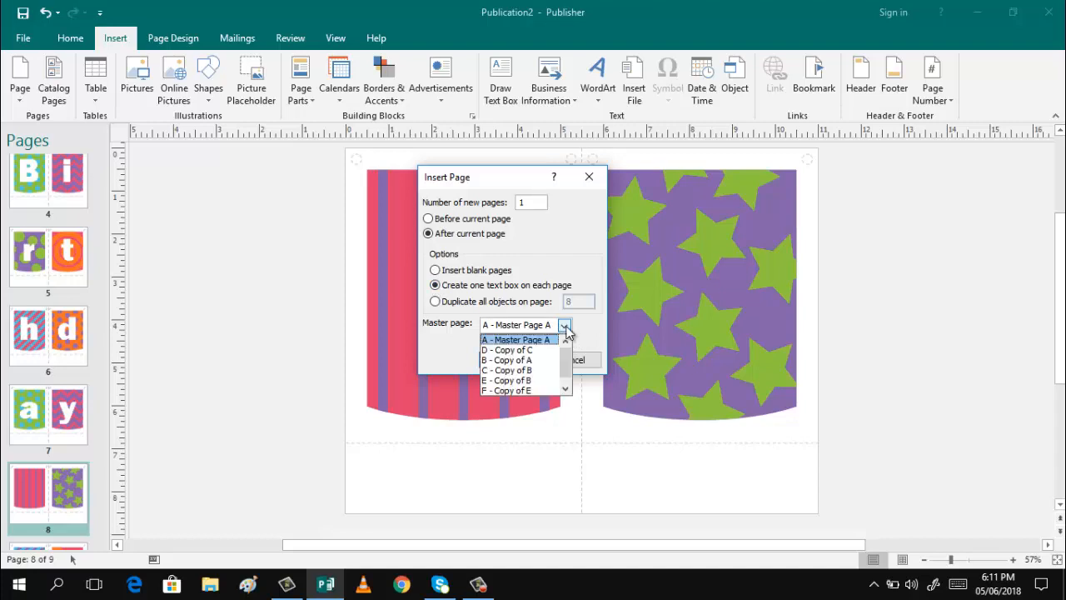
left_click(506, 359)
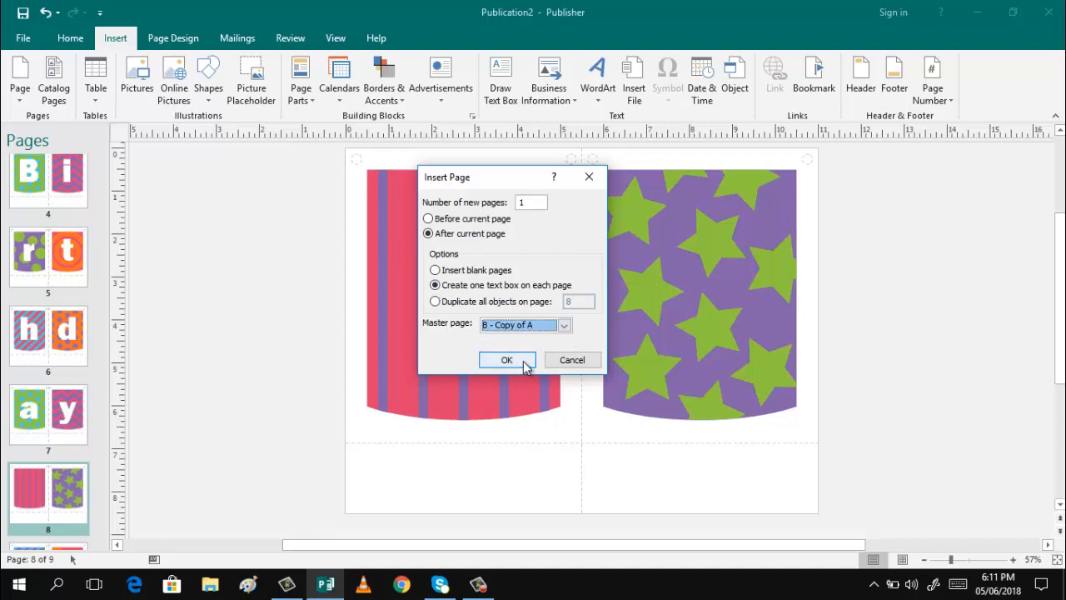
left_click(507, 359)
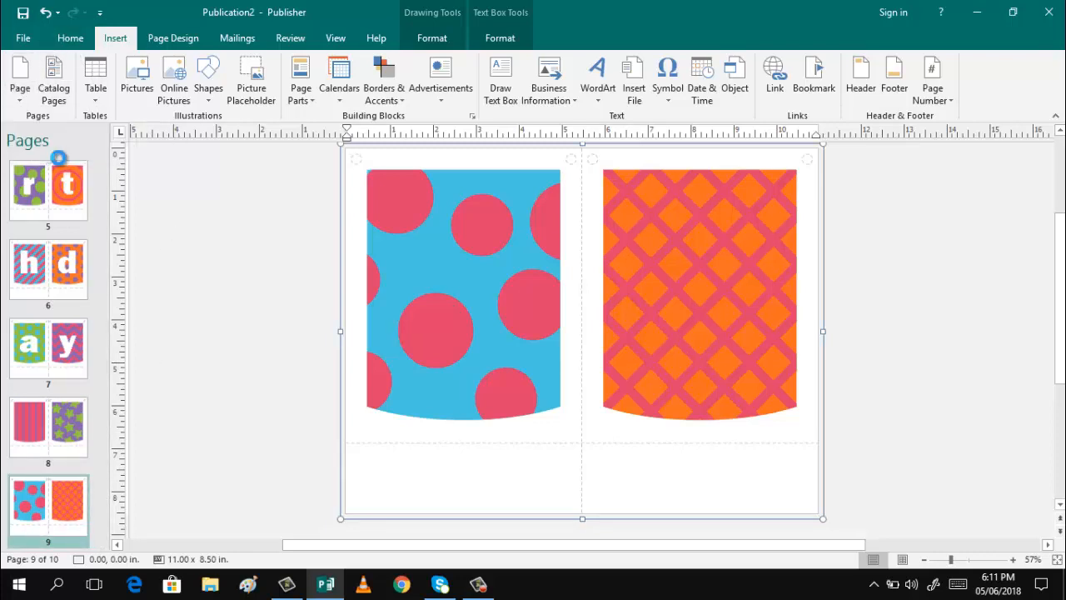
- Insert page 10 after page 9 with a text box, using master 'C - Copy of B'
left_click(19, 75)
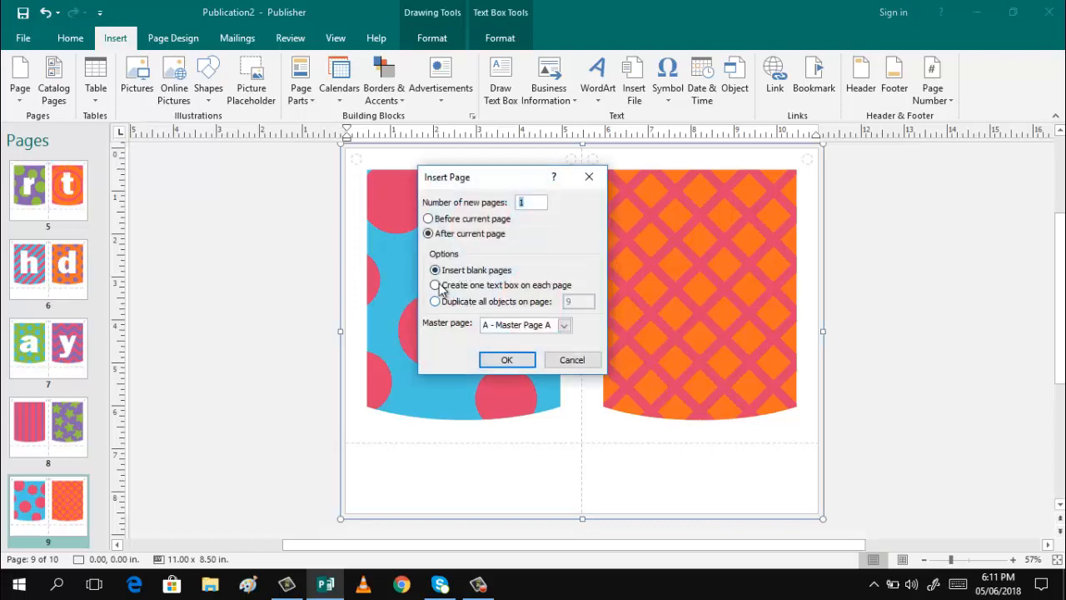
left_click(434, 285)
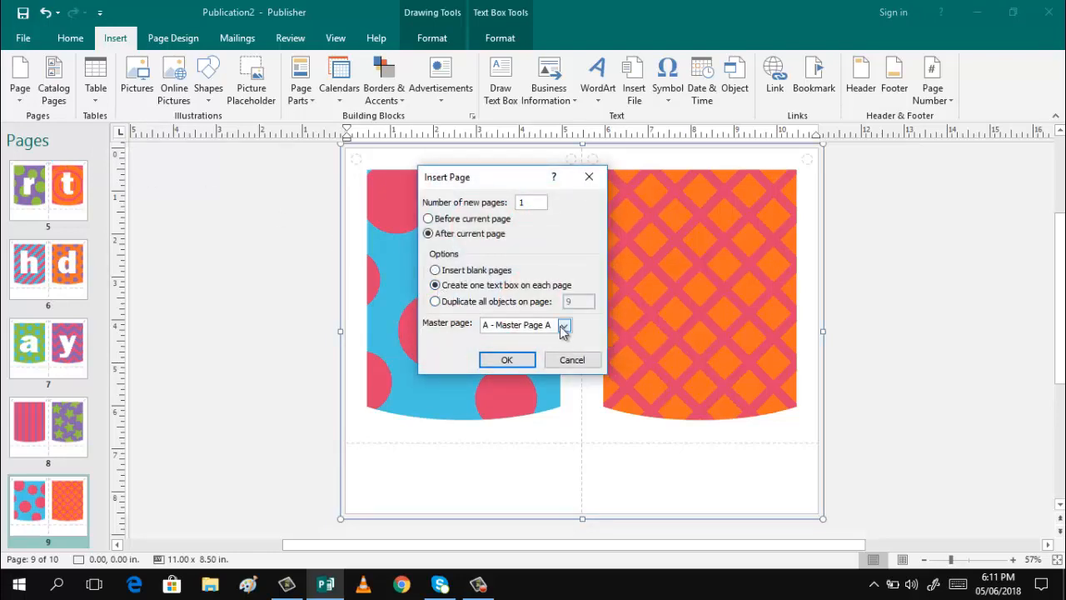
left_click(564, 325)
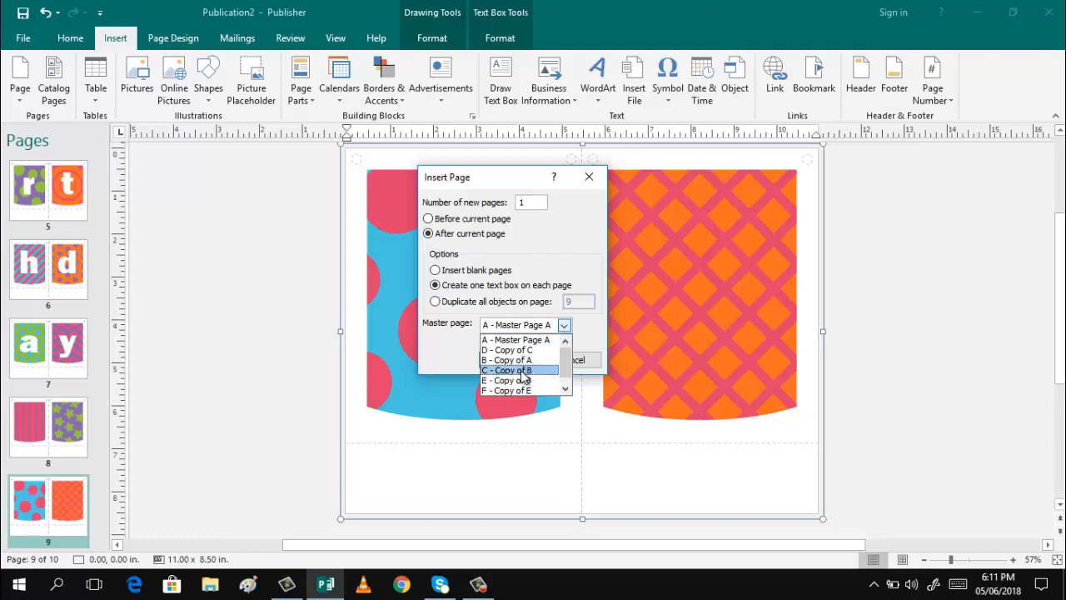
left_click(507, 370)
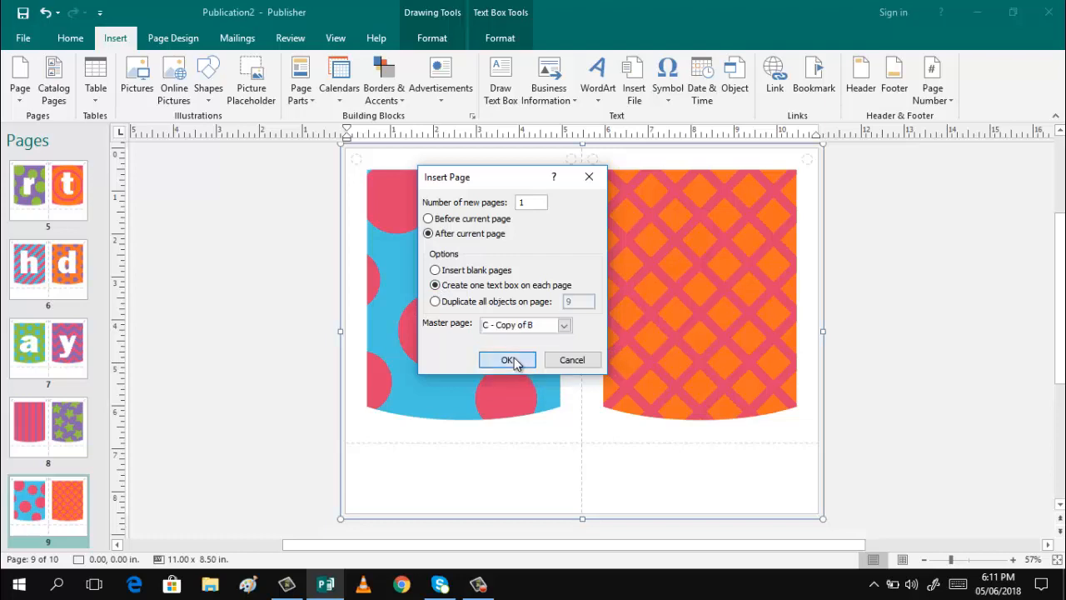
left_click(507, 360)
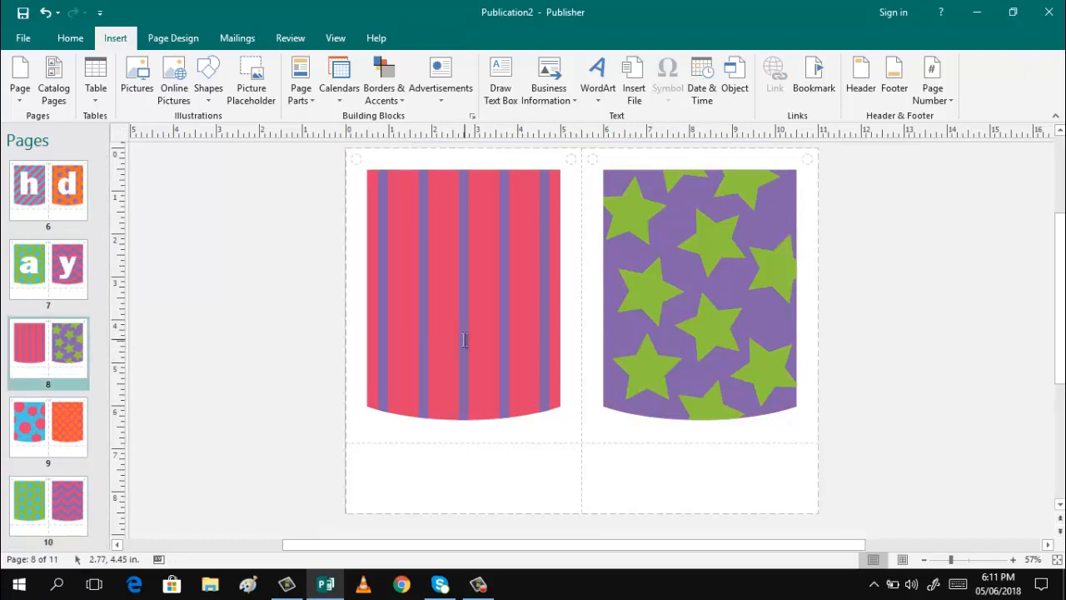
mouse_move(474, 256)
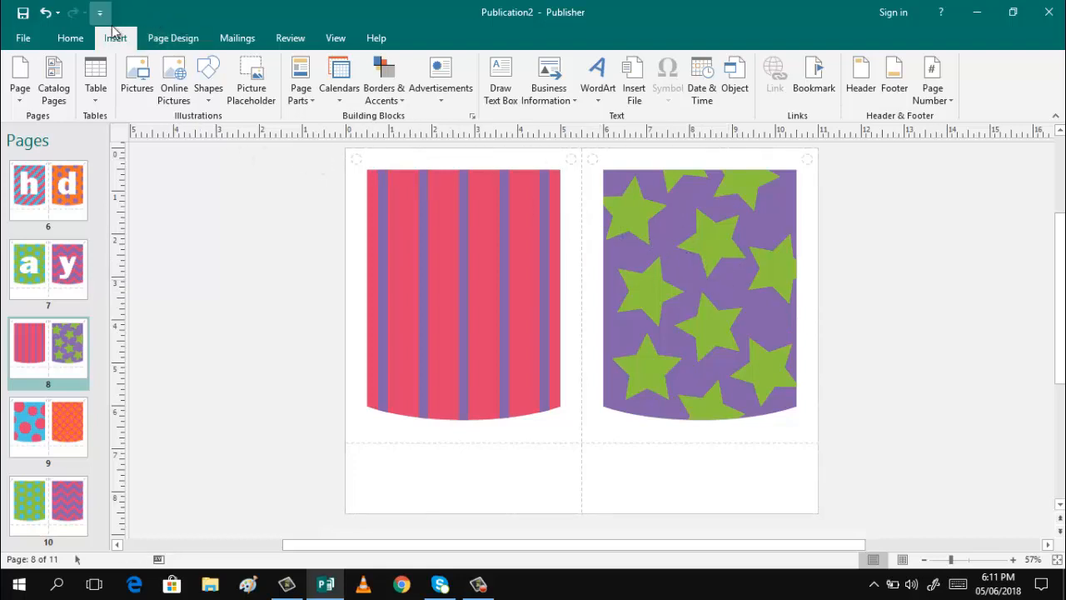
mouse_move(500, 75)
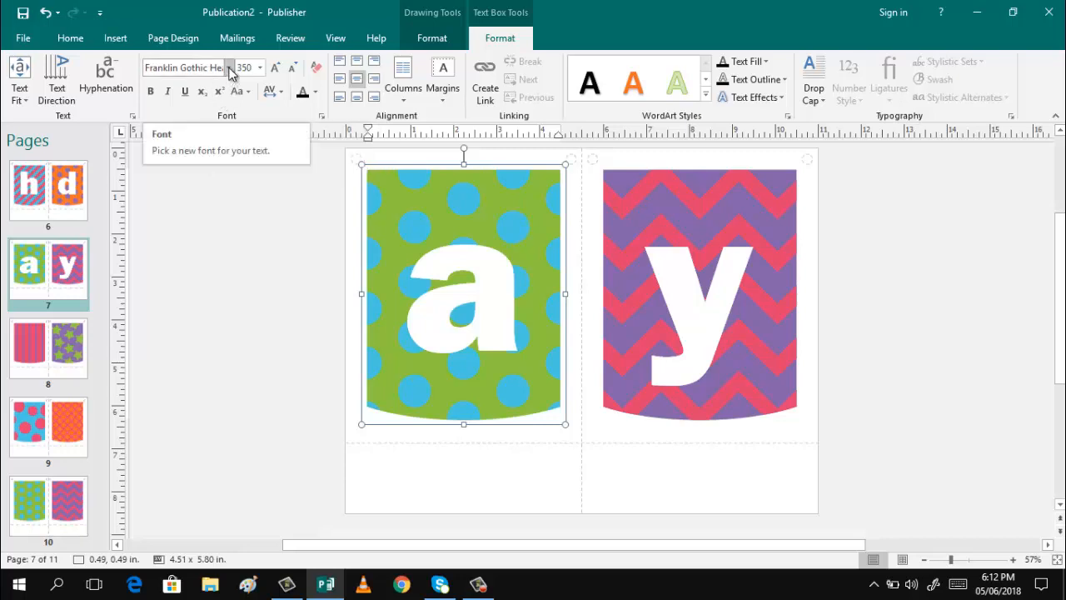
mouse_move(244, 67)
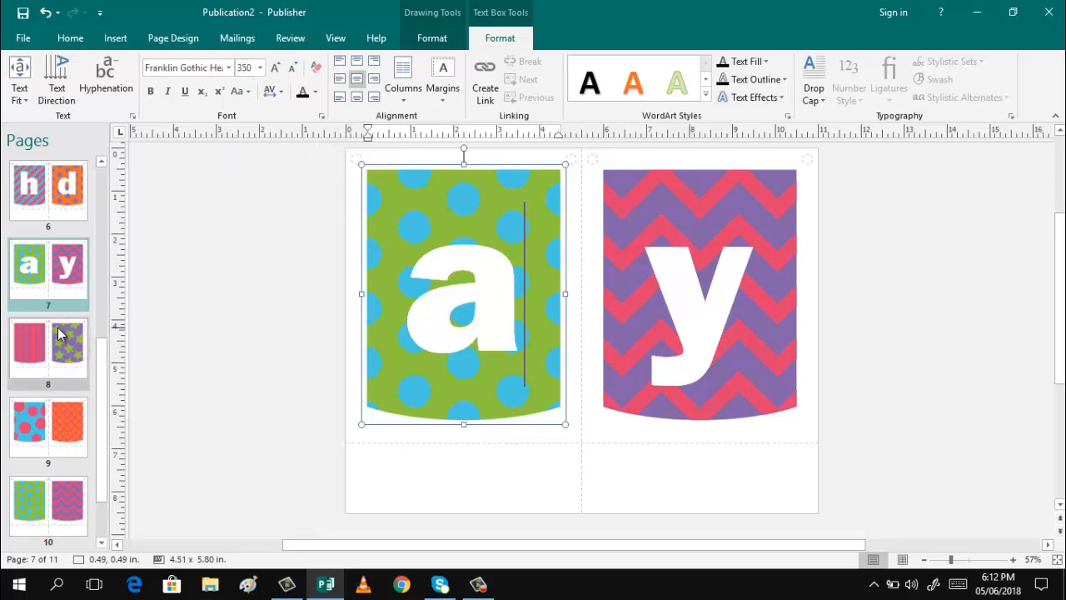
left_click(47, 350)
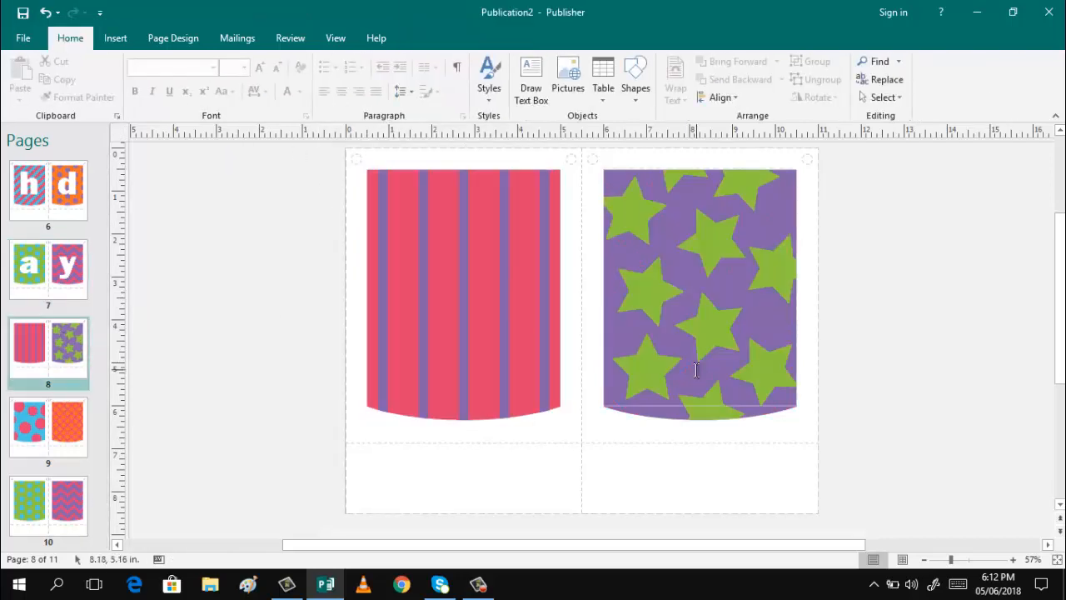
- Type a size-350 Franklin Gothic Heavy 'K' into page 8's starred pennant
left_click(700, 287)
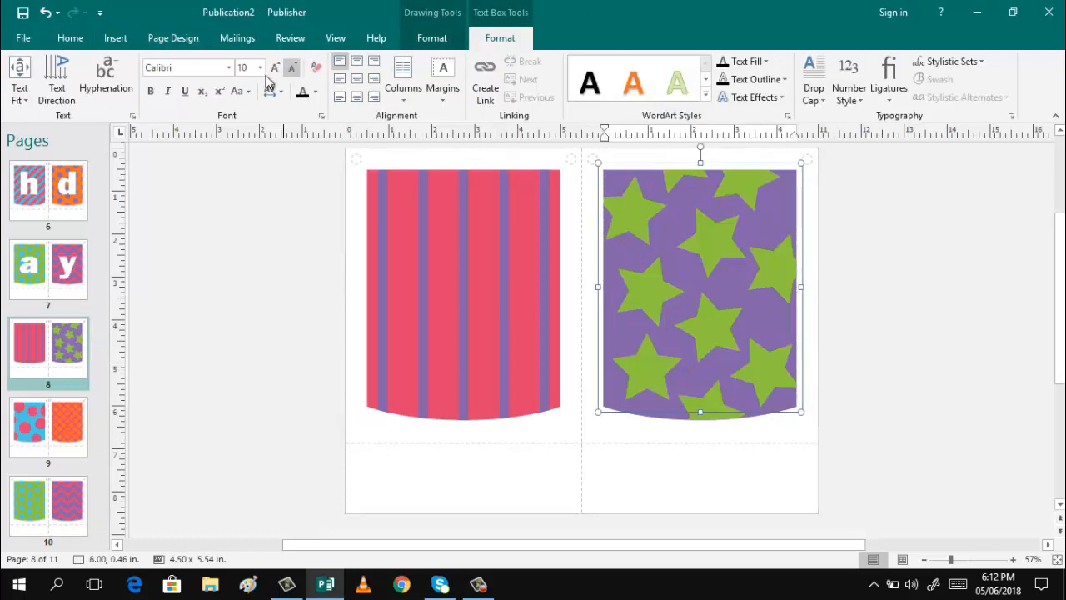
left_click(260, 68)
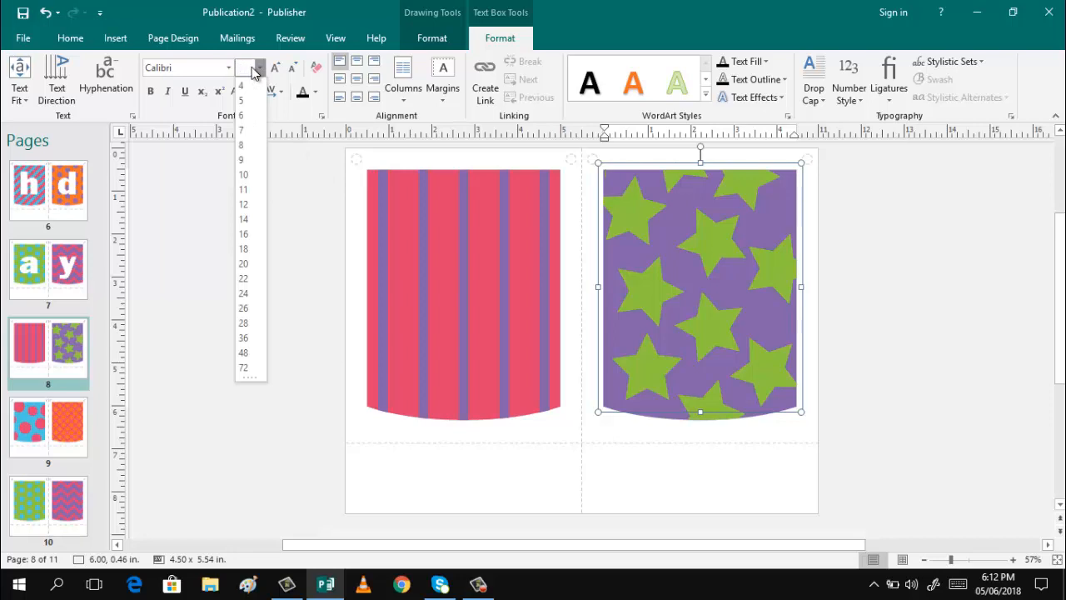
type("350")
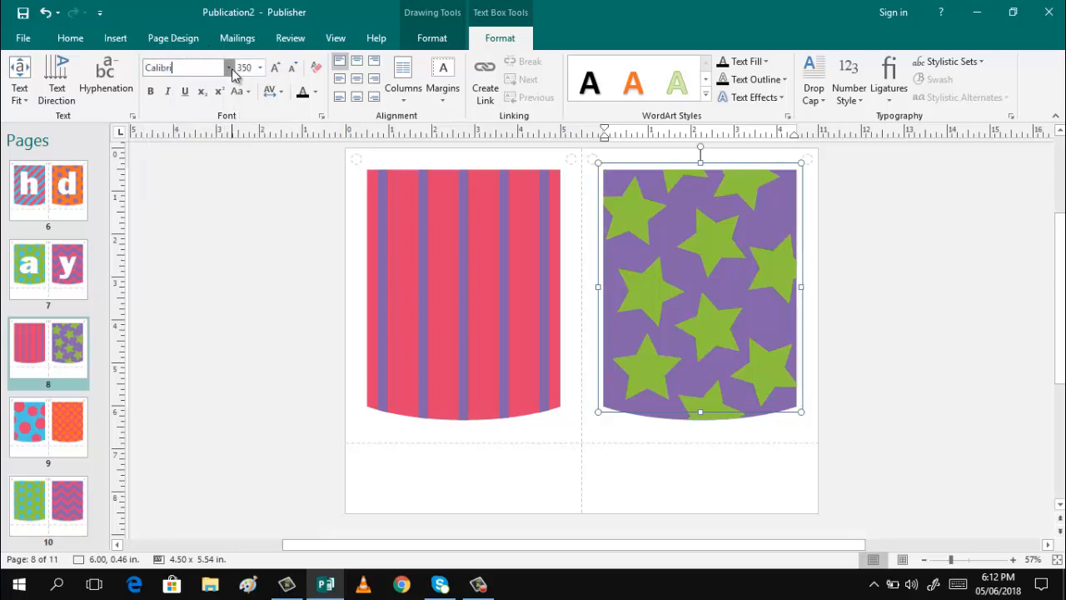
left_click(229, 68)
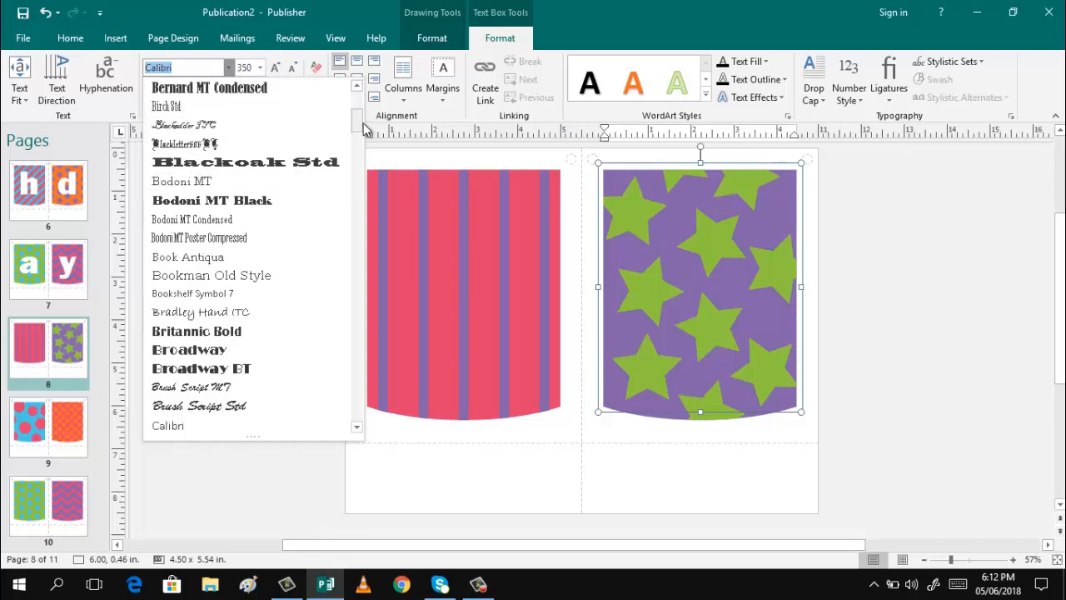
scroll("down", 3)
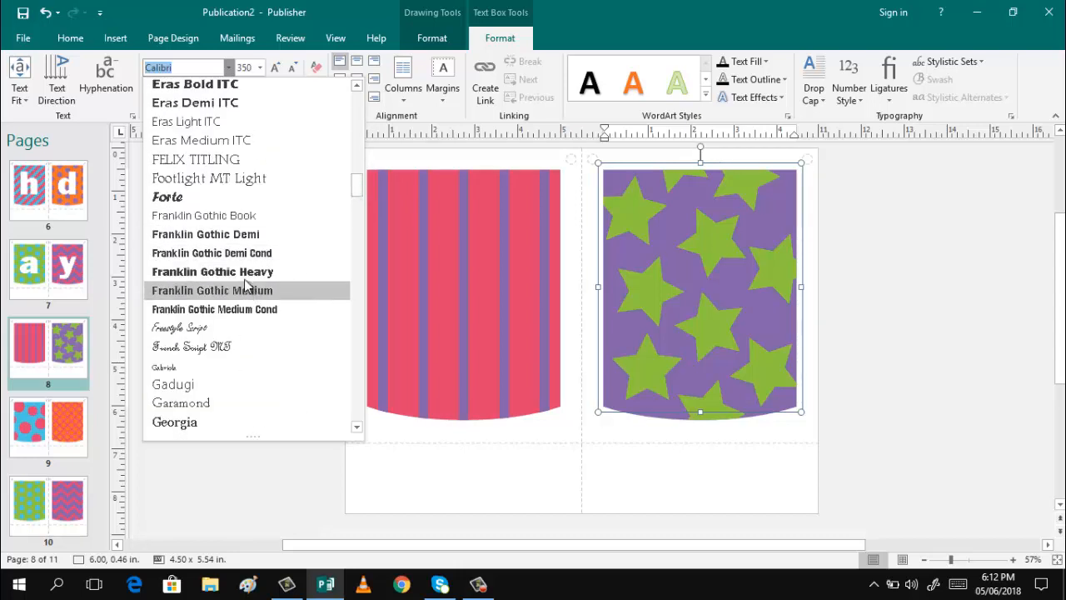
mouse_move(247, 271)
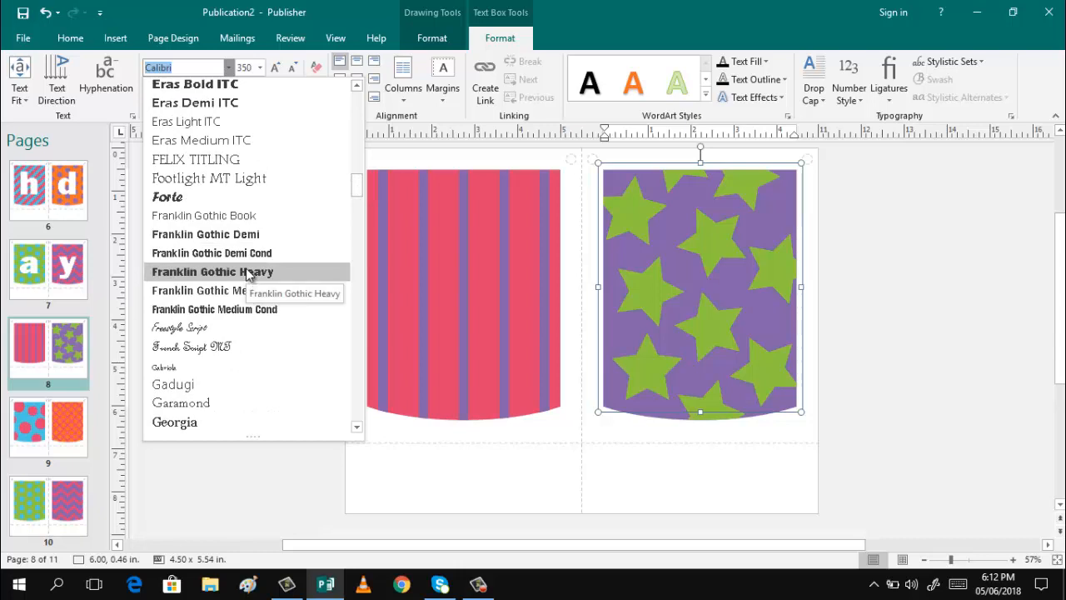
left_click(212, 272)
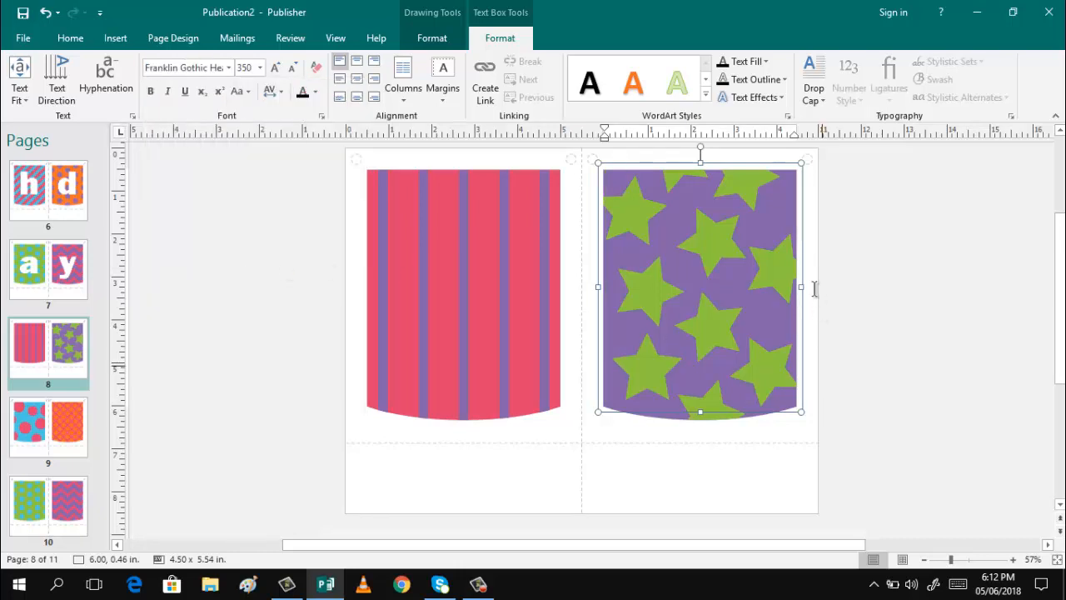
mouse_move(728, 320)
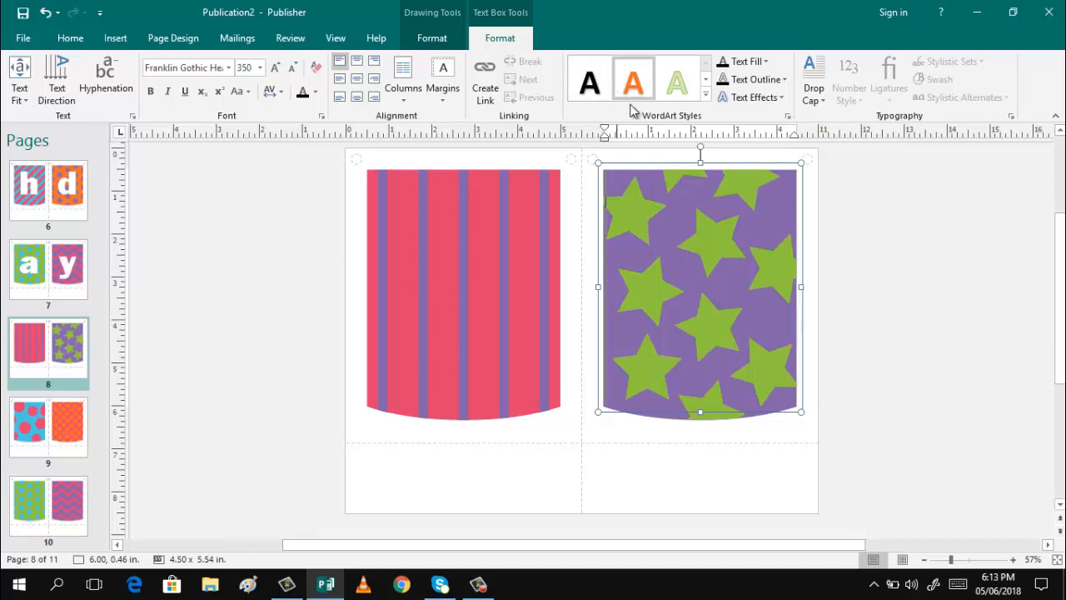
mouse_move(633, 81)
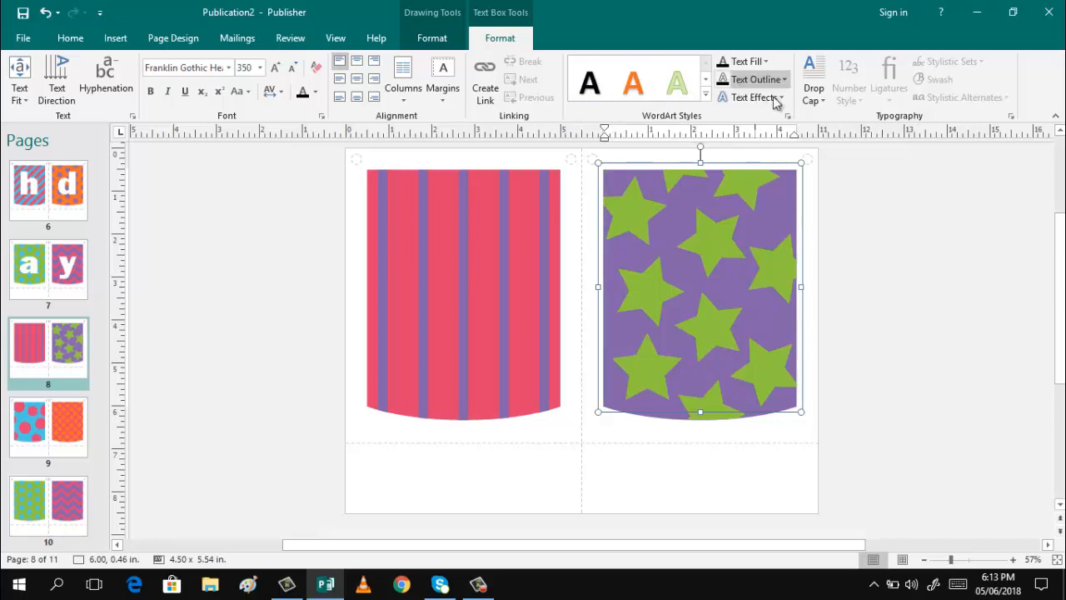
mouse_move(746, 62)
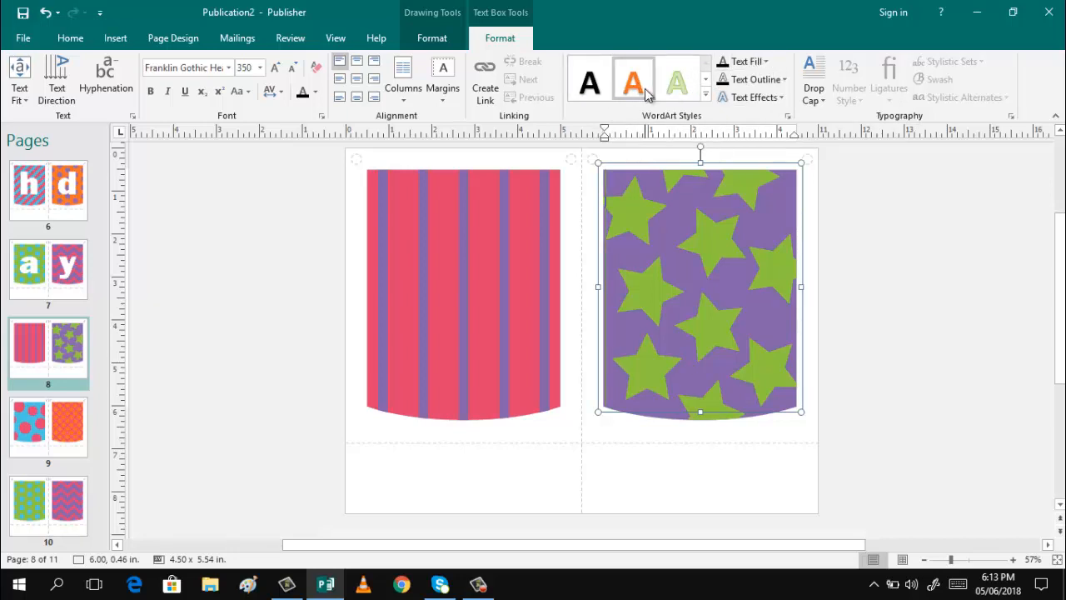
left_click(589, 79)
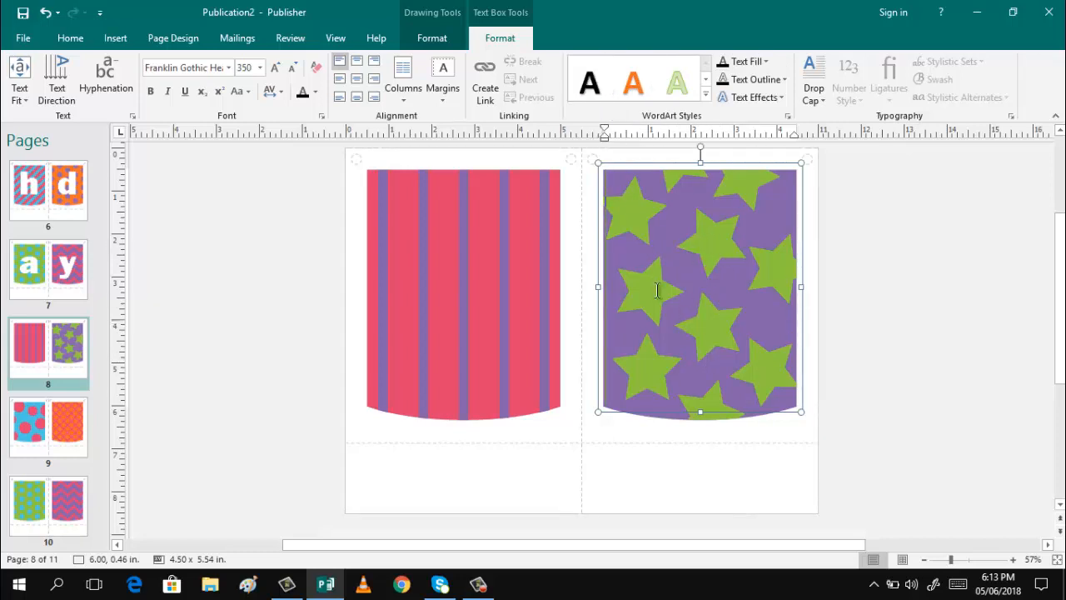
mouse_move(687, 310)
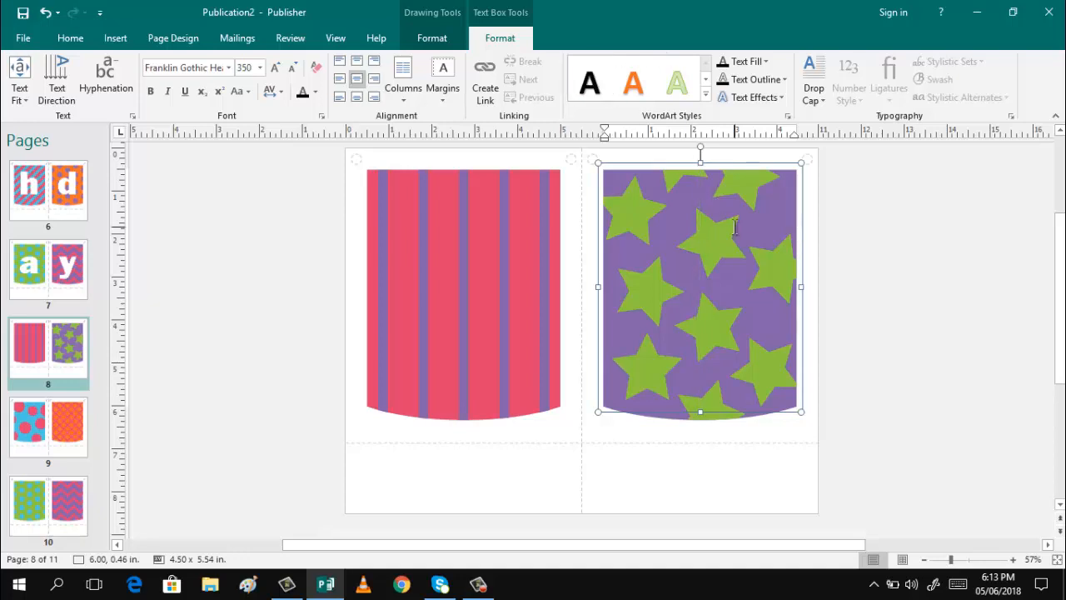
type("K")
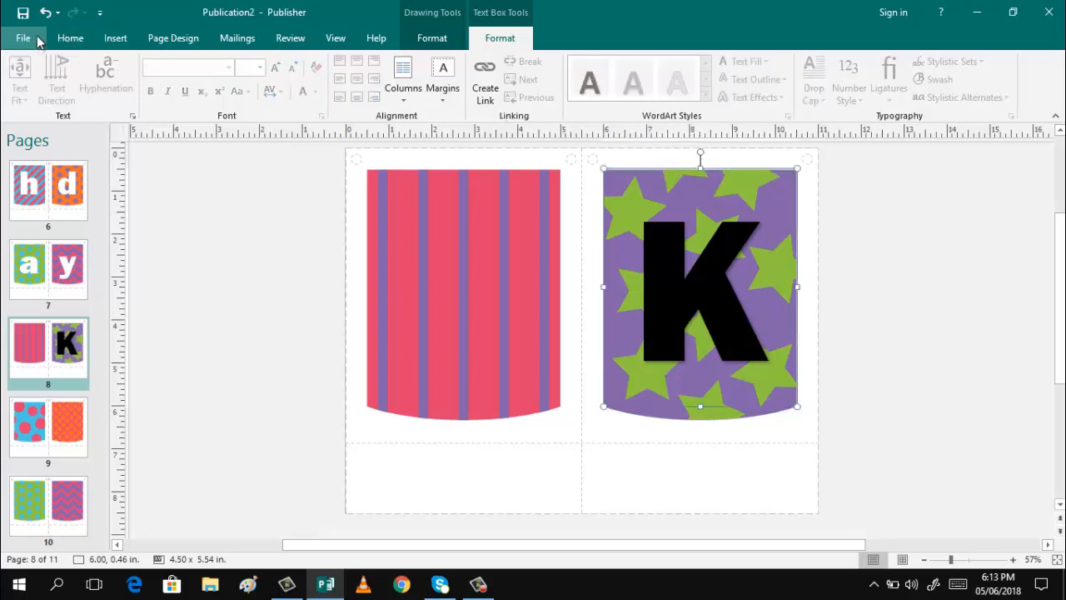
- Paste copies of the K box onto page 9's pennants and retype them as 'i' and 'm'
left_click(70, 38)
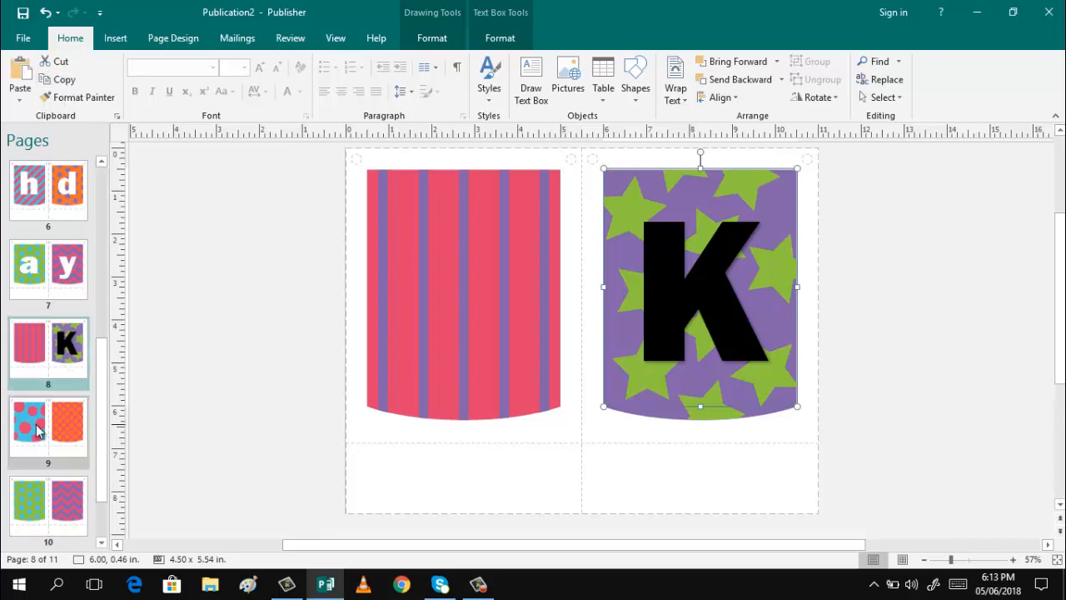
left_click(47, 429)
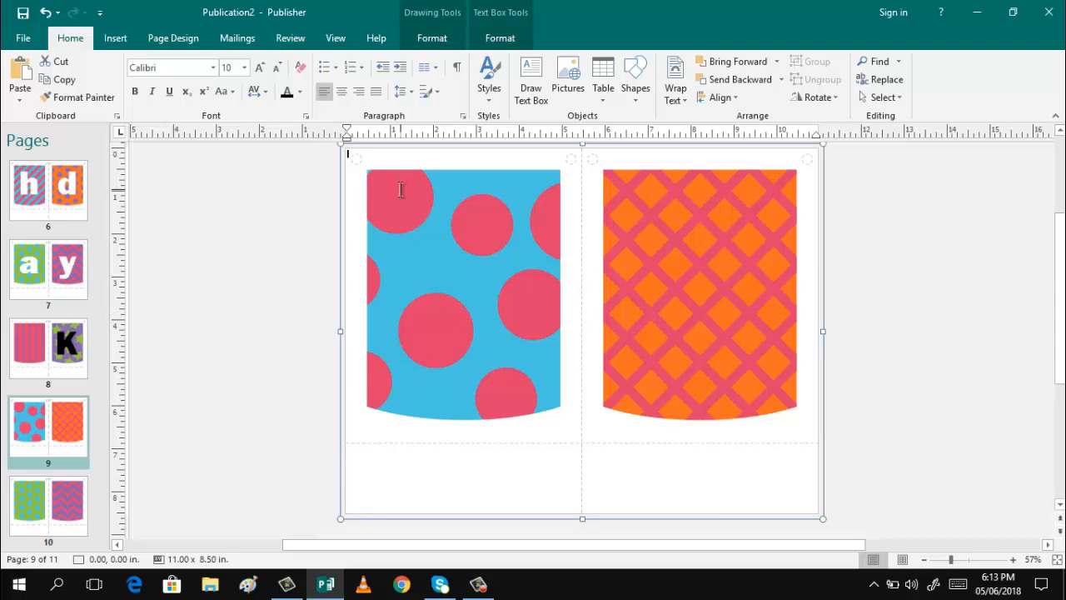
right_click(399, 189)
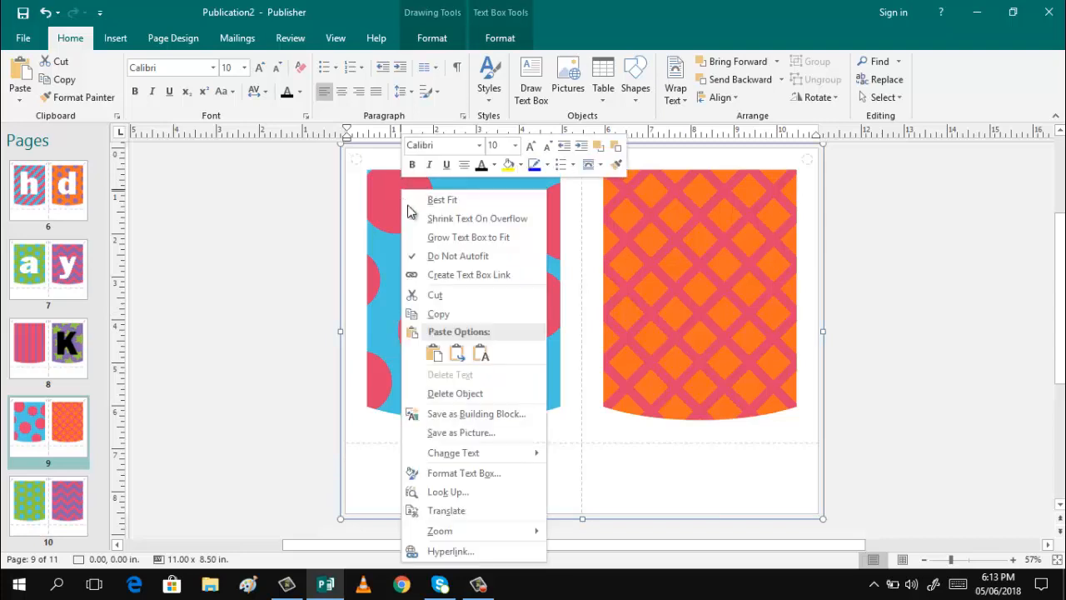
mouse_move(433, 352)
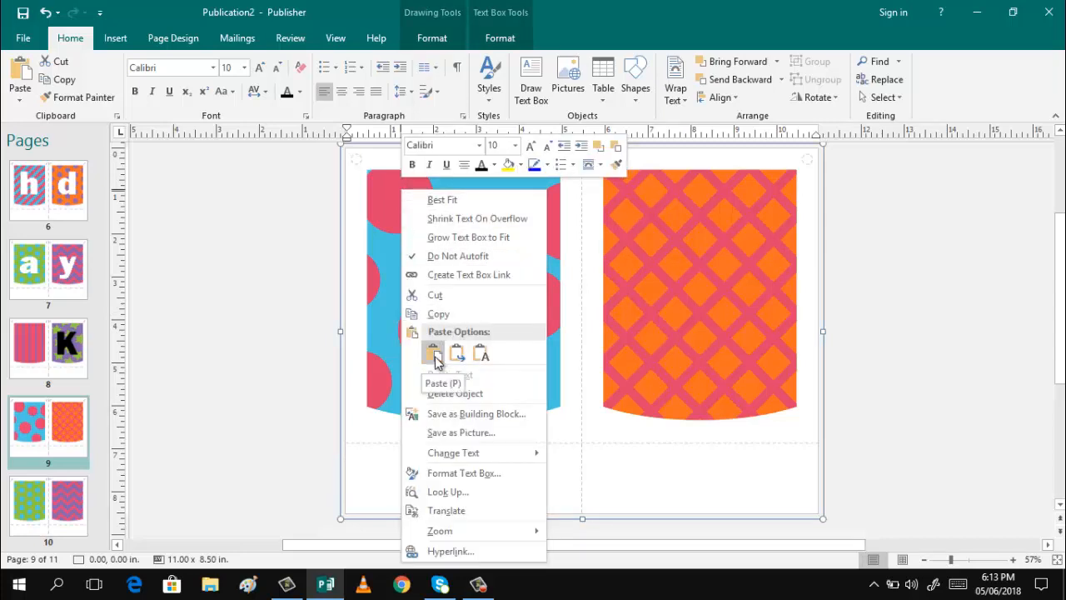
left_click(432, 352)
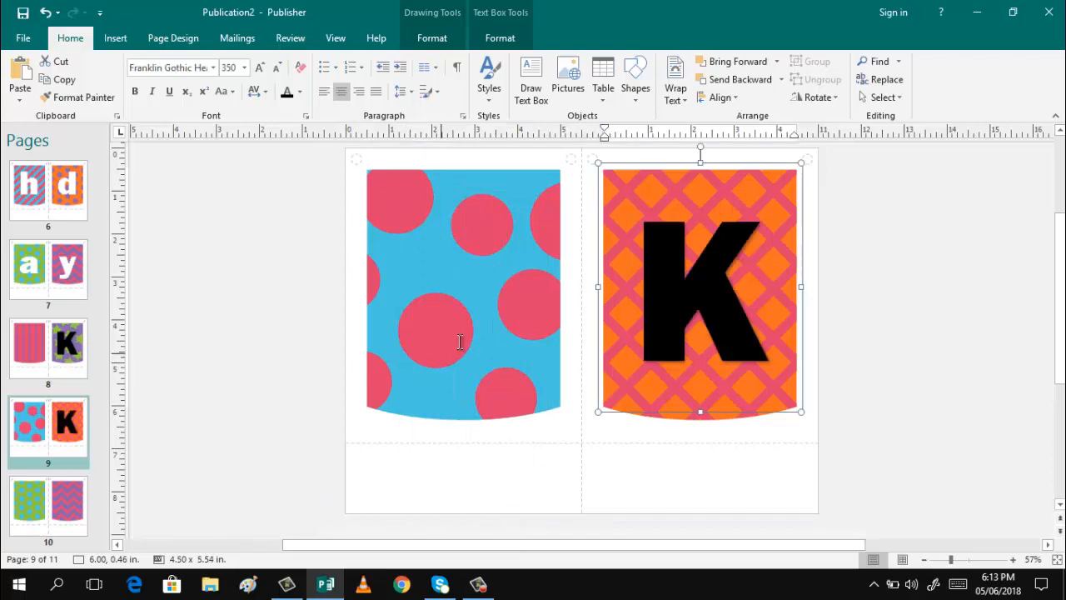
right_click(463, 341)
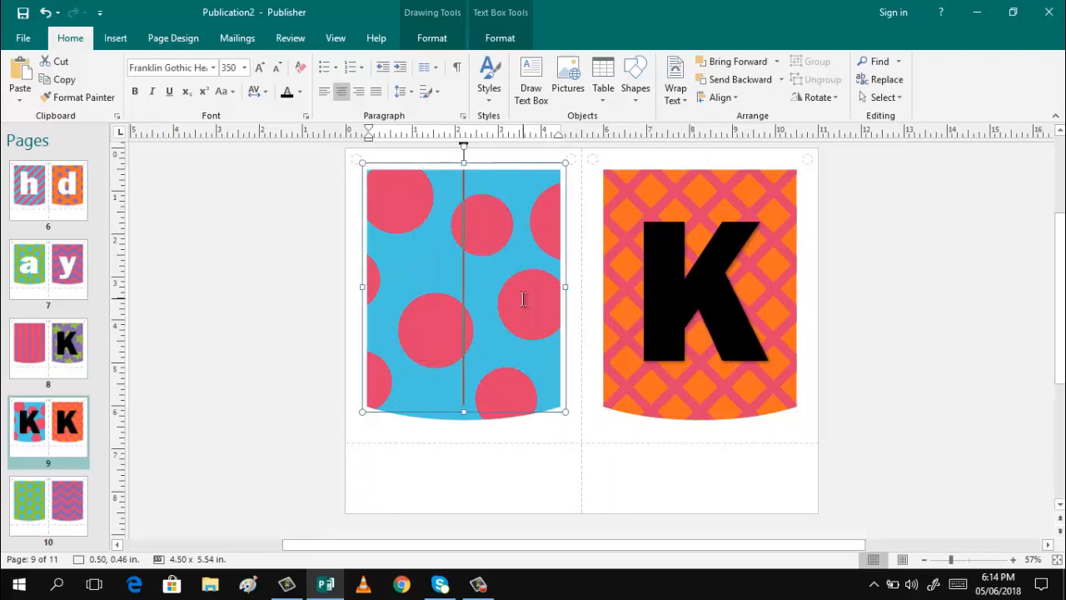
type("i")
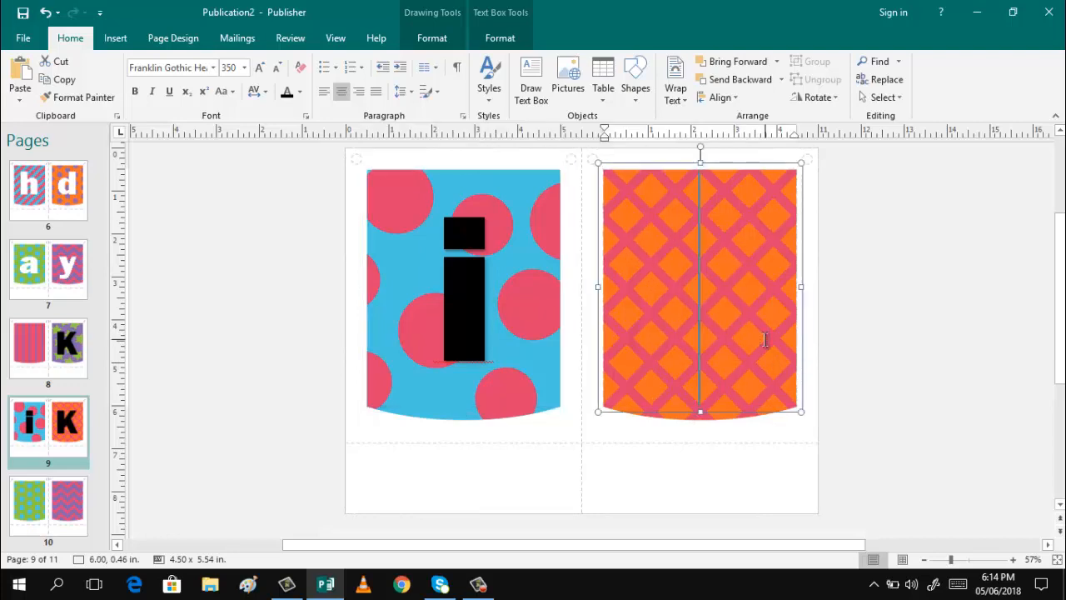
type("m")
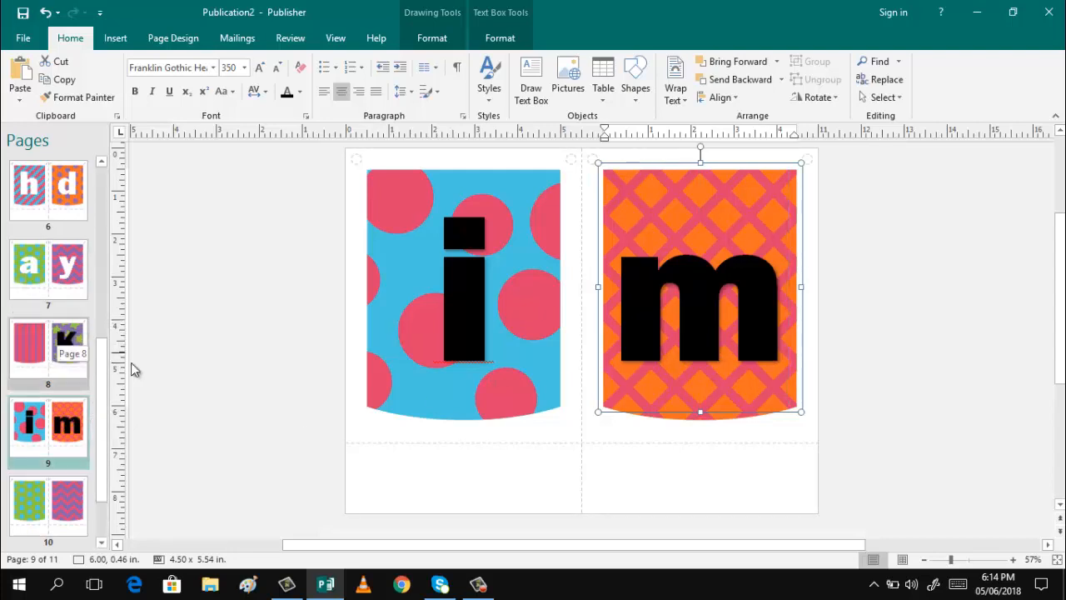
- Apply the white WordArt style with an orange outline to the 'K' on page 8
left_click(47, 350)
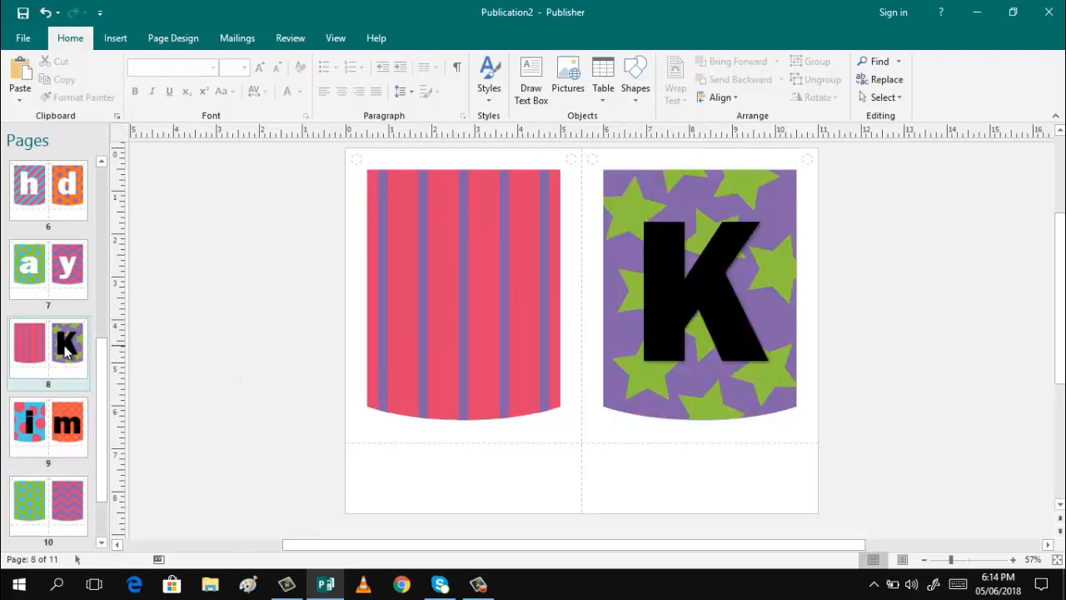
left_click(699, 292)
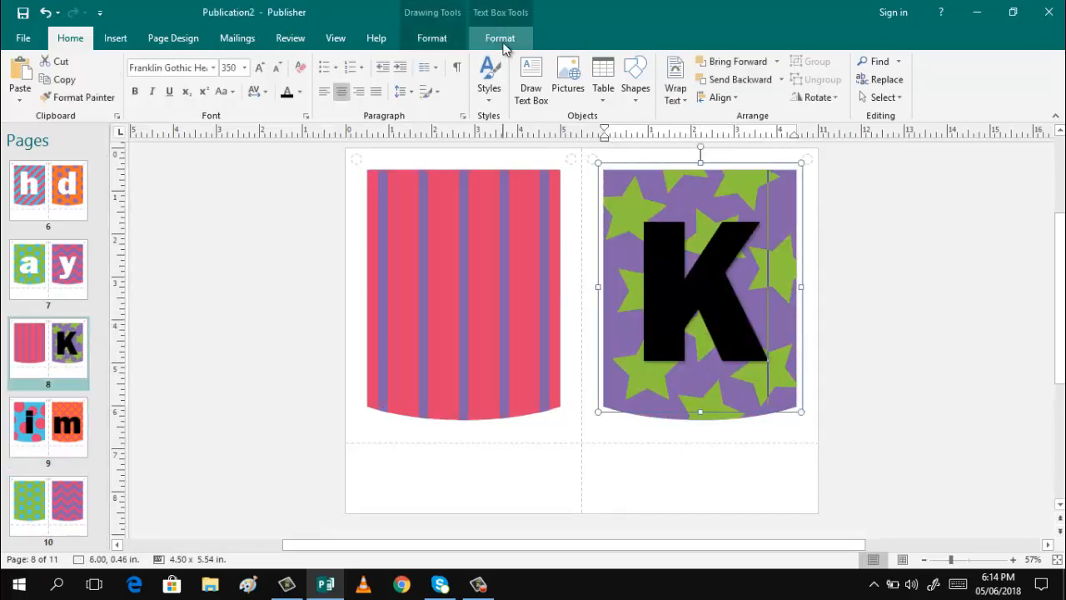
left_click(500, 37)
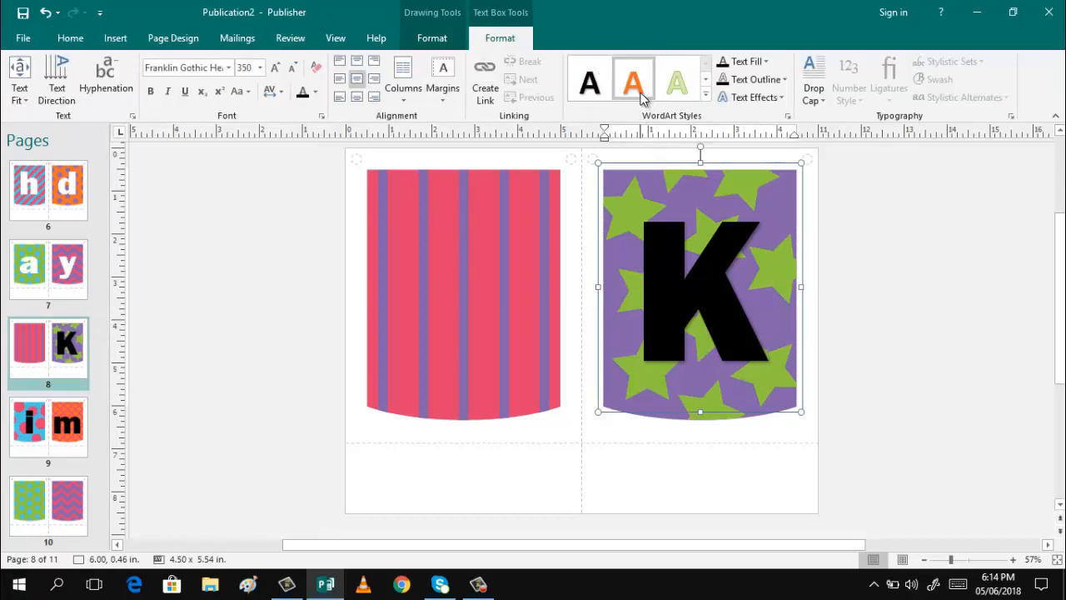
left_click(633, 82)
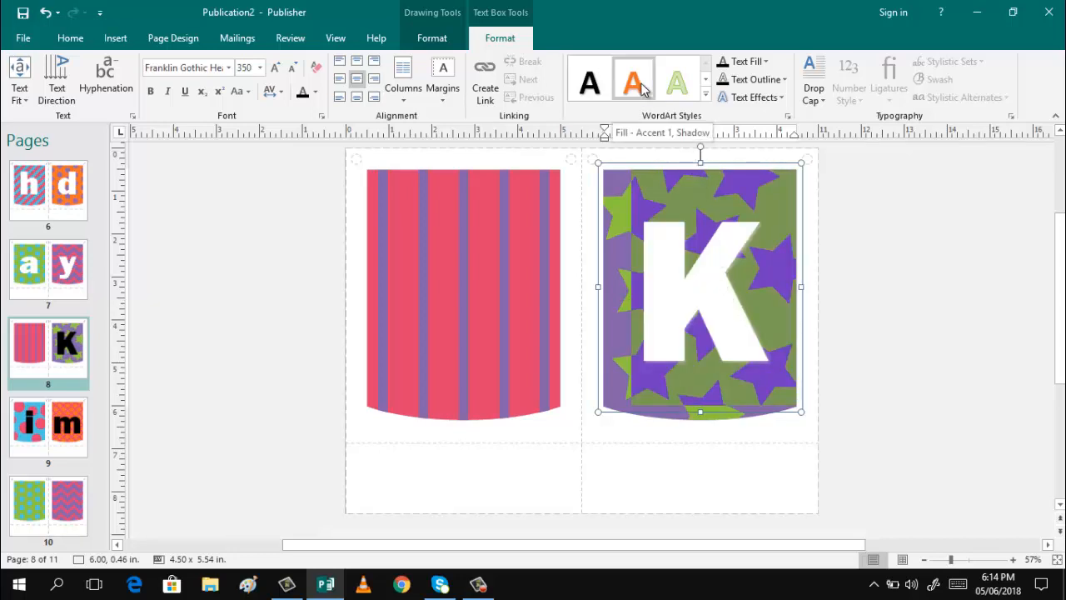
left_click(633, 81)
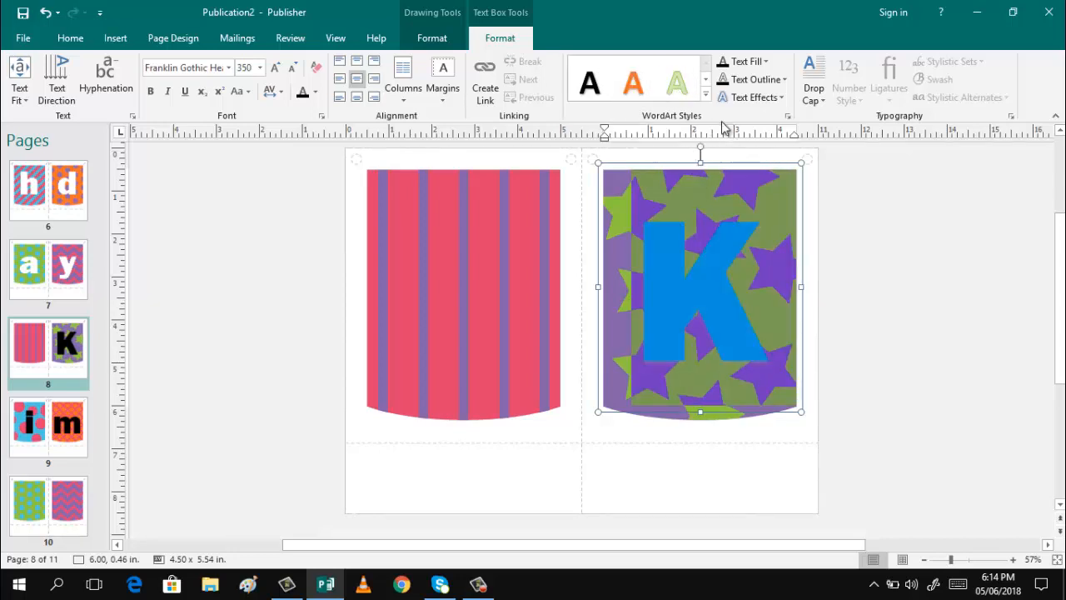
left_click(706, 94)
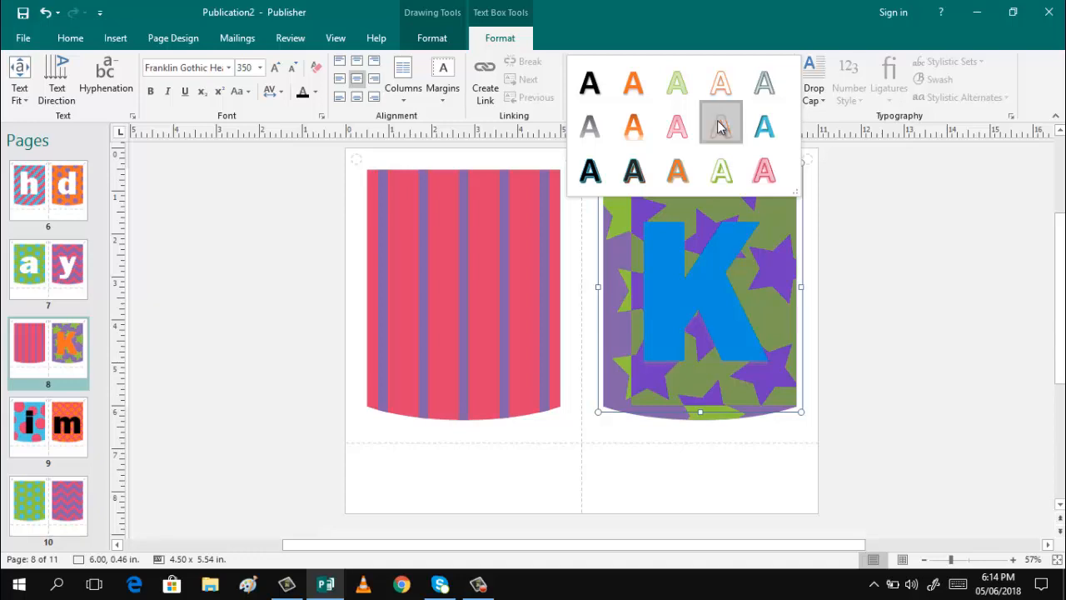
left_click(720, 123)
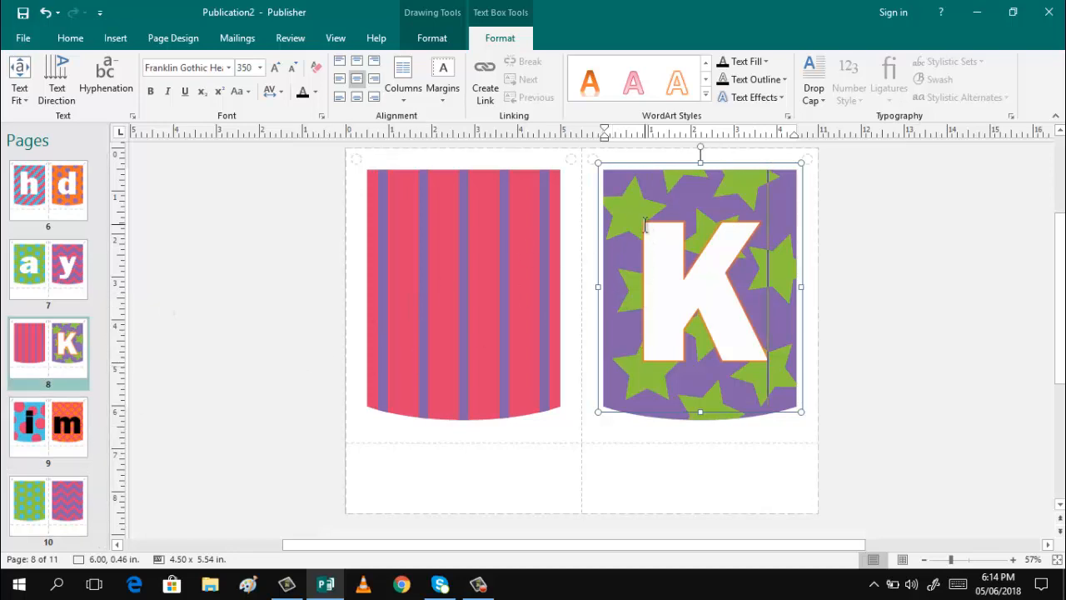
mouse_move(47, 426)
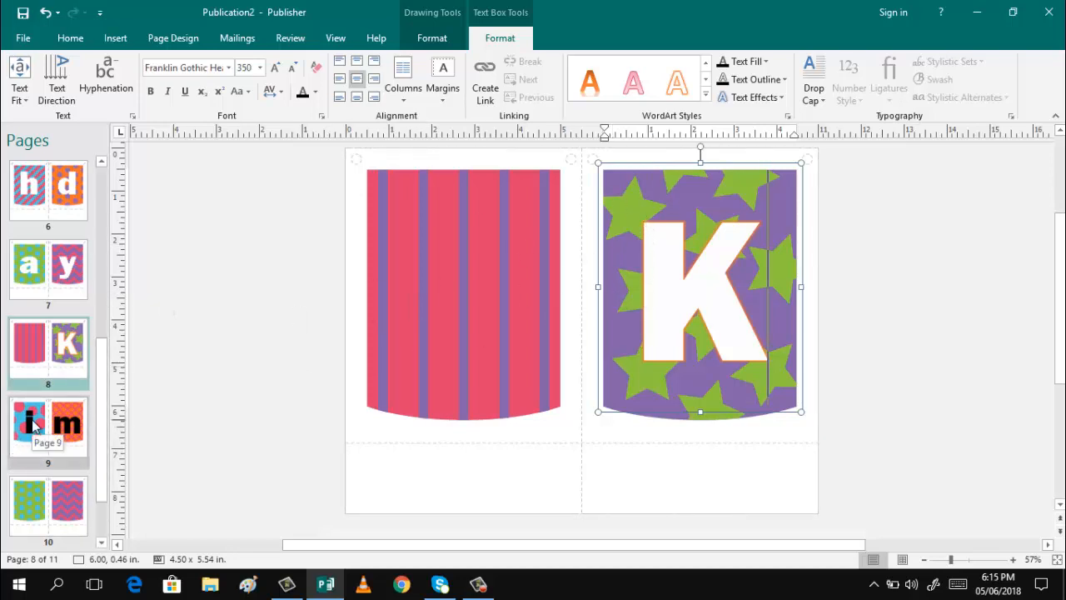
- Apply the white orange-outlined WordArt style to the 'i' and 'm' on page 9
left_click(48, 429)
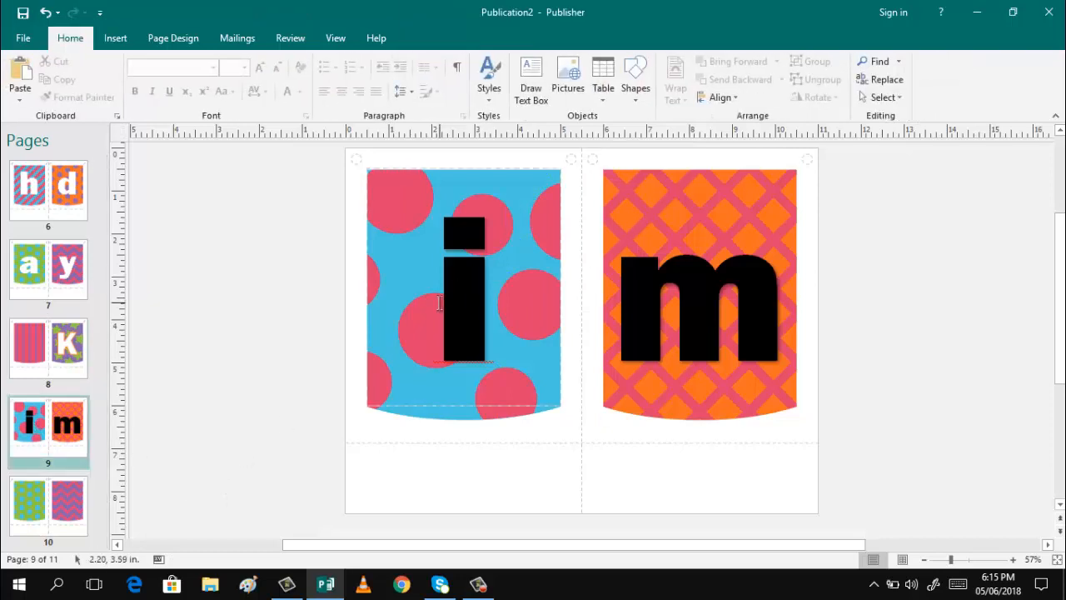
left_click(464, 292)
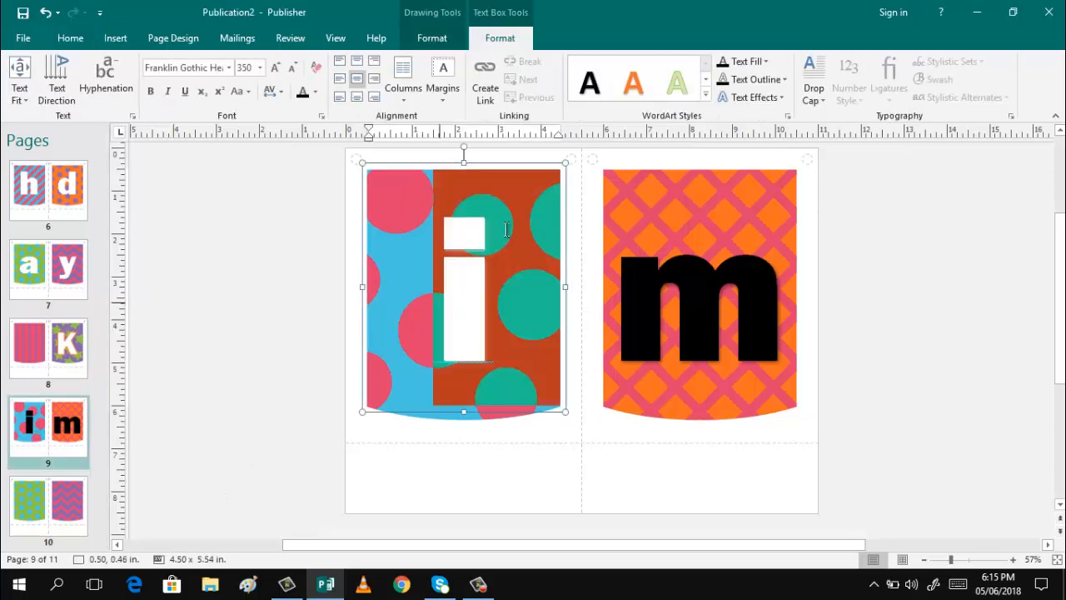
left_click(705, 98)
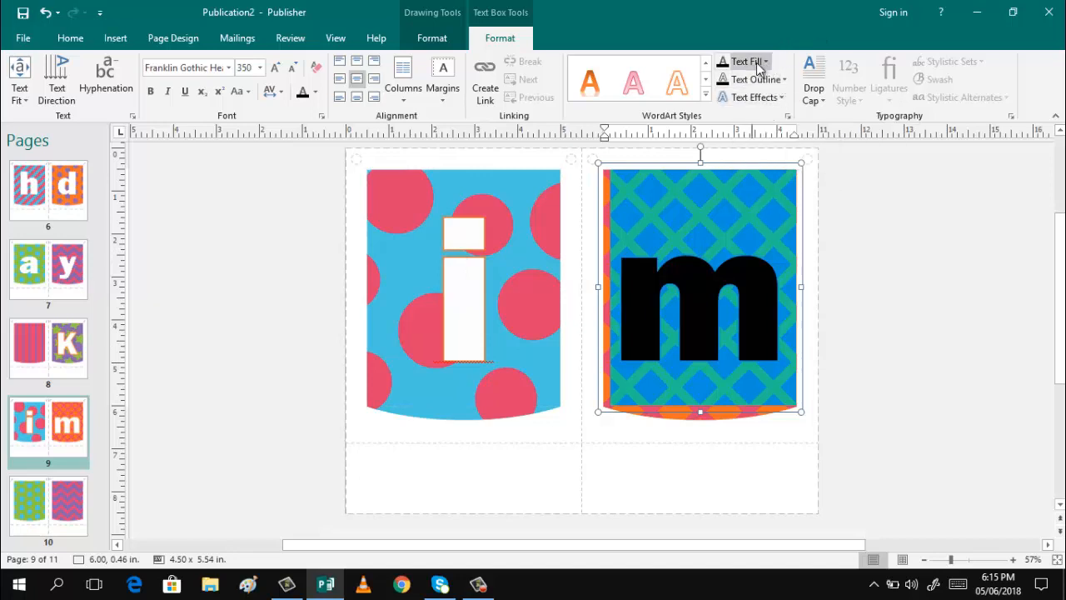
mouse_move(262, 529)
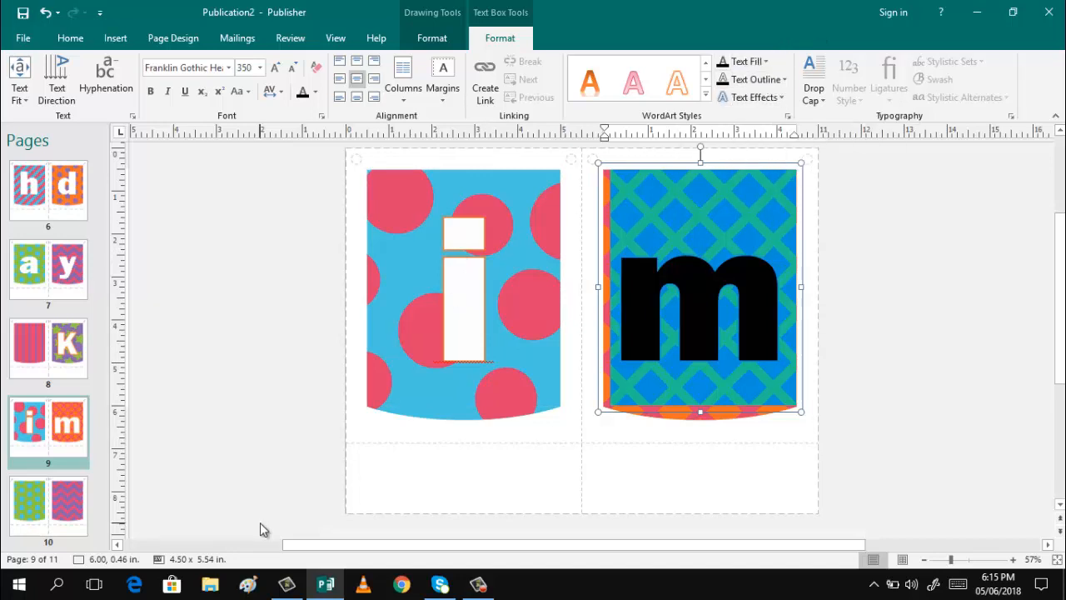
left_click(47, 508)
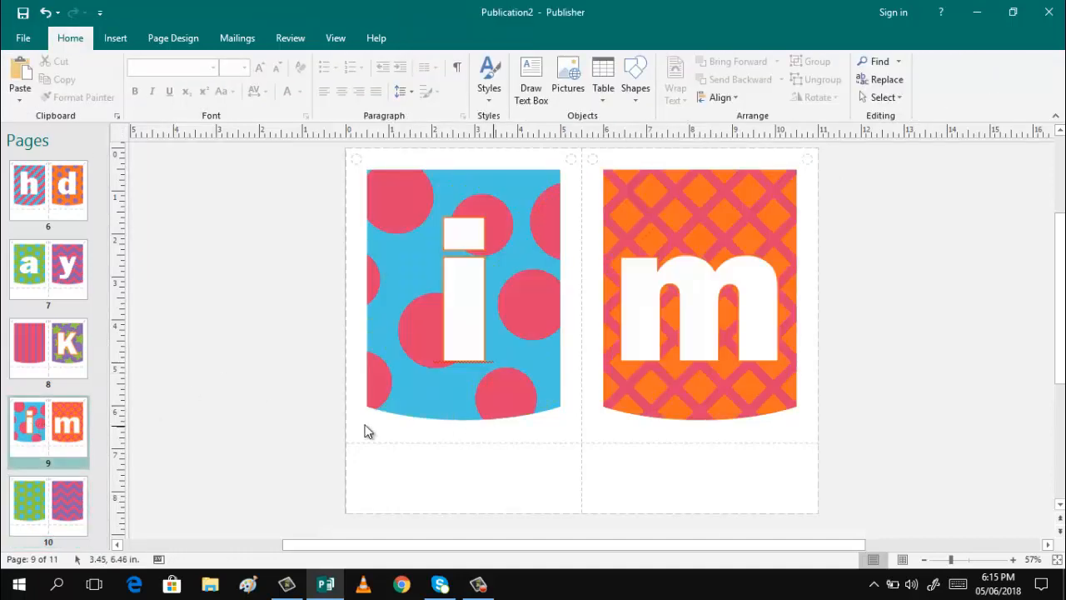
left_click(642, 175)
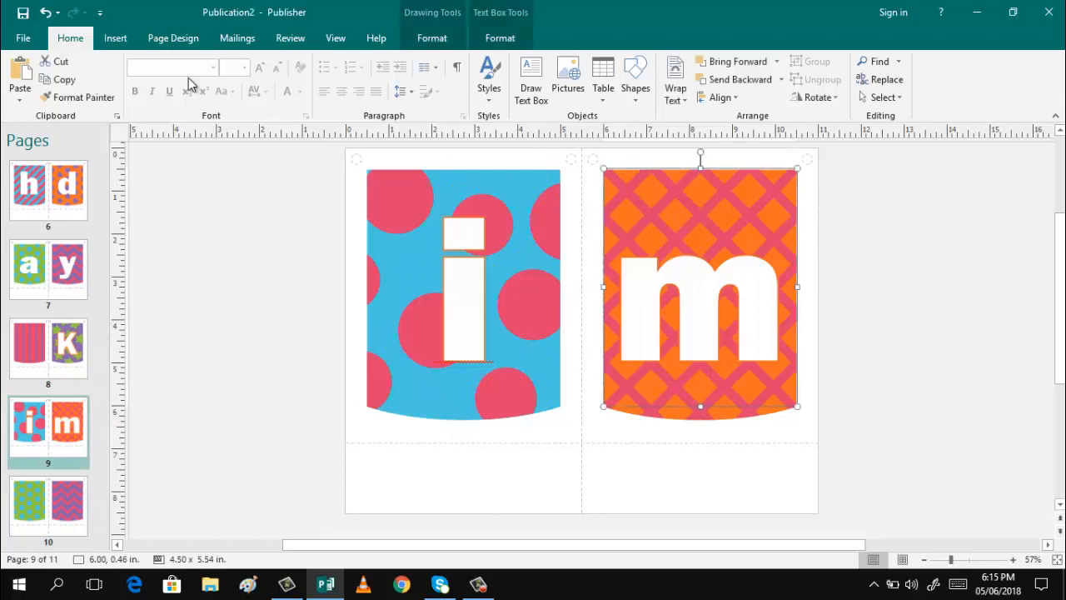
mouse_move(58, 475)
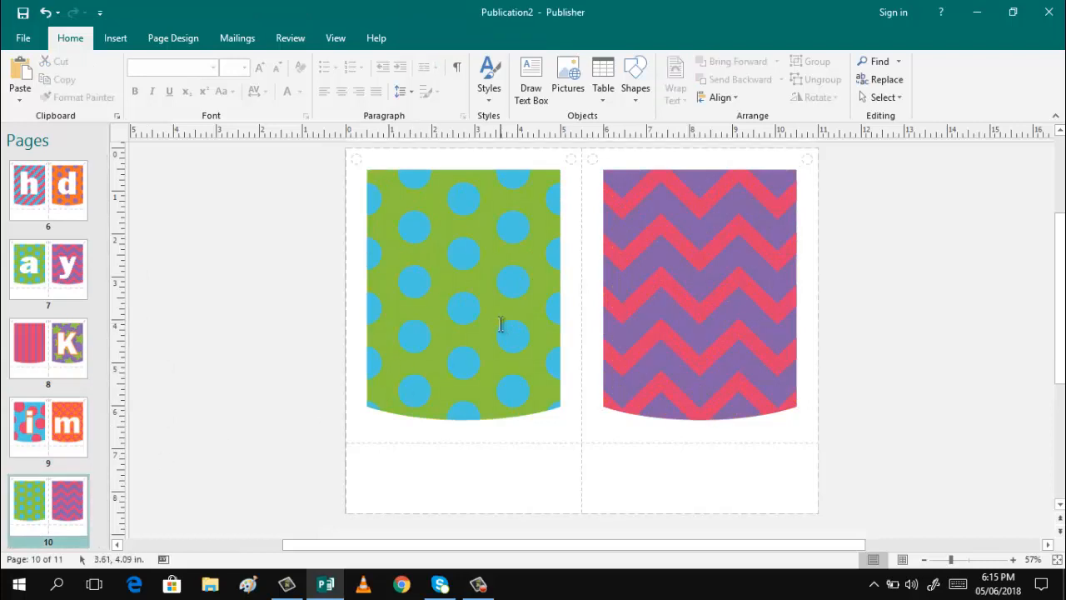
- Paste the white letter box onto page 10's dotted pennant and change the letter to 'p'
right_click(500, 325)
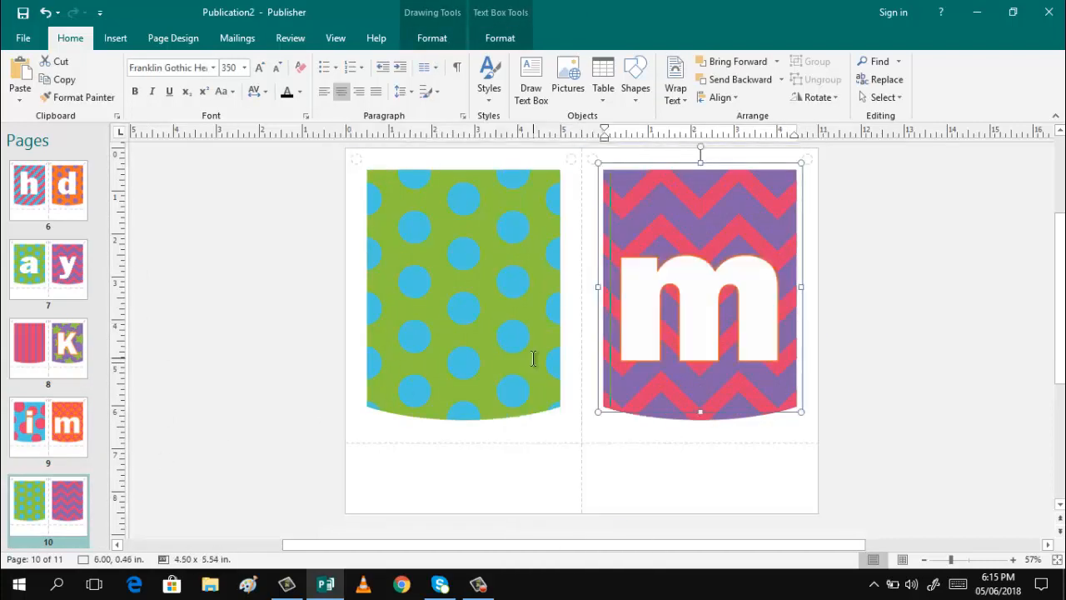
left_click(20, 74)
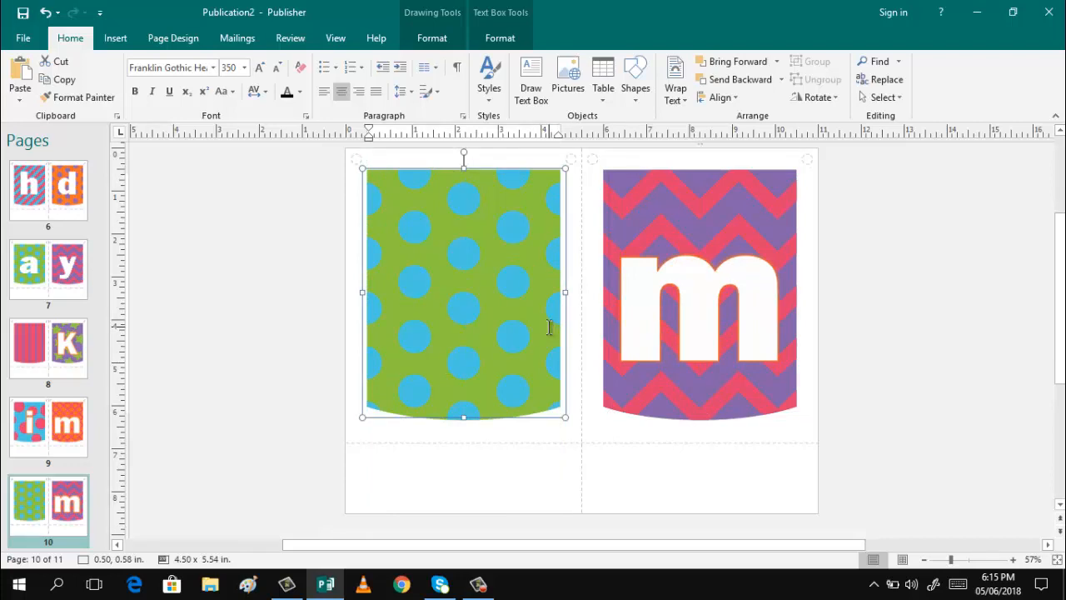
type("p")
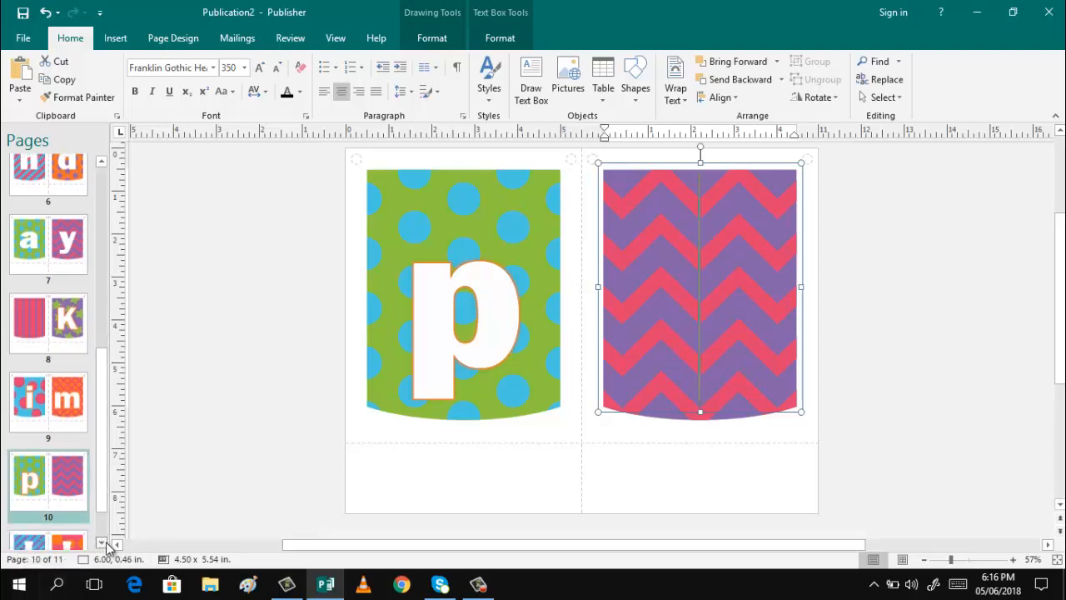
scroll("down", 3)
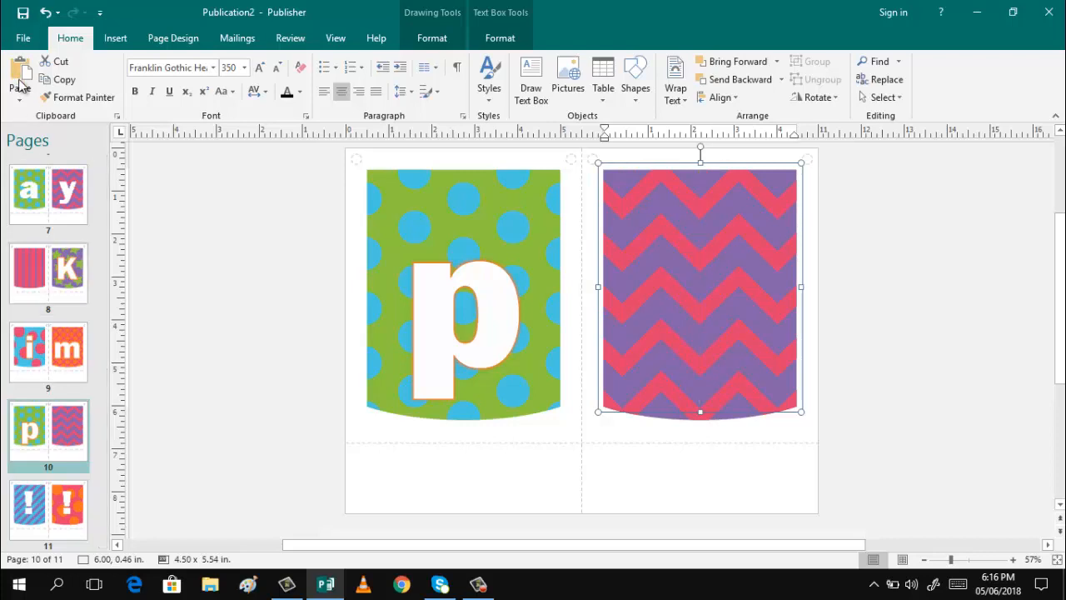
left_click(115, 38)
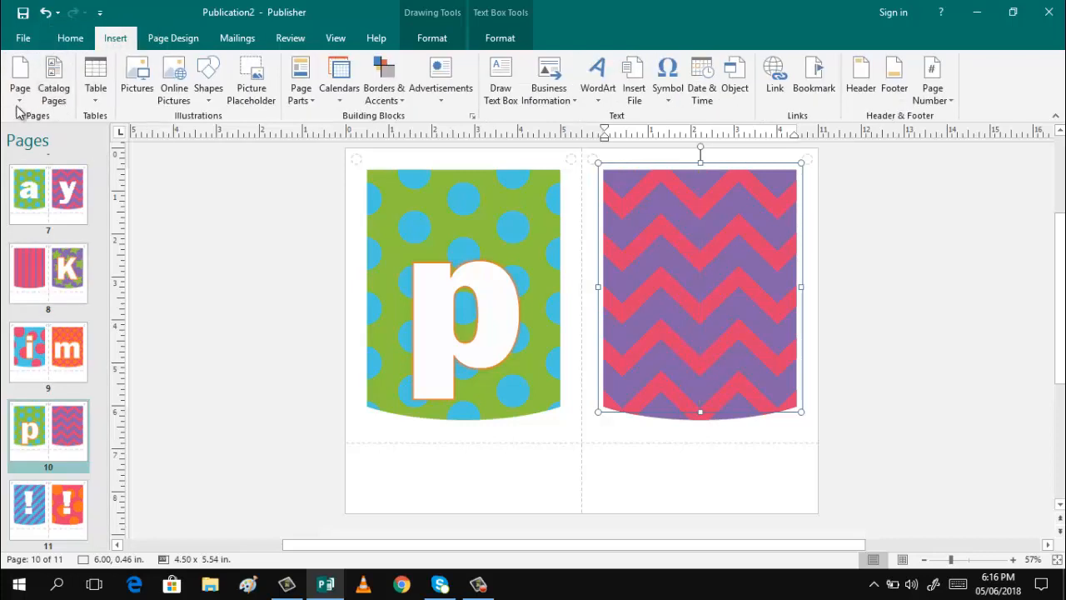
- Insert a page with one text box based on master page E - Copy of B
left_click(20, 79)
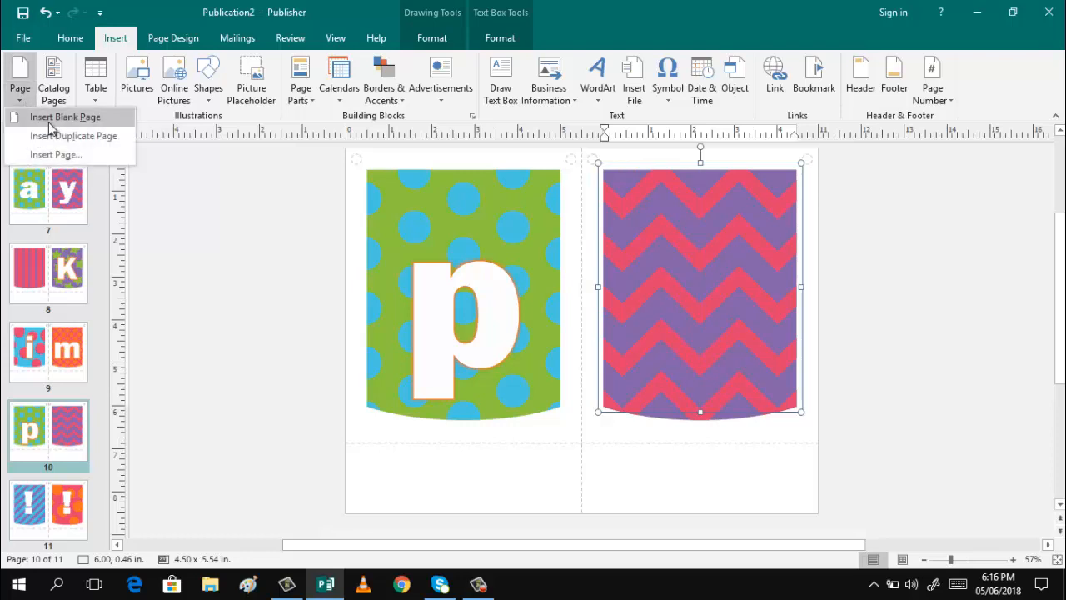
left_click(56, 154)
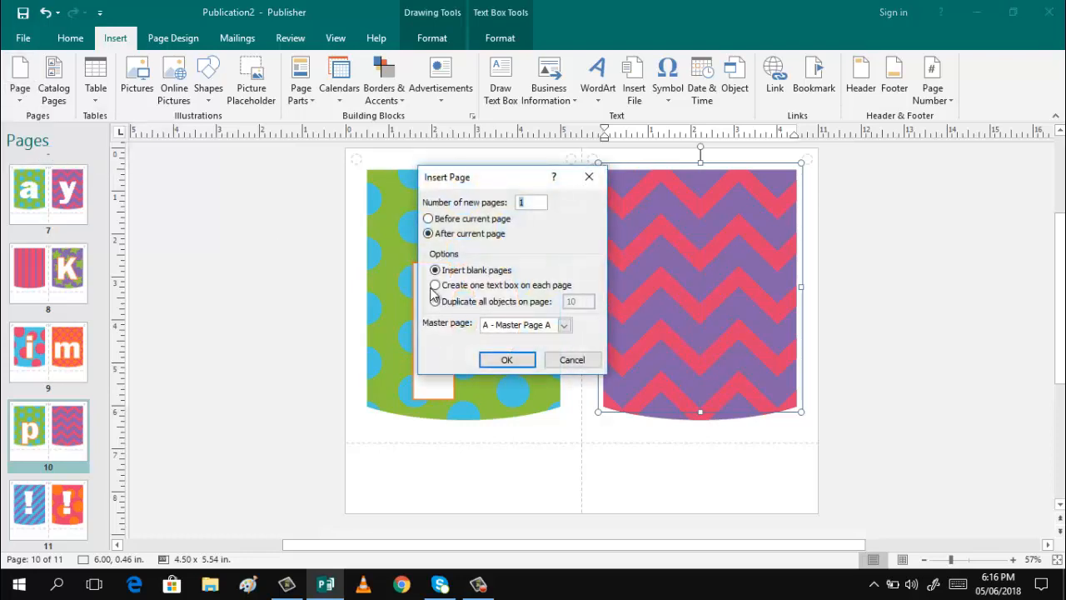
left_click(434, 285)
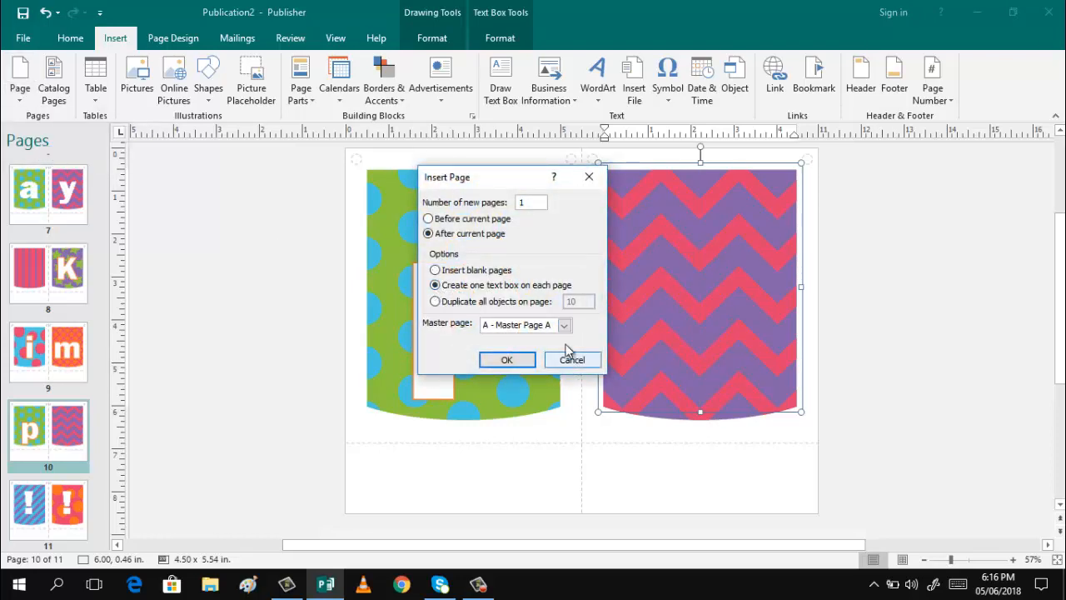
left_click(564, 325)
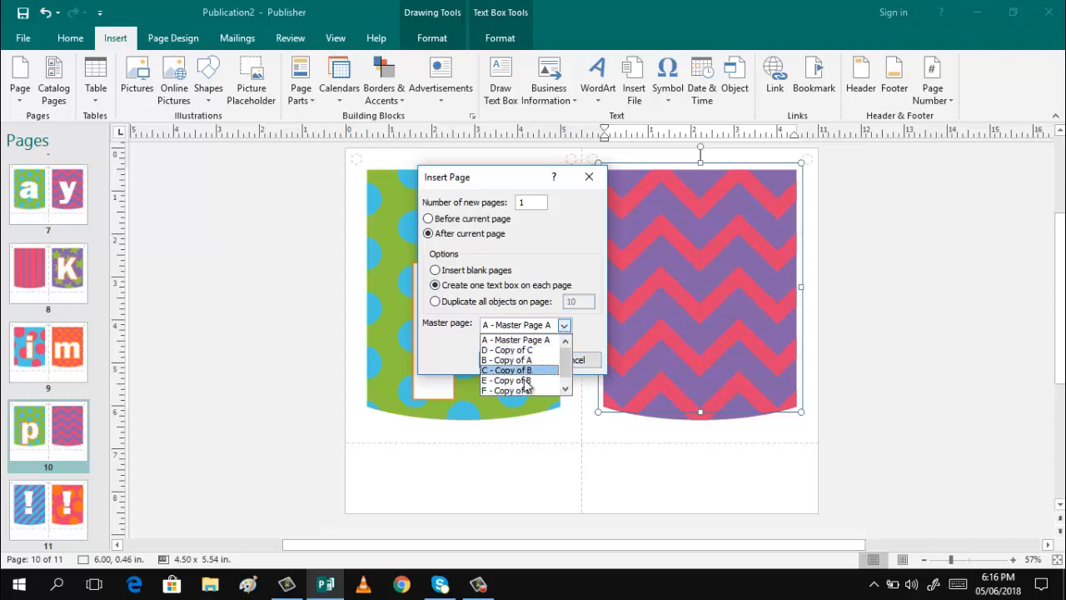
left_click(507, 370)
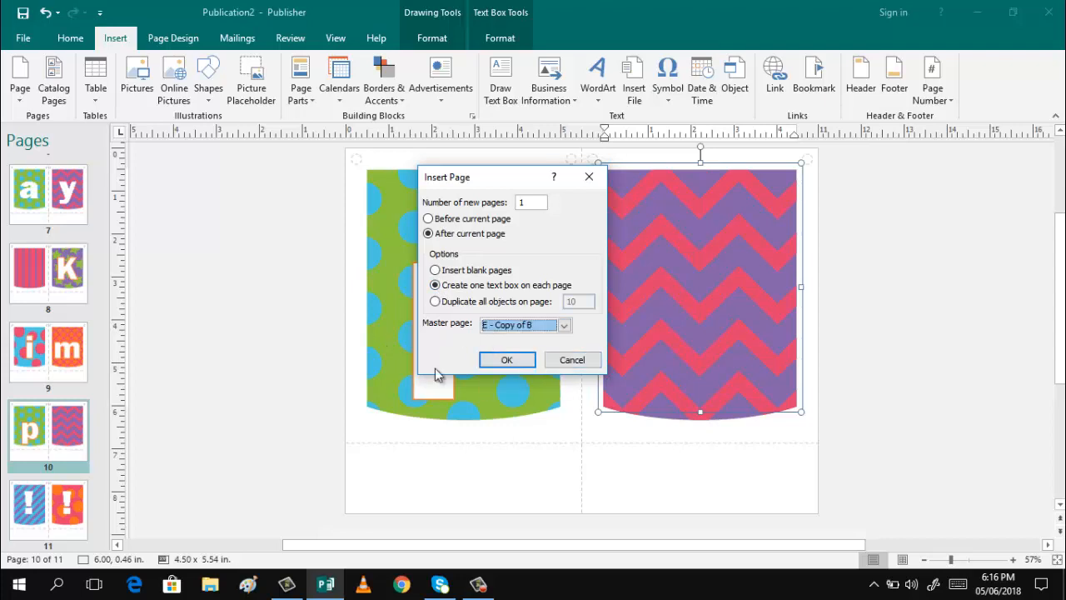
left_click(507, 359)
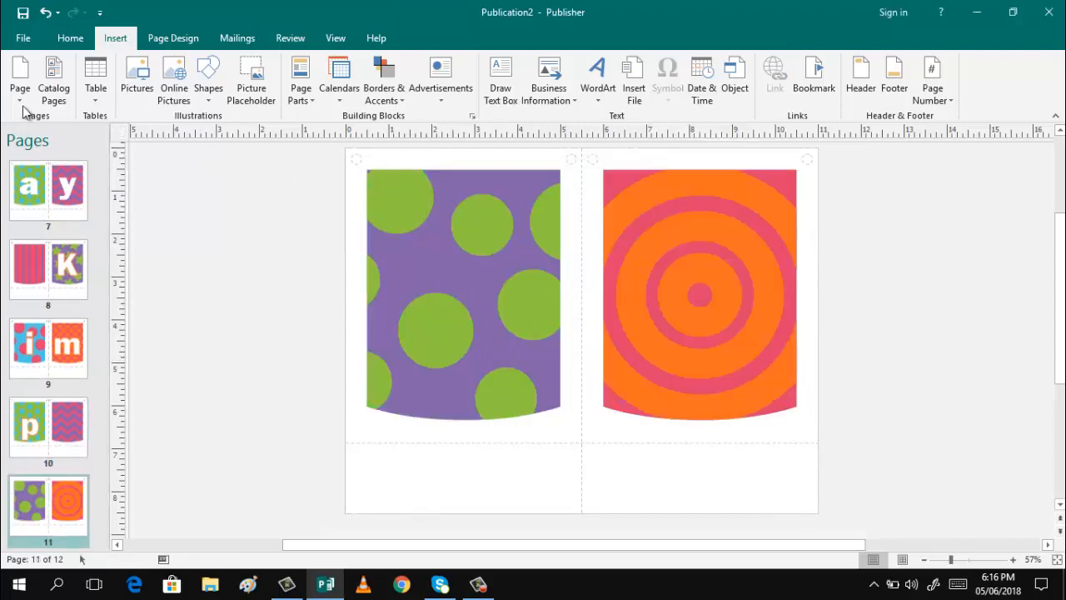
- Insert another one-text-box page based on master page F - Copy of E
left_click(19, 79)
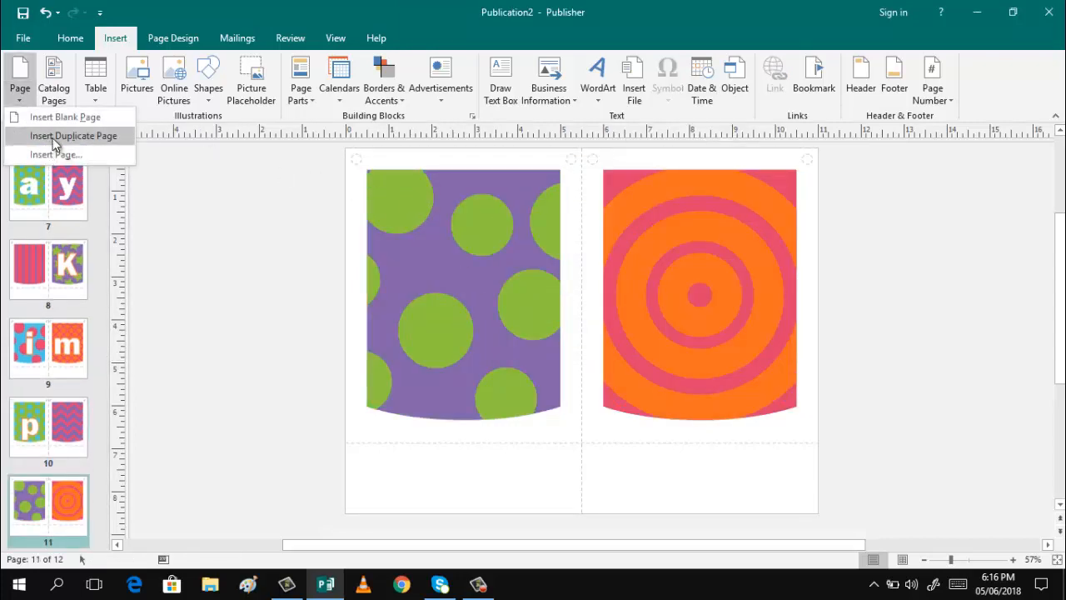
left_click(56, 154)
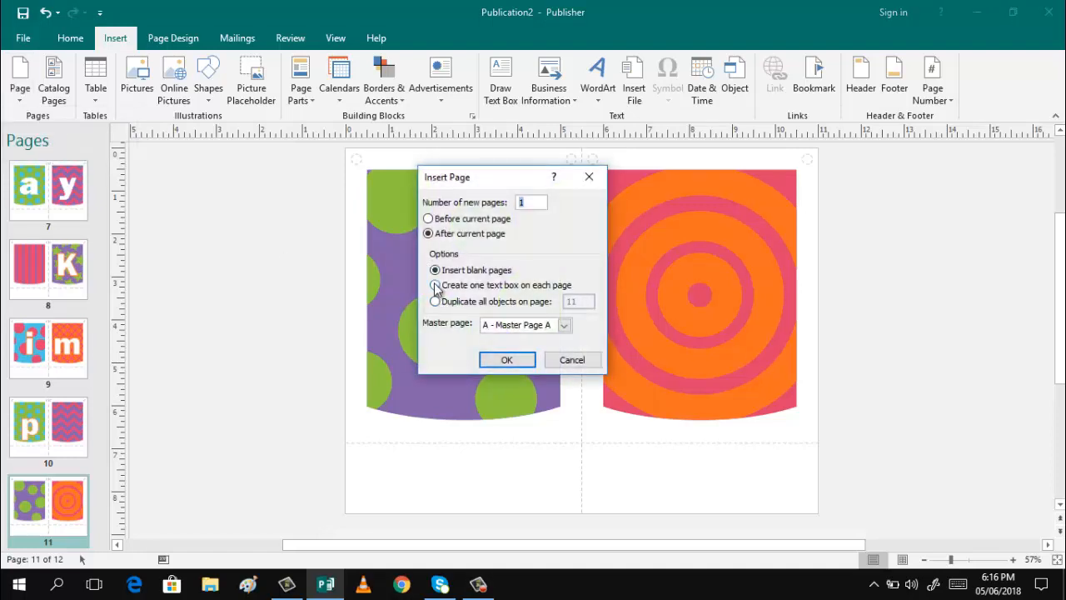
left_click(435, 284)
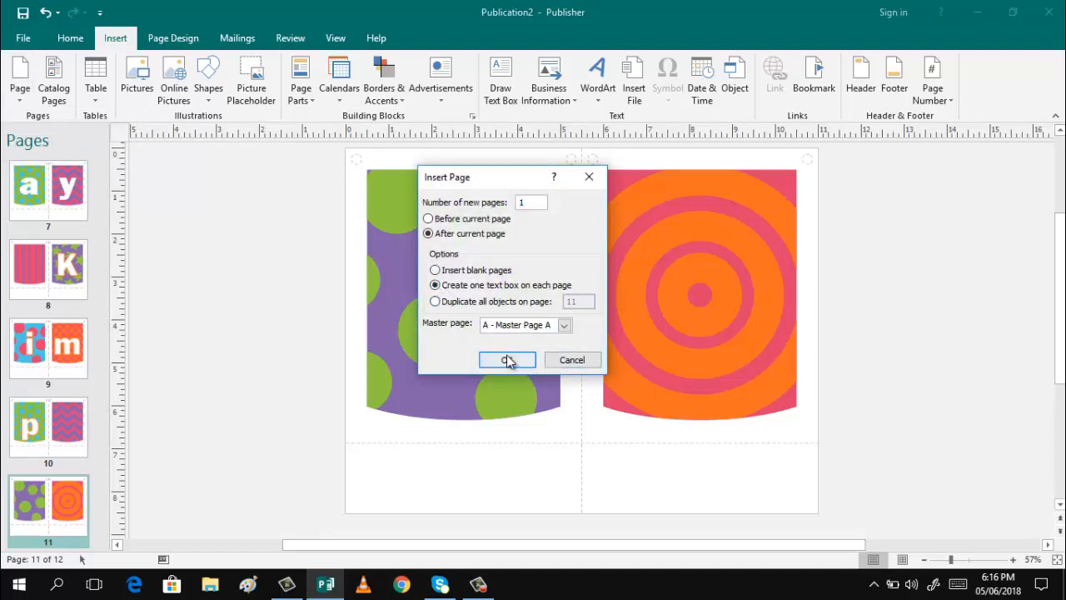
left_click(564, 325)
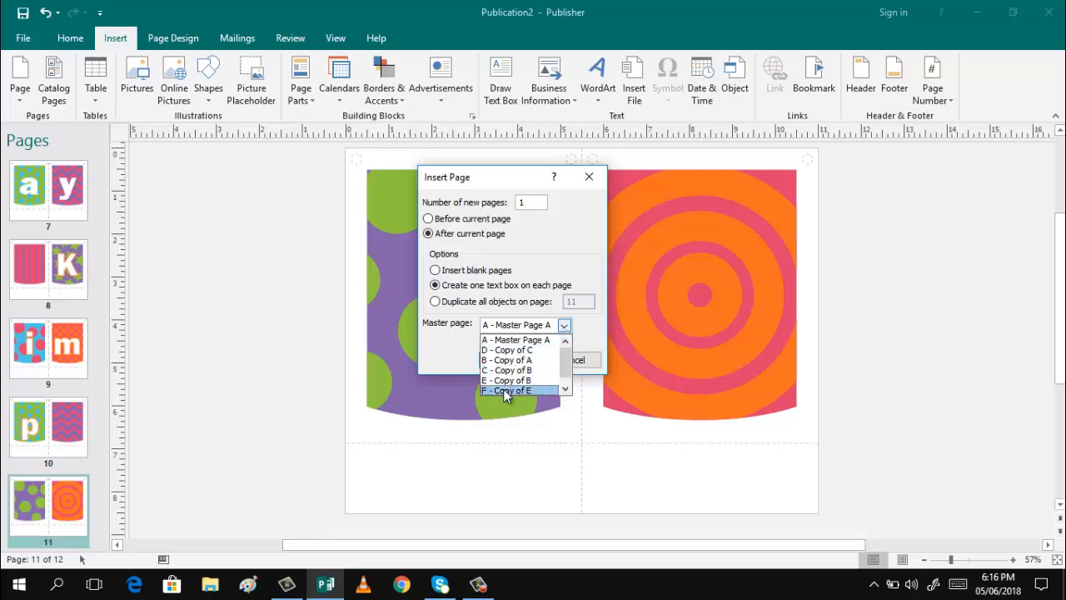
left_click(506, 390)
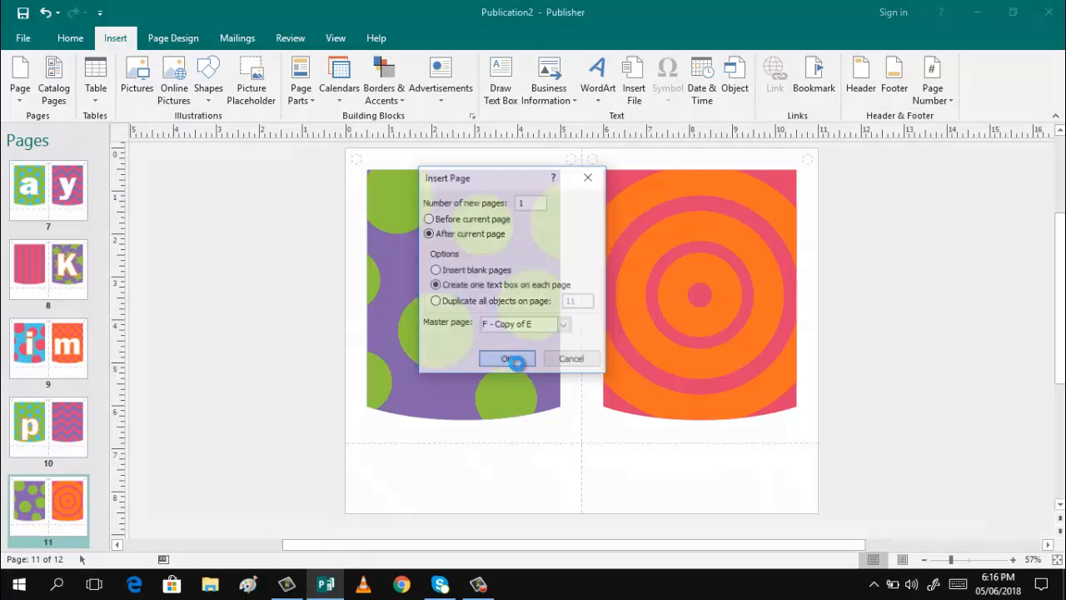
left_click(507, 359)
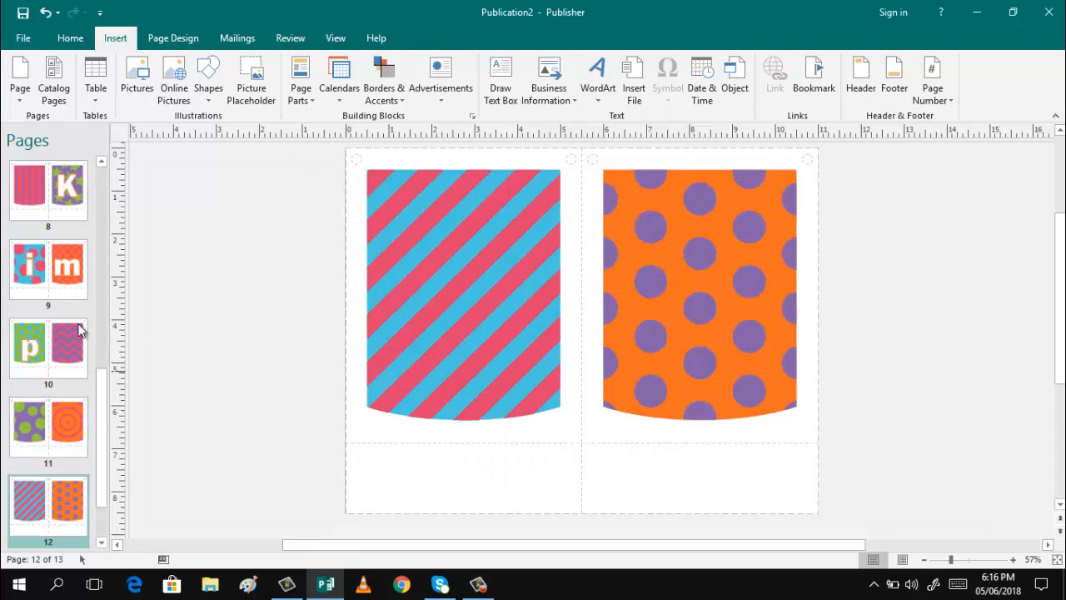
mouse_move(48, 426)
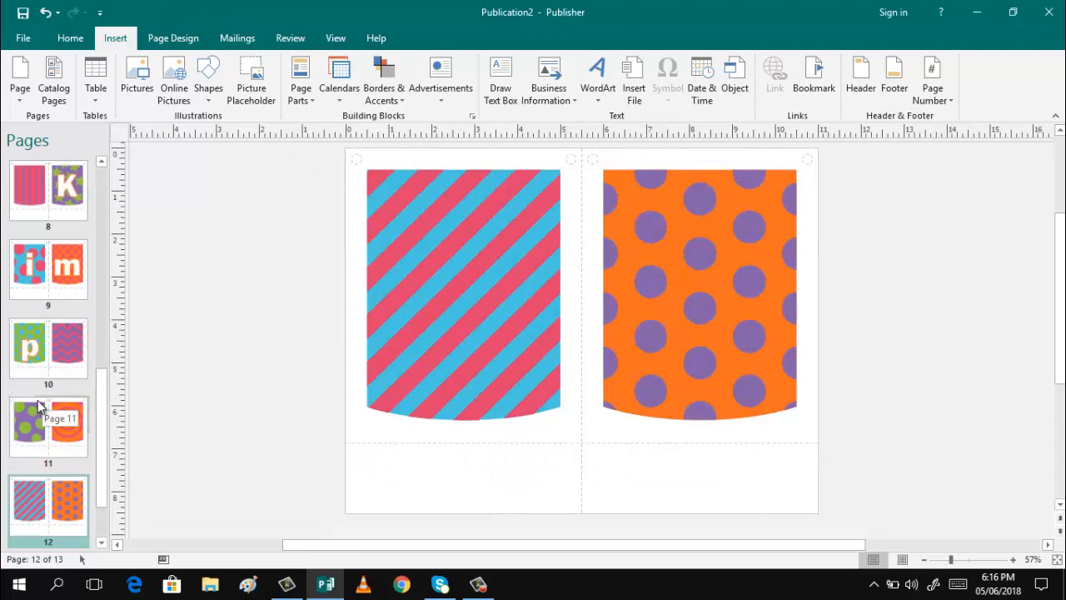
- Select page 11's text box in the Pages pane and bring up the Home clipboard commands
left_click(48, 427)
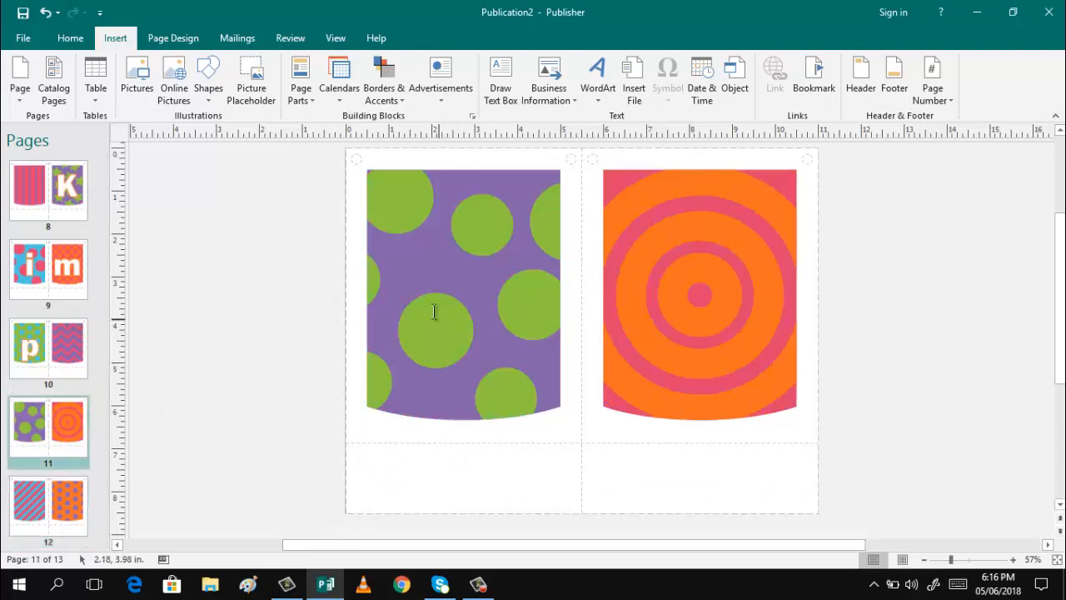
left_click(48, 350)
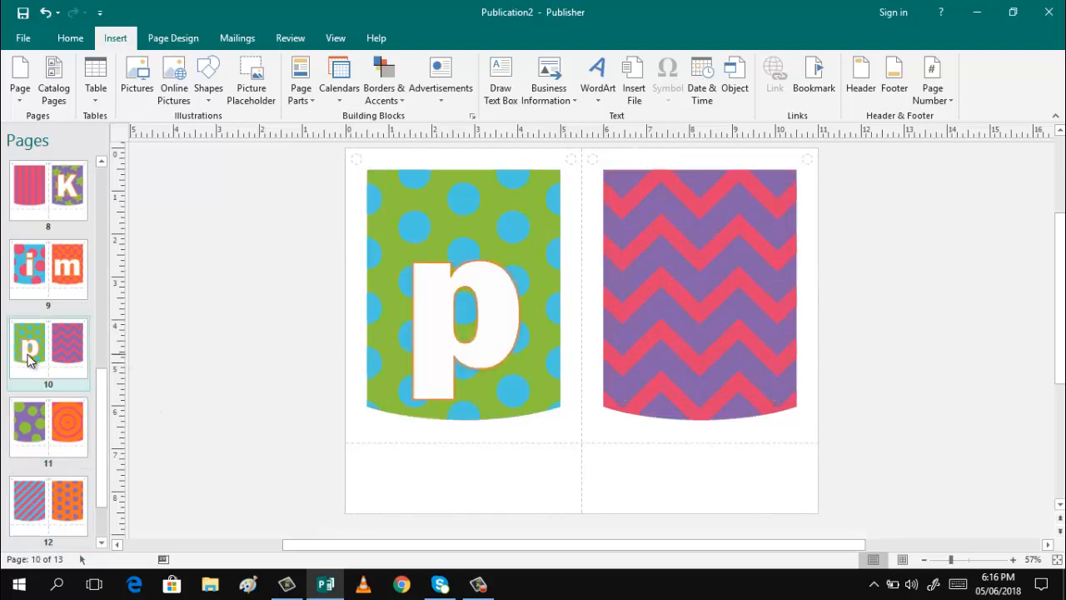
left_click(48, 426)
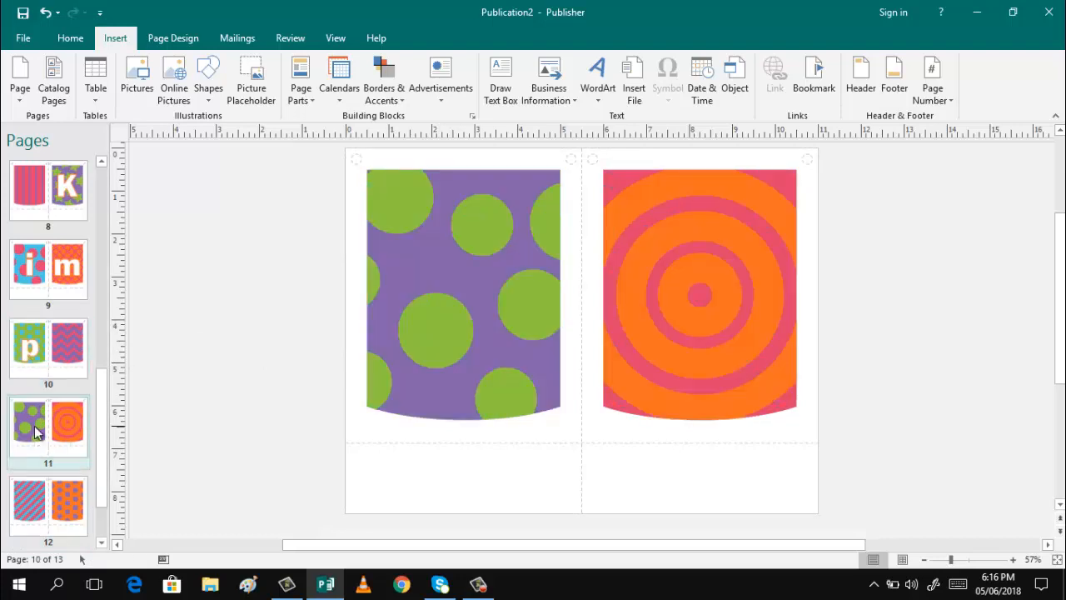
left_click(48, 429)
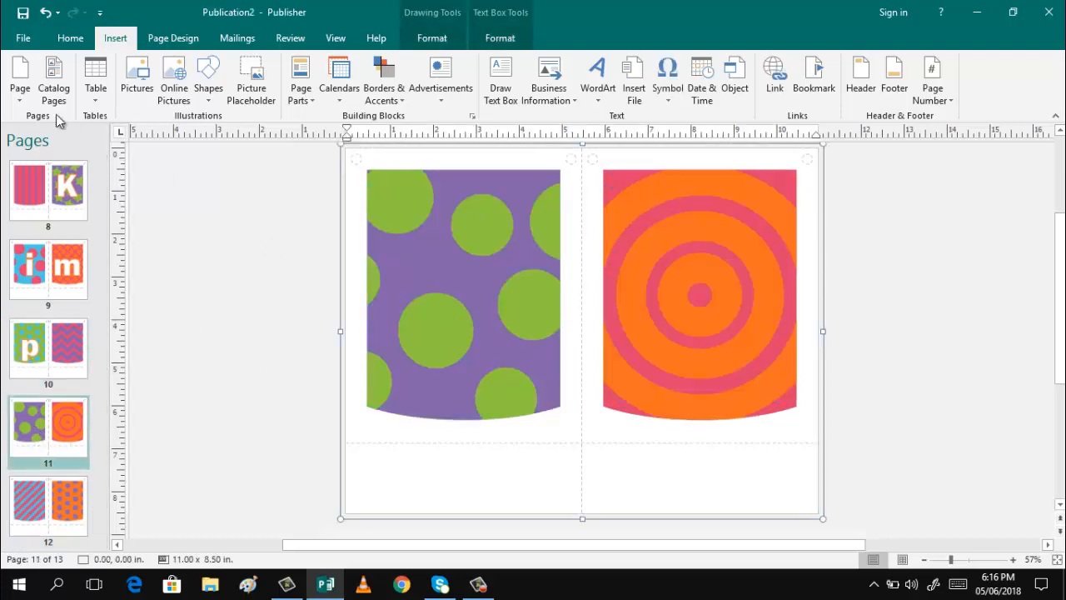
left_click(20, 79)
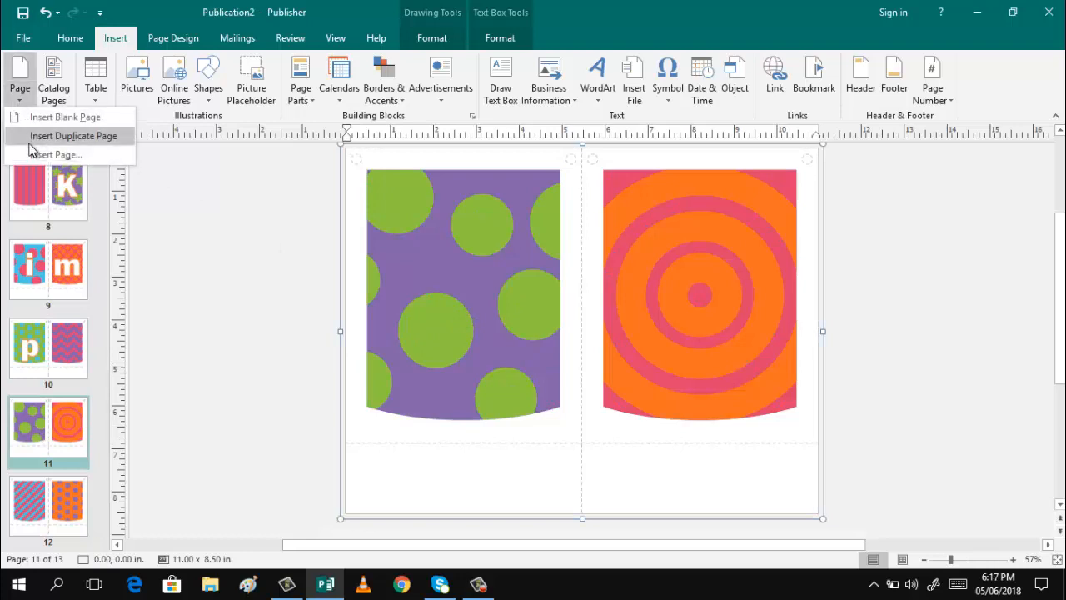
left_click(70, 38)
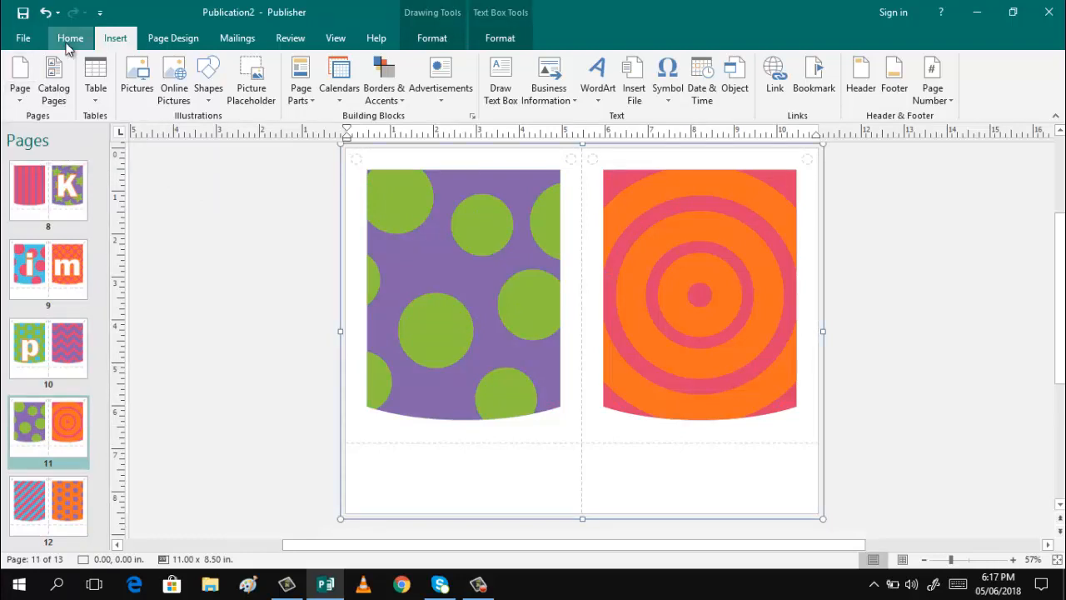
left_click(70, 37)
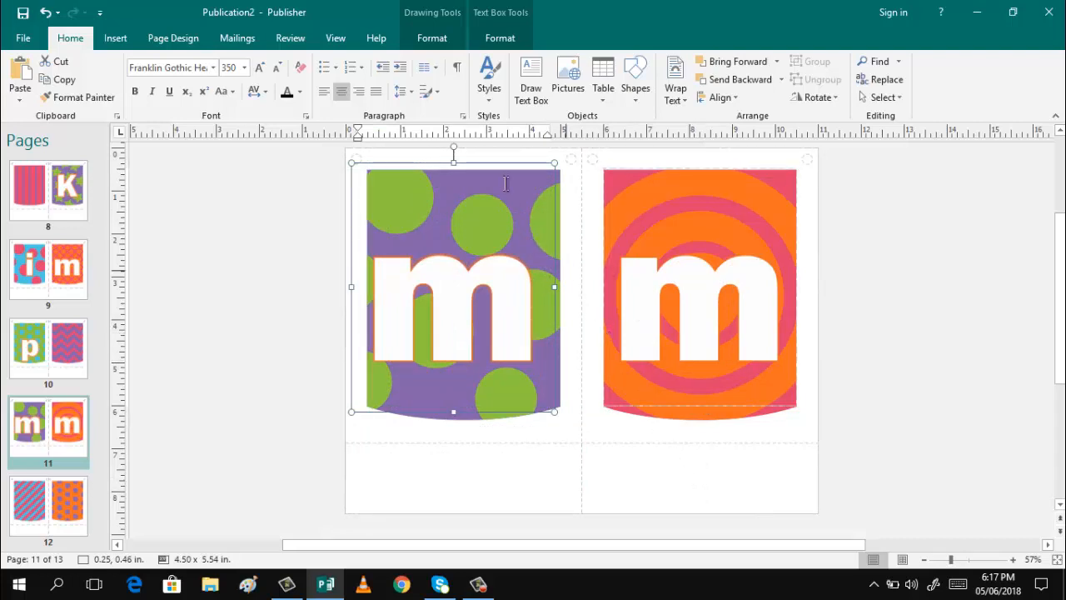
mouse_move(491, 164)
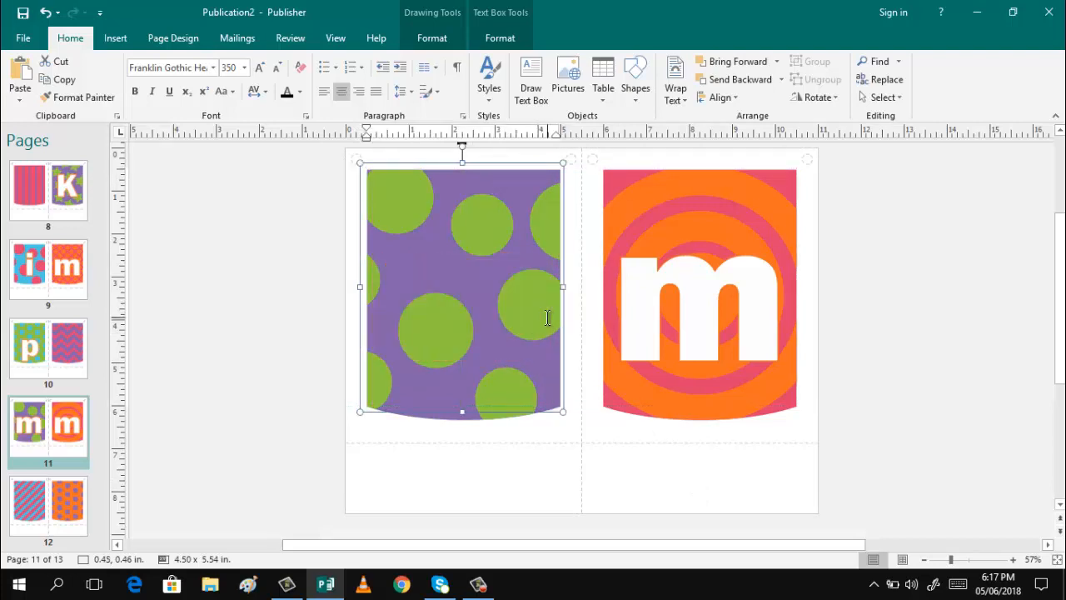
- Type 'J' and 'e' on page 11's pennants, then 'd' on page 12
type("J")
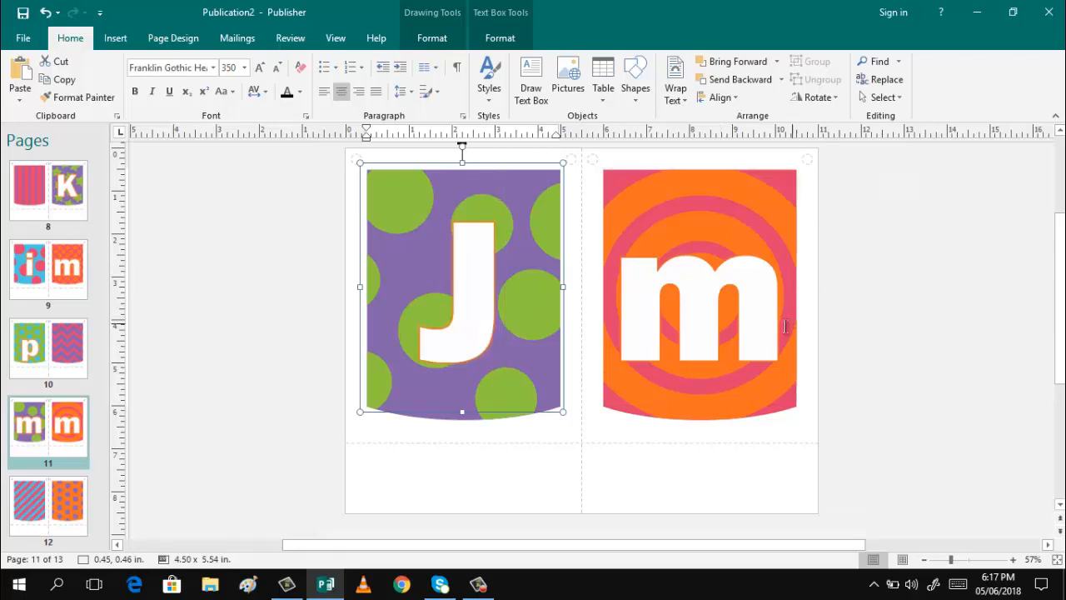
left_click(700, 287)
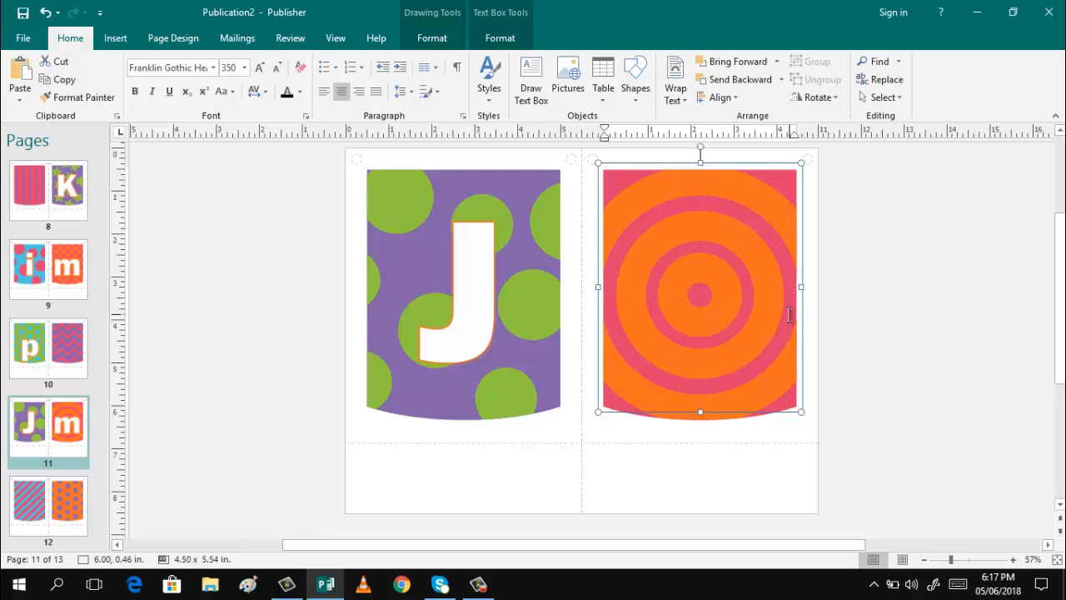
type("e")
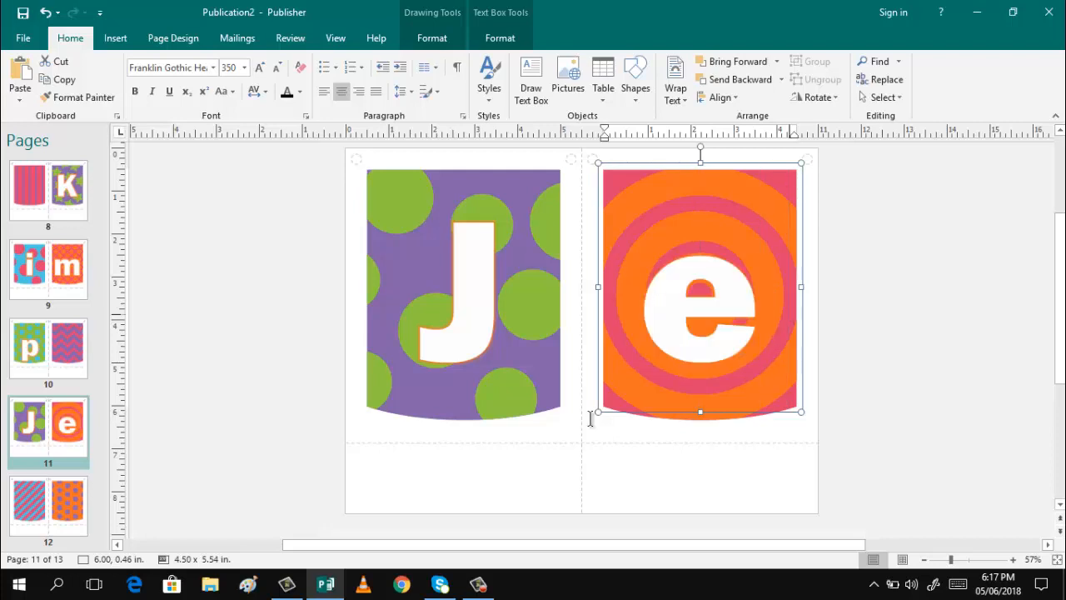
left_click(47, 506)
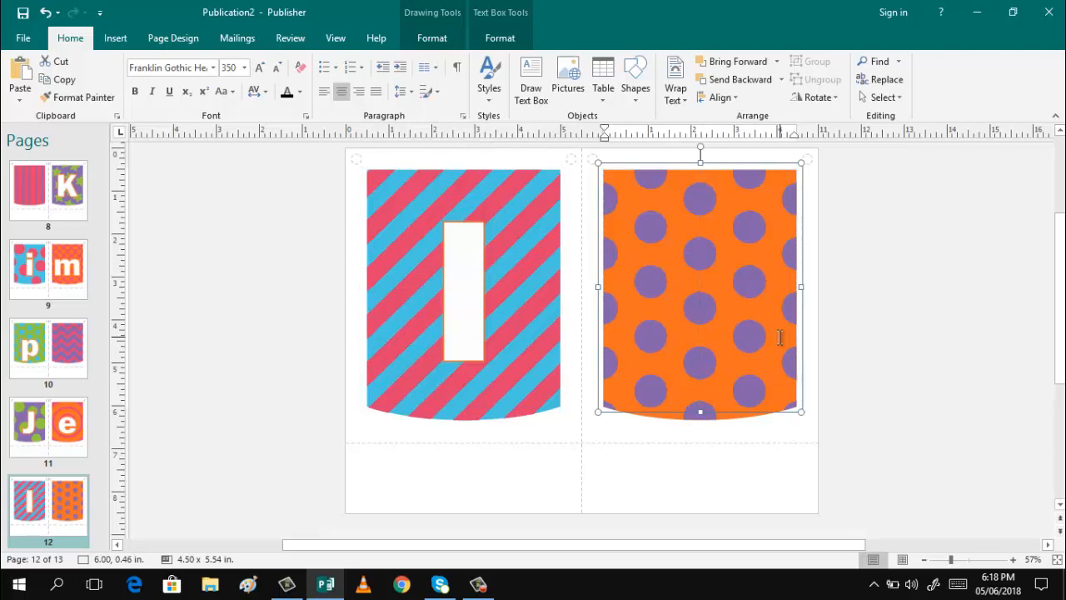
type("d")
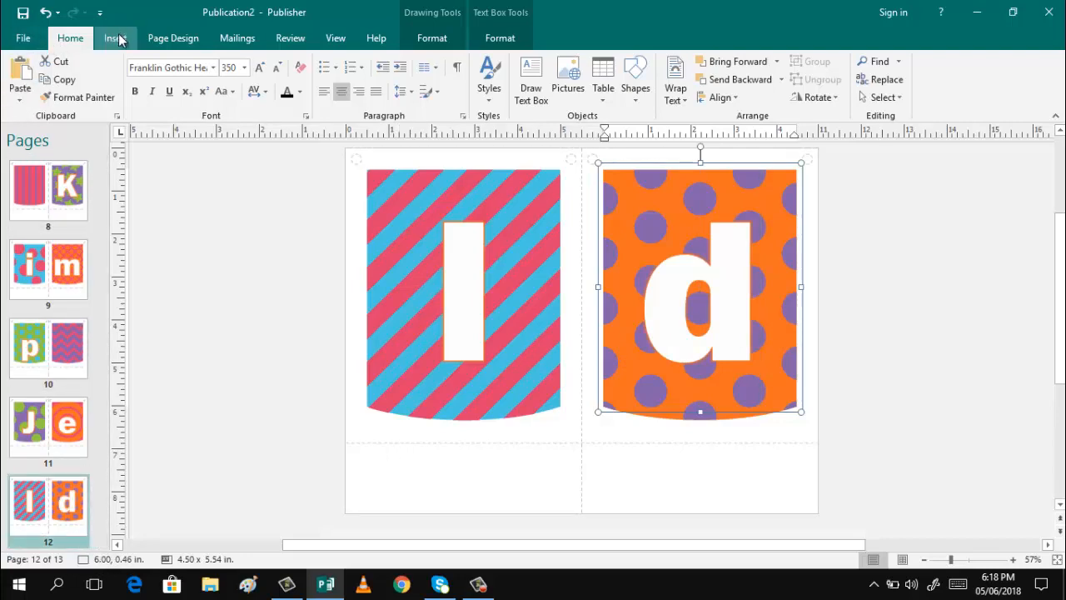
- Insert page 13 with one text box, keeping master page A
left_click(115, 37)
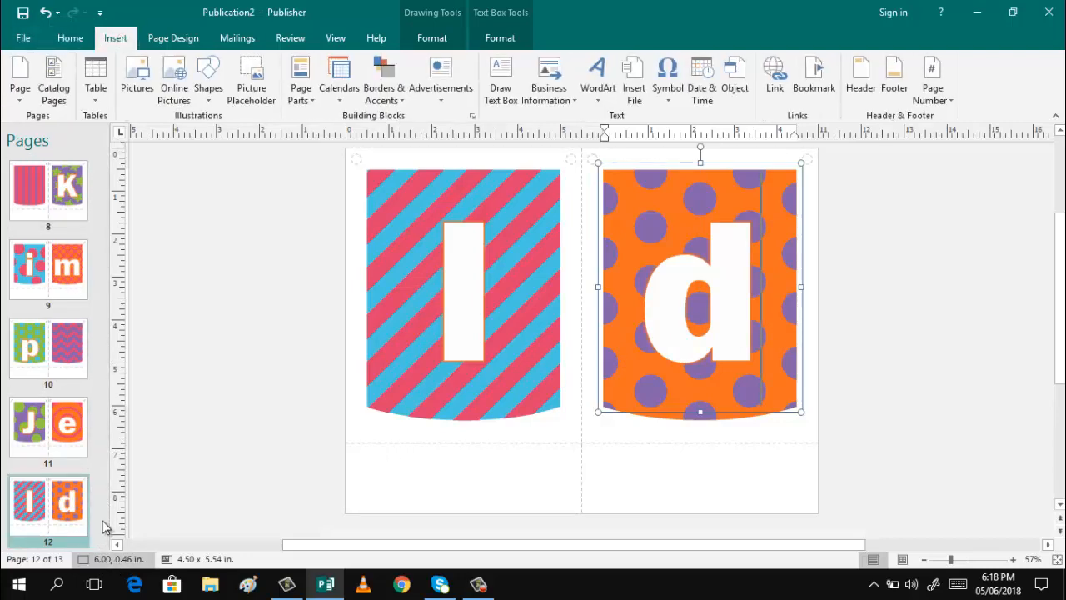
scroll("down", 3)
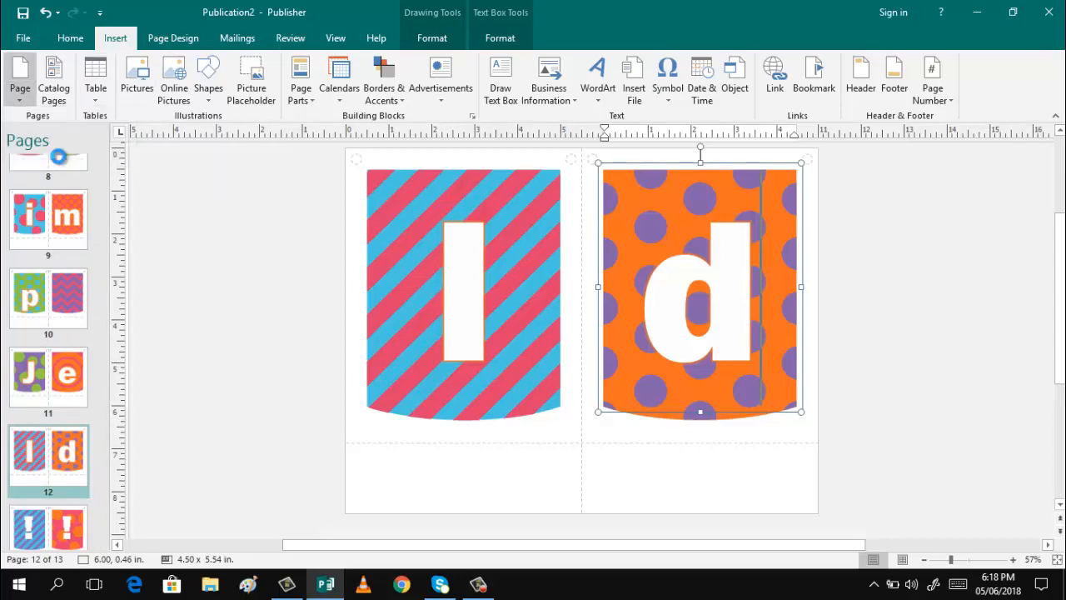
left_click(19, 79)
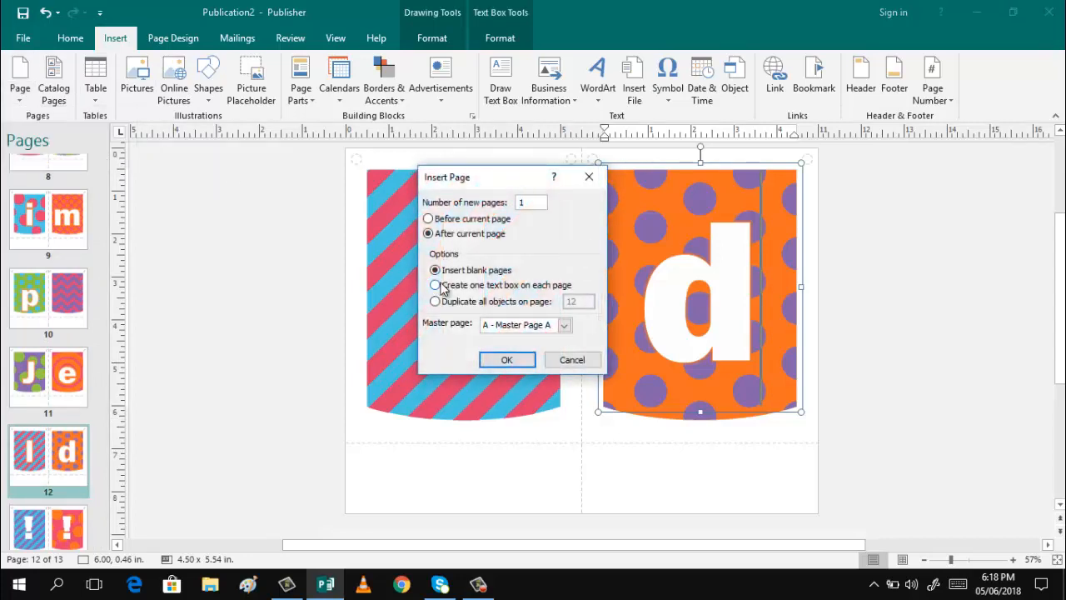
left_click(434, 285)
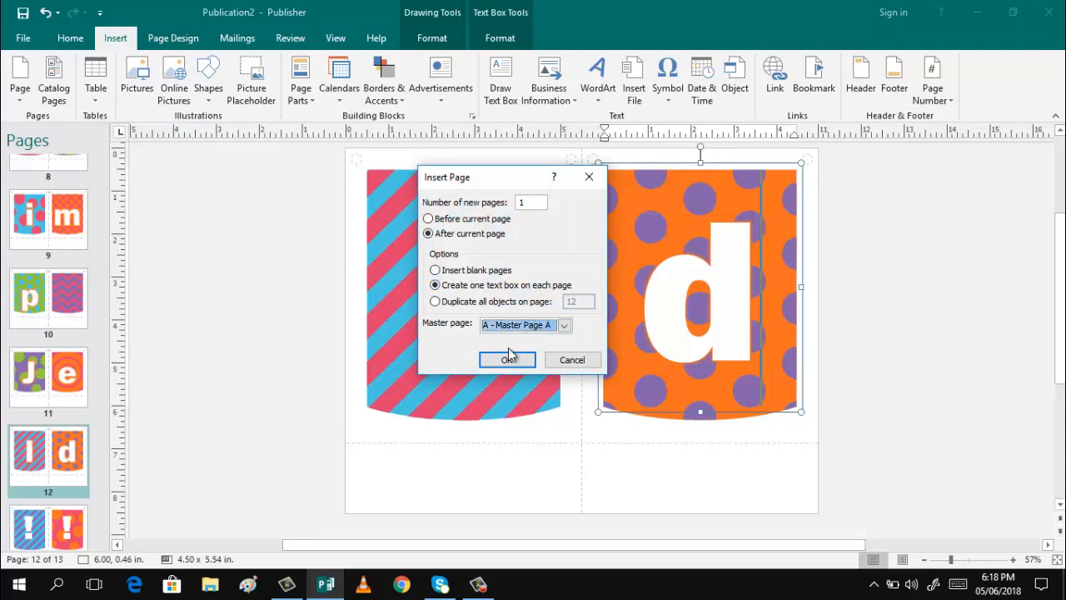
left_click(508, 359)
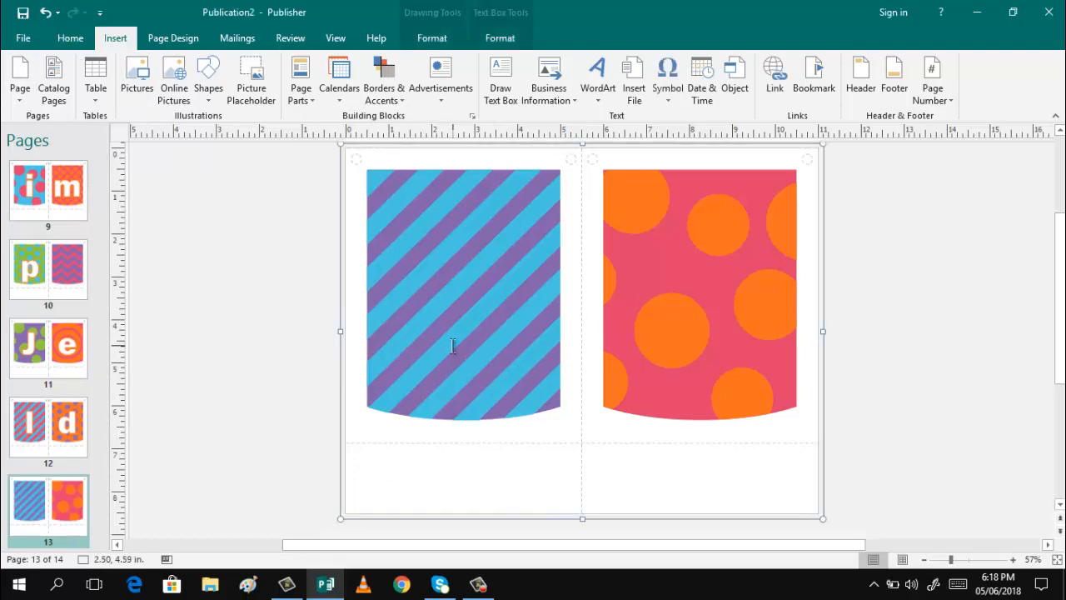
- Paste the copied white letter box onto page 13's pennants
right_click(453, 346)
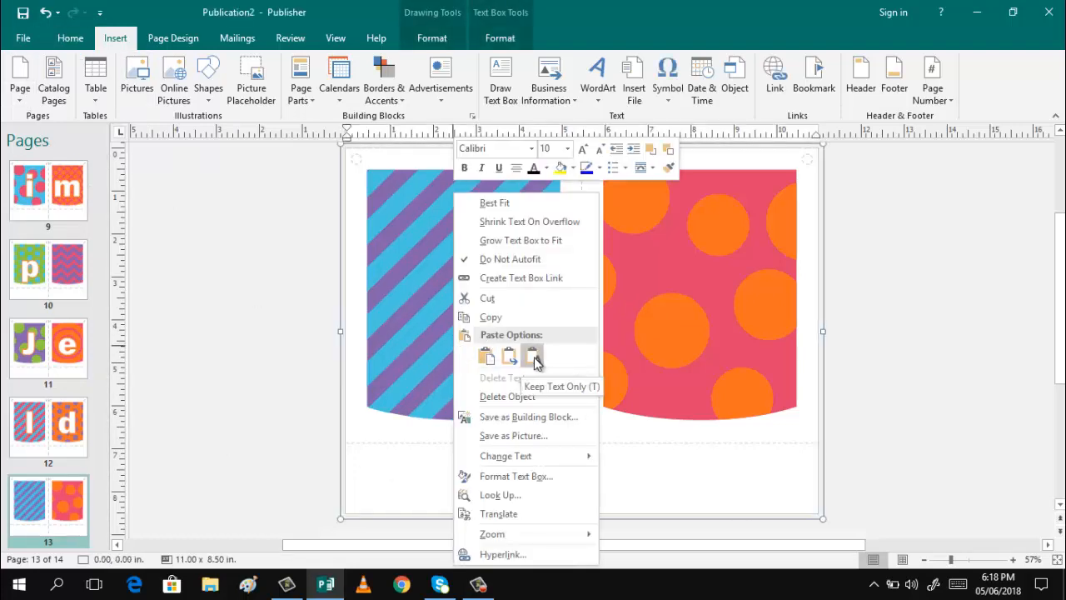
mouse_move(487, 357)
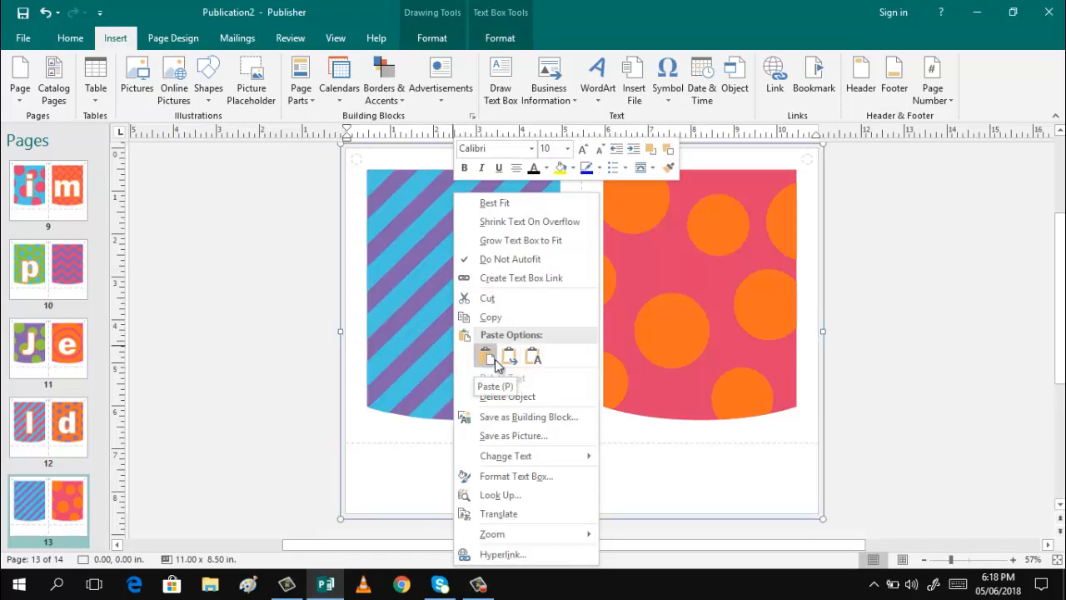
left_click(485, 356)
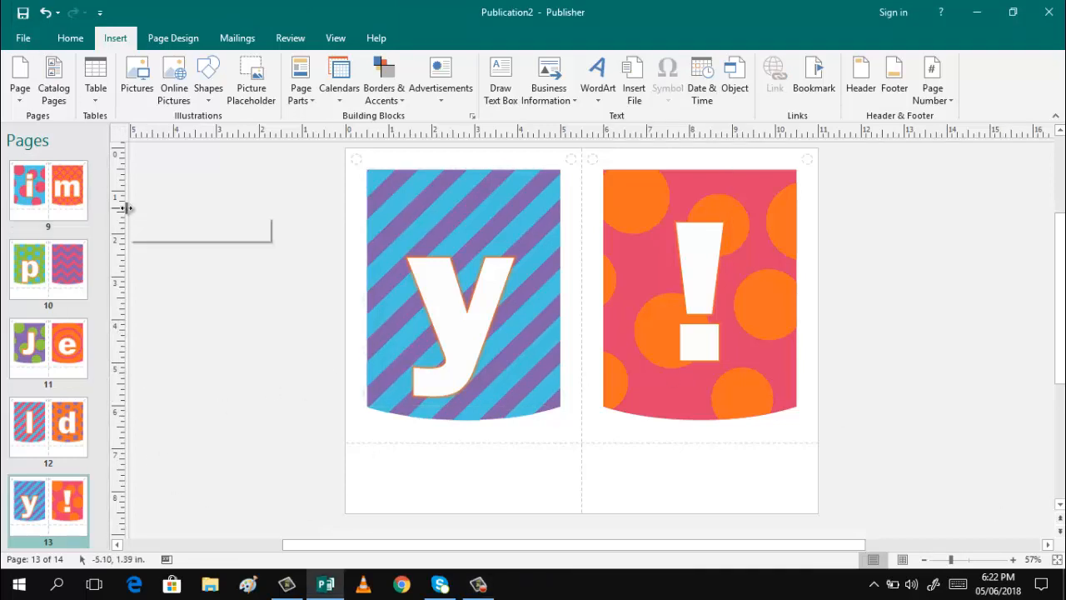
mouse_move(121, 206)
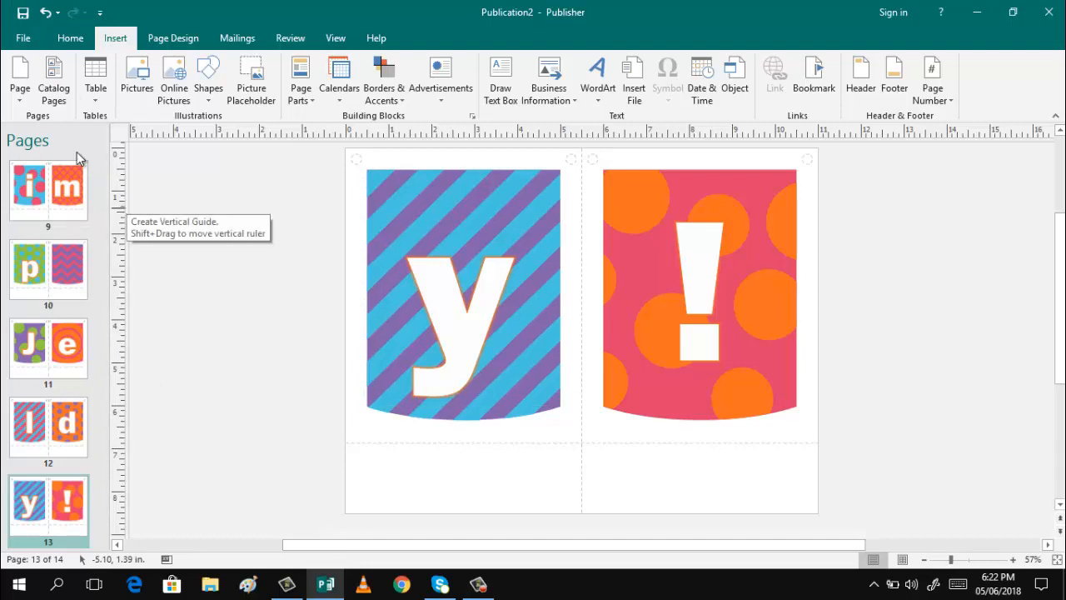
mouse_move(167, 279)
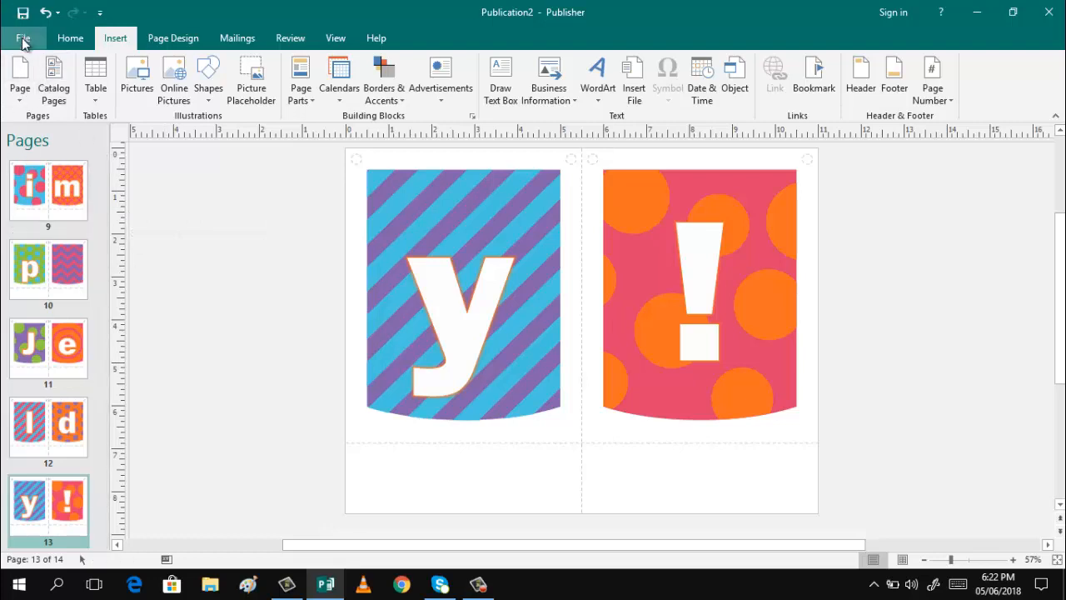
- Go to File > Print to preview the fourteen-page banner
left_click(24, 38)
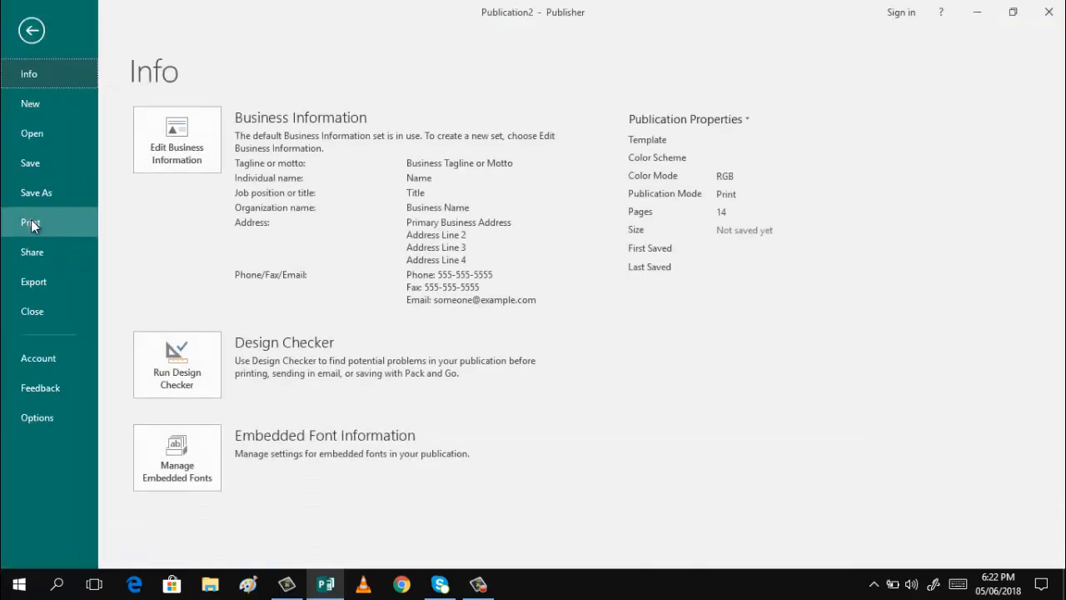
left_click(30, 222)
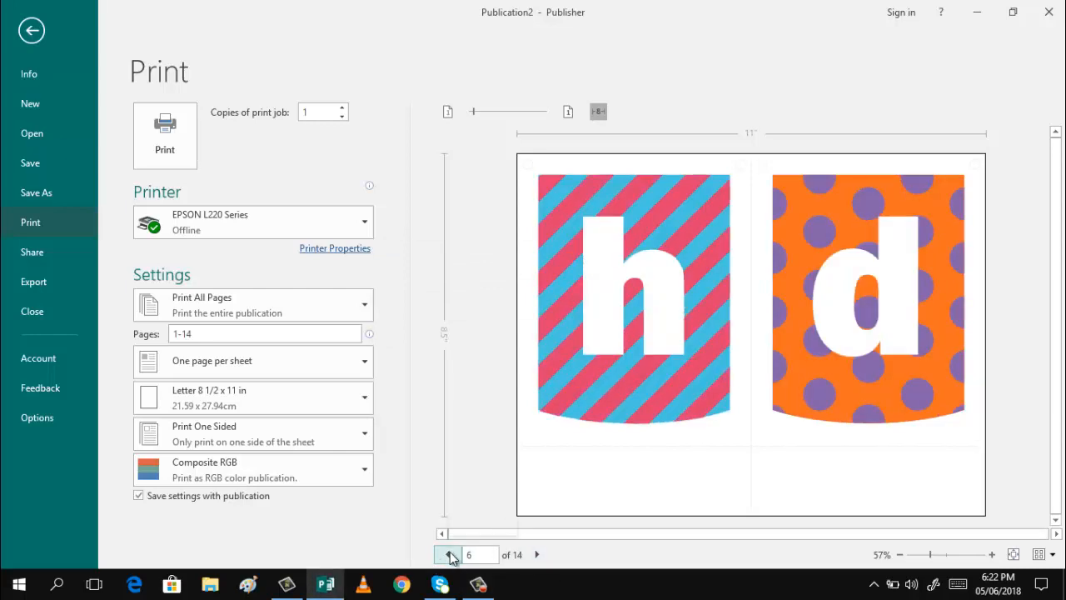
- Step the print preview back toward page 1
left_click(448, 555)
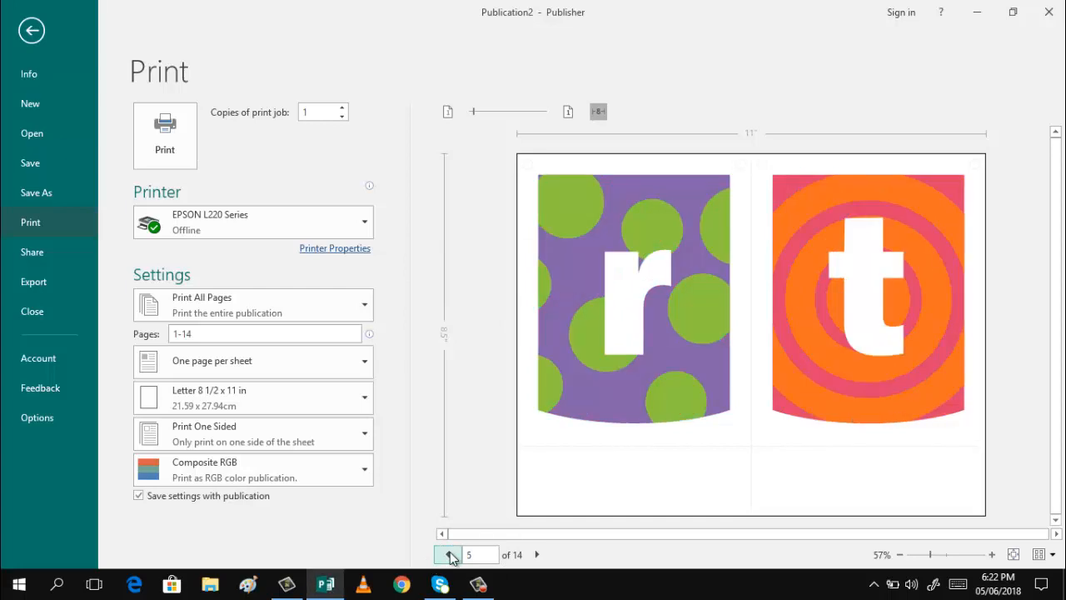
left_click(448, 554)
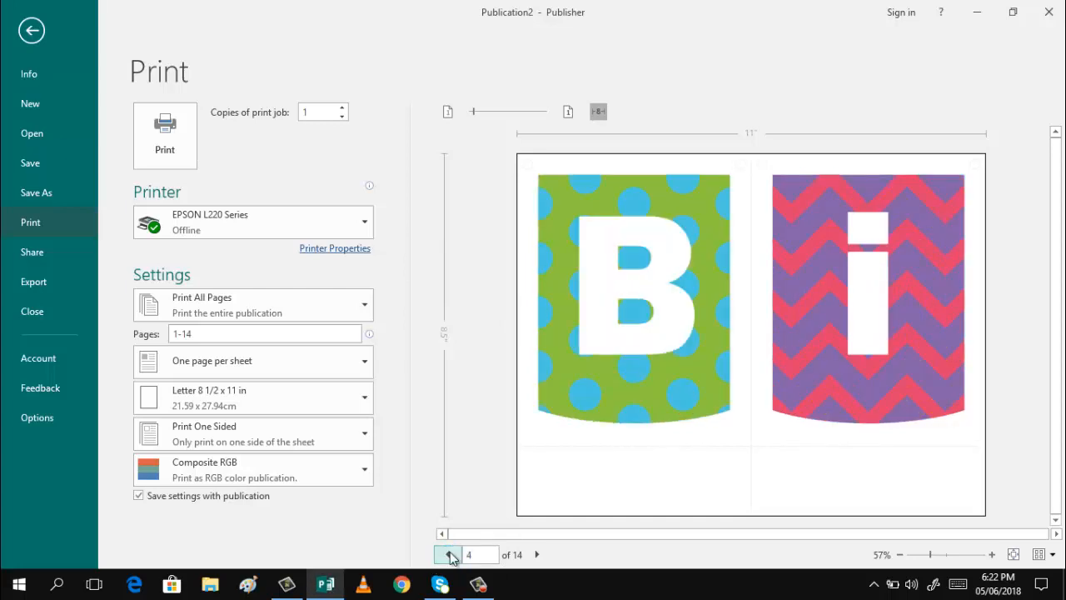
left_click(448, 554)
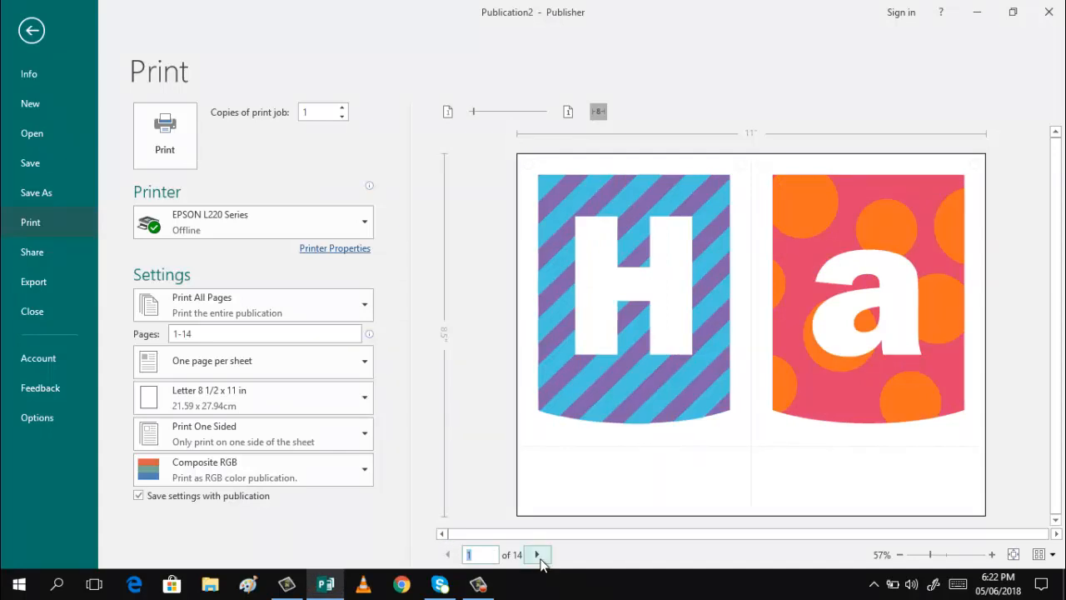
- Page forward through the preview to page 14's two exclamation-mark pennants
left_click(536, 555)
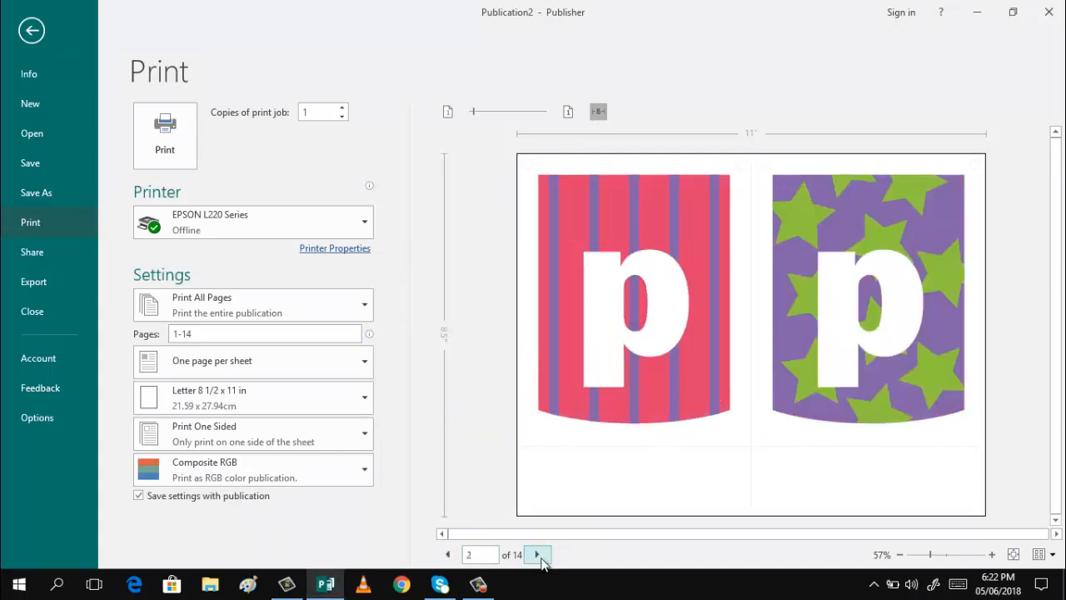
left_click(538, 555)
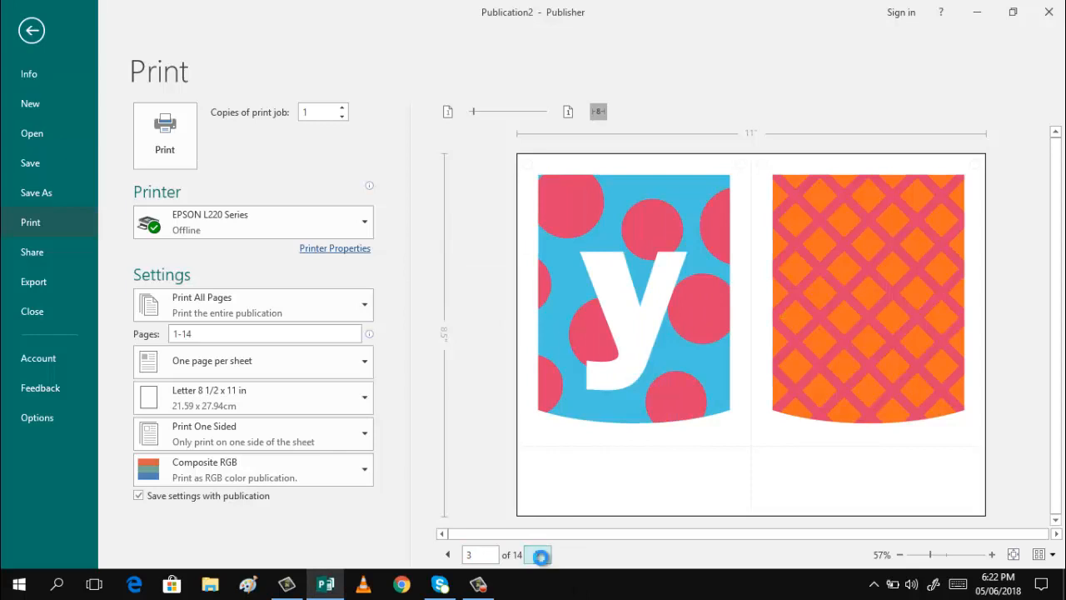
left_click(537, 555)
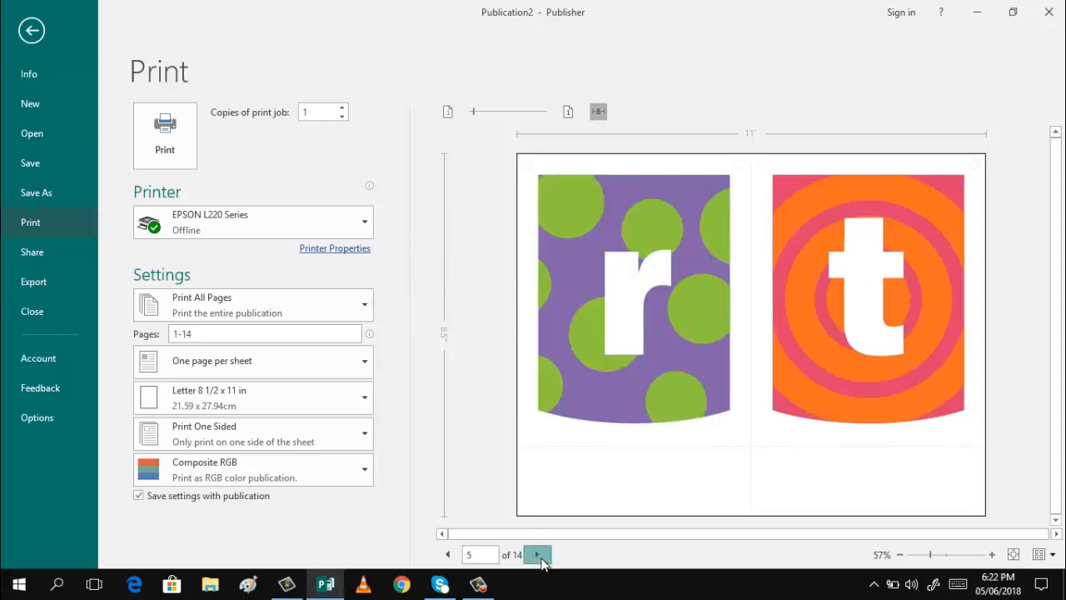
left_click(538, 555)
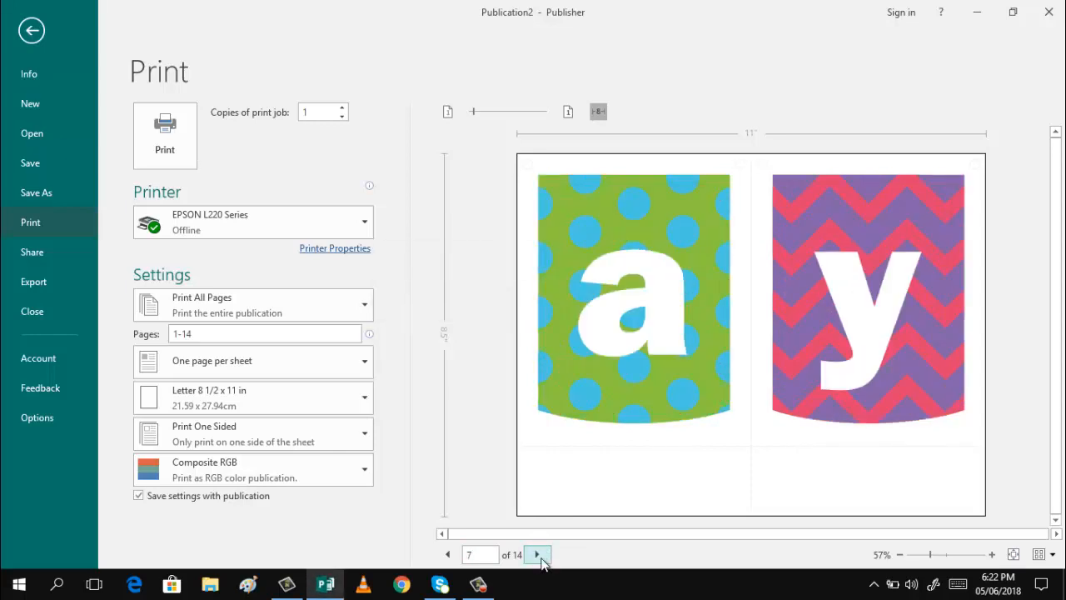
left_click(538, 555)
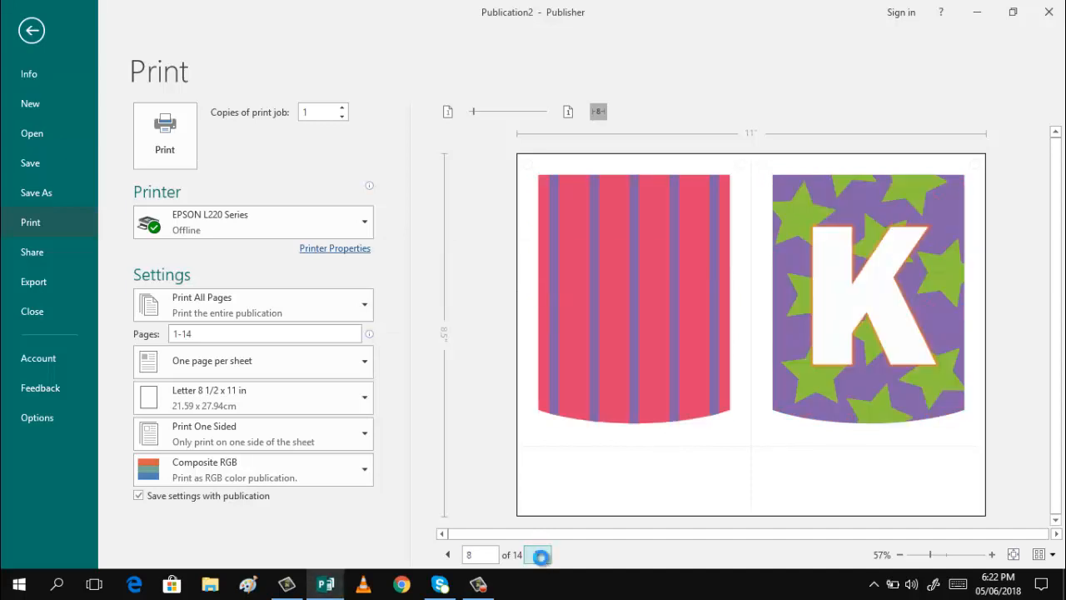
left_click(538, 555)
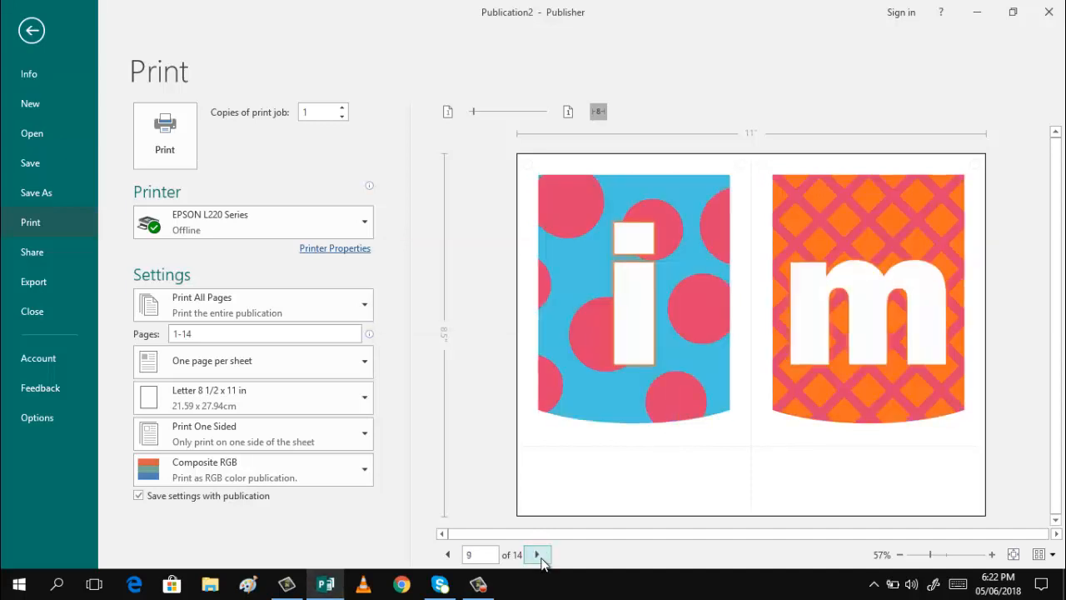
left_click(538, 555)
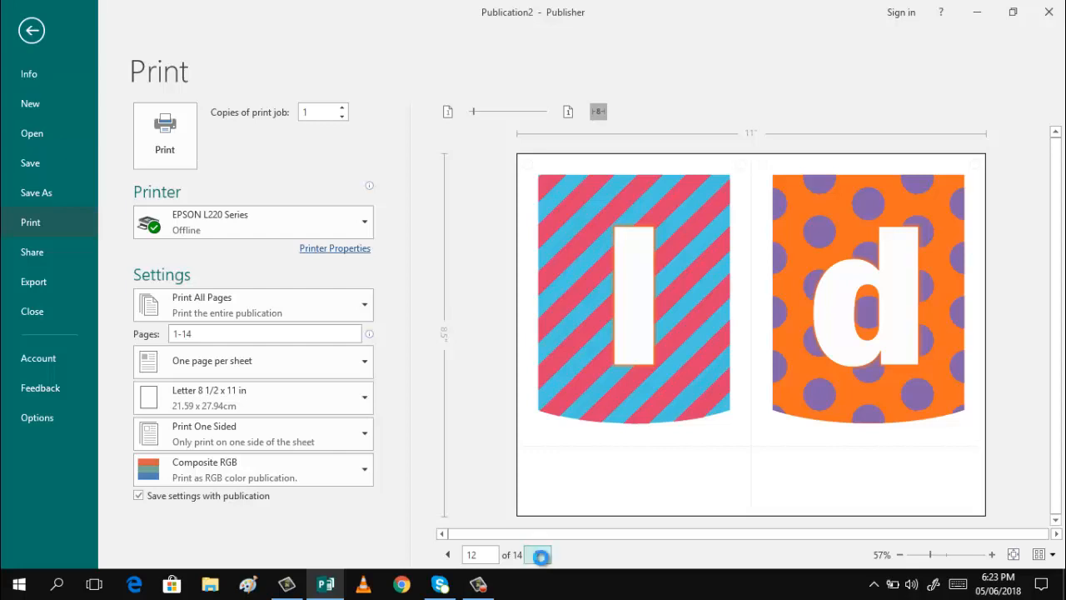
left_click(448, 555)
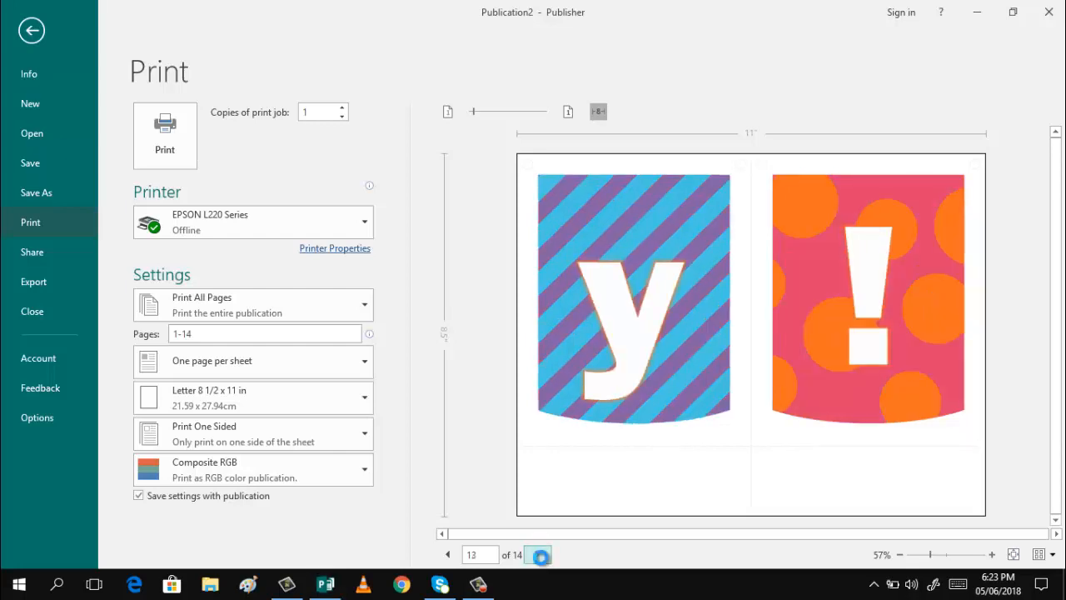
left_click(537, 555)
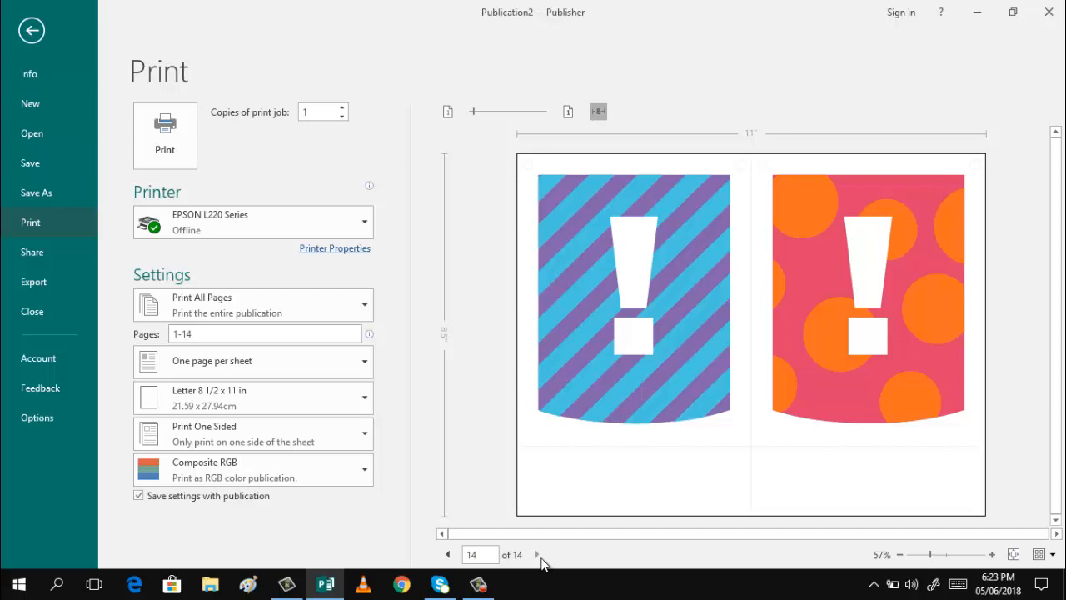
mouse_move(745, 235)
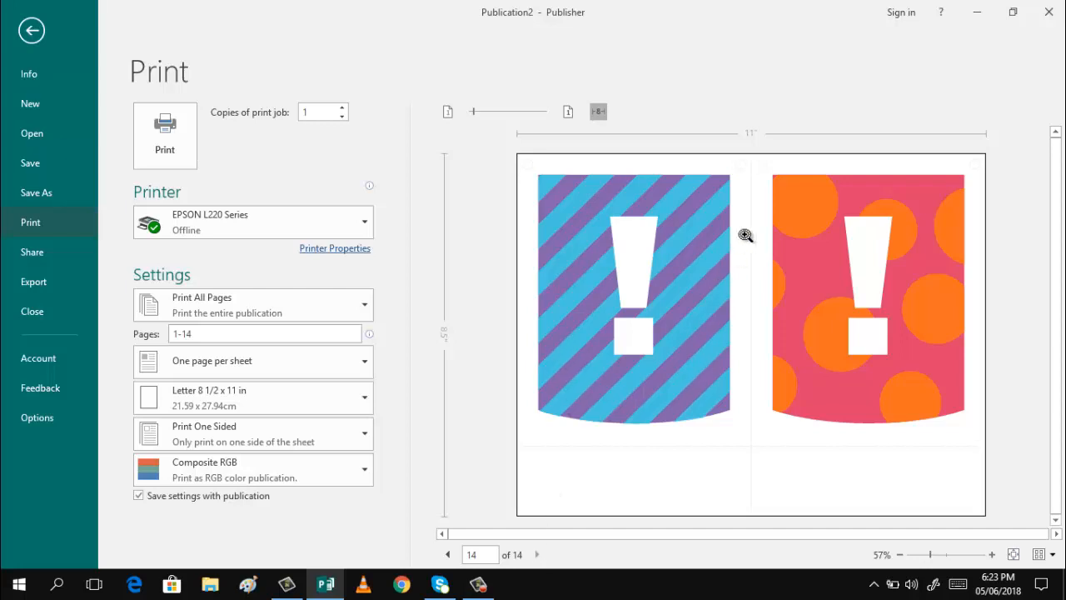
mouse_move(756, 263)
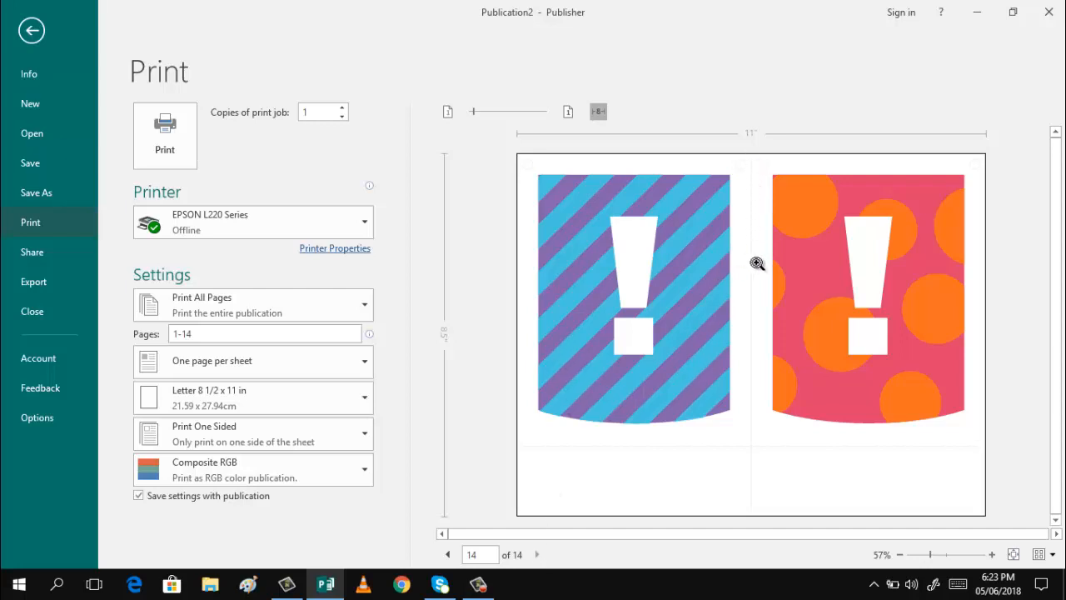
mouse_move(756, 163)
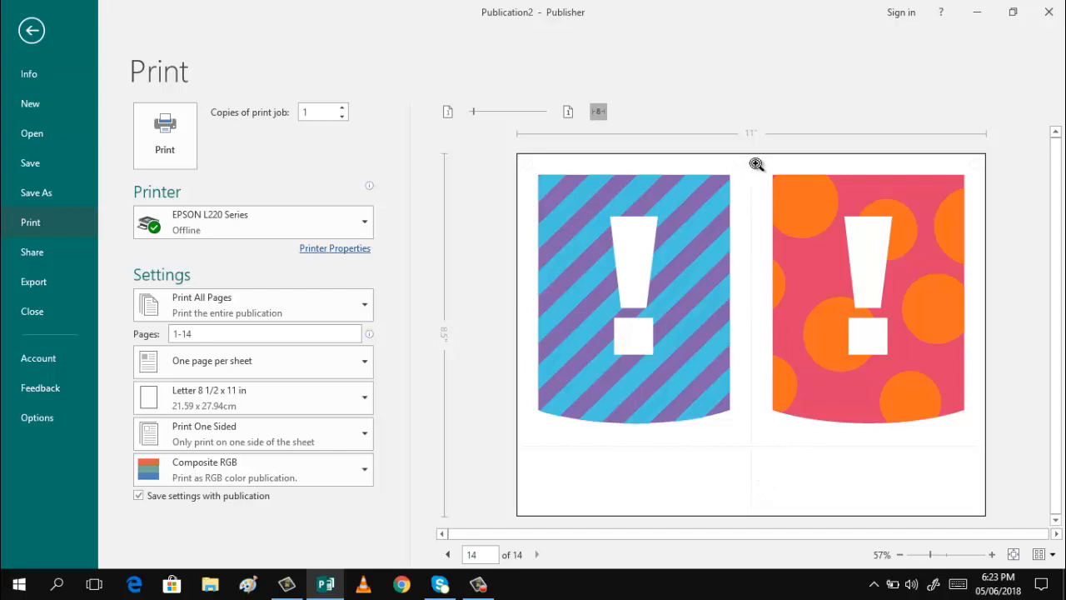
mouse_move(759, 394)
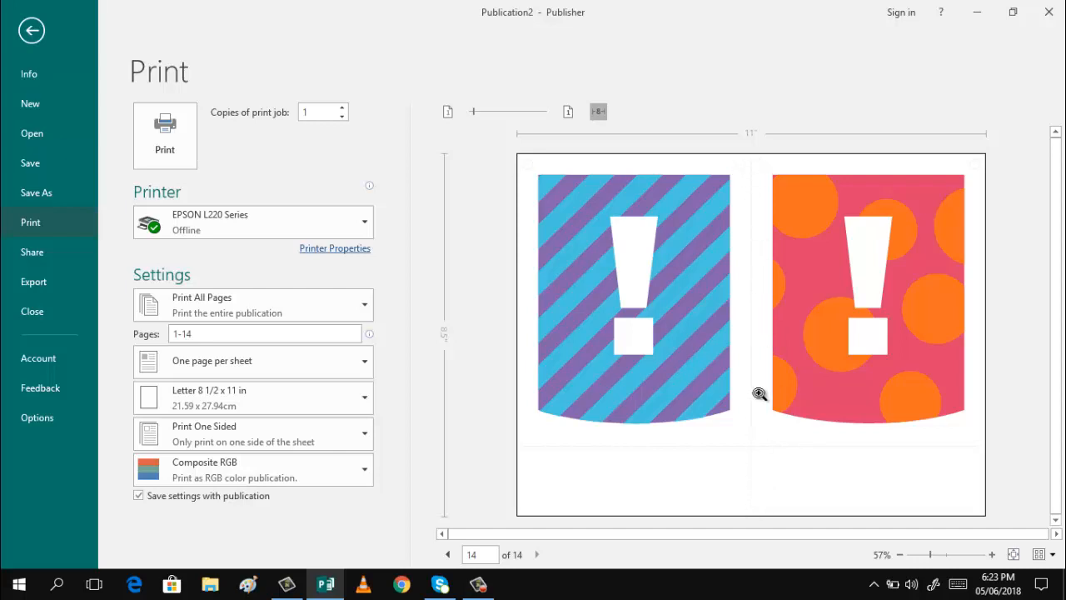
mouse_move(750, 167)
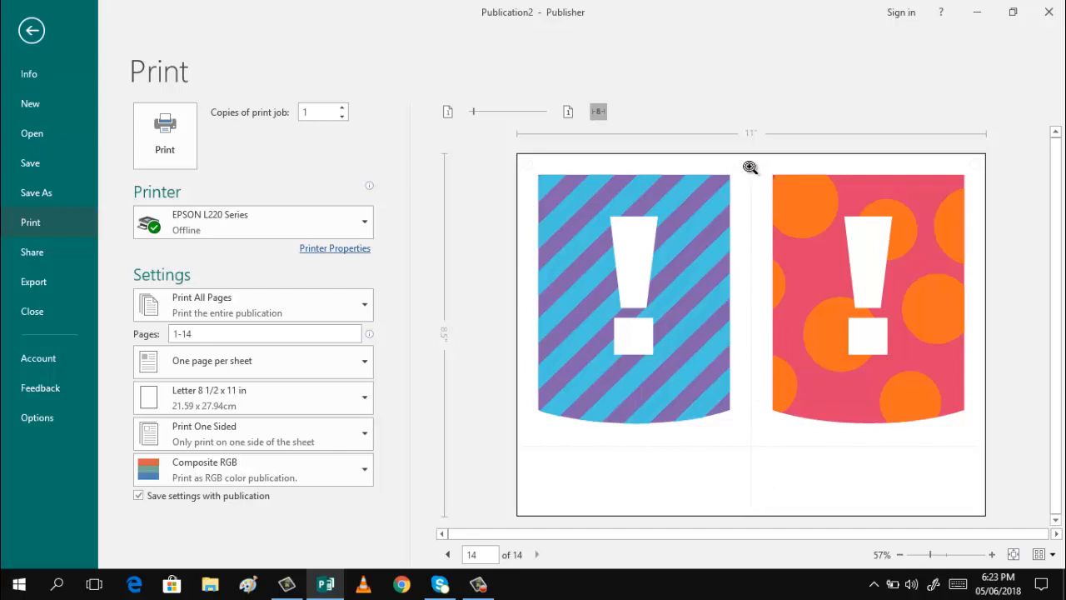
mouse_move(768, 164)
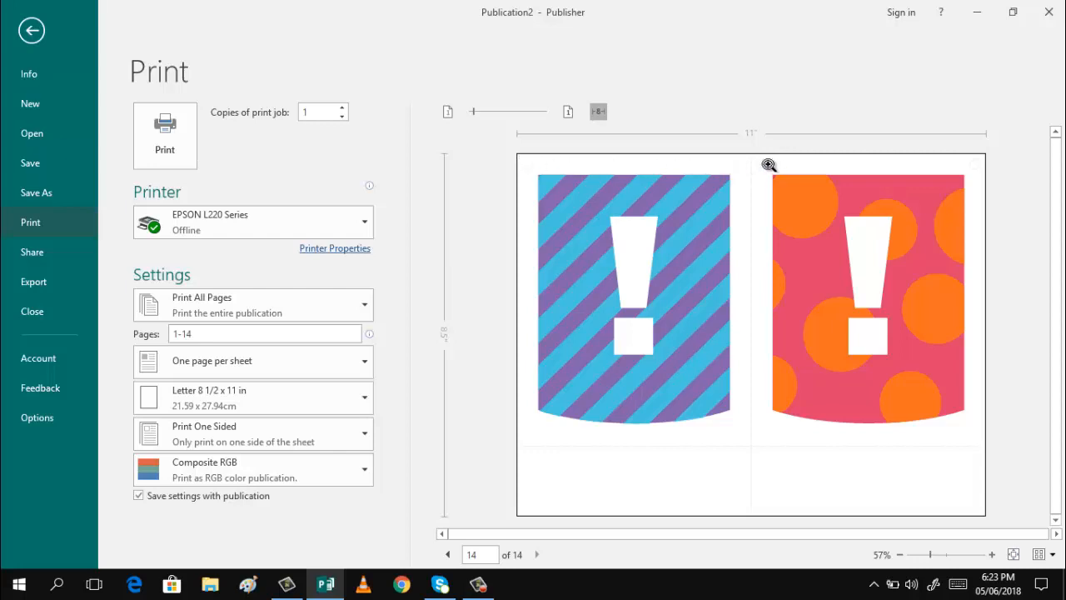
mouse_move(978, 164)
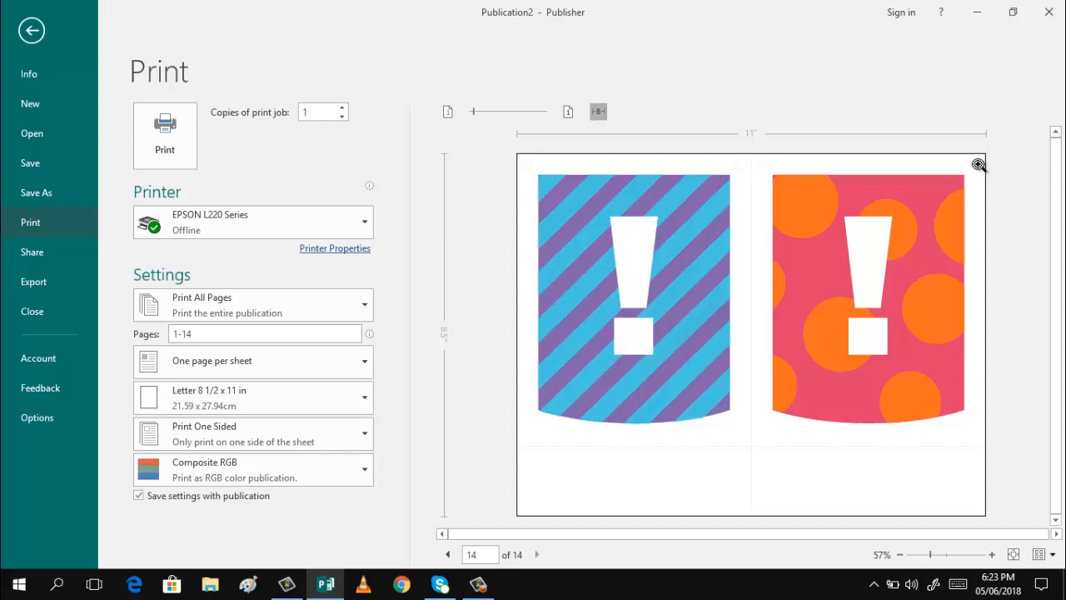
mouse_move(880, 194)
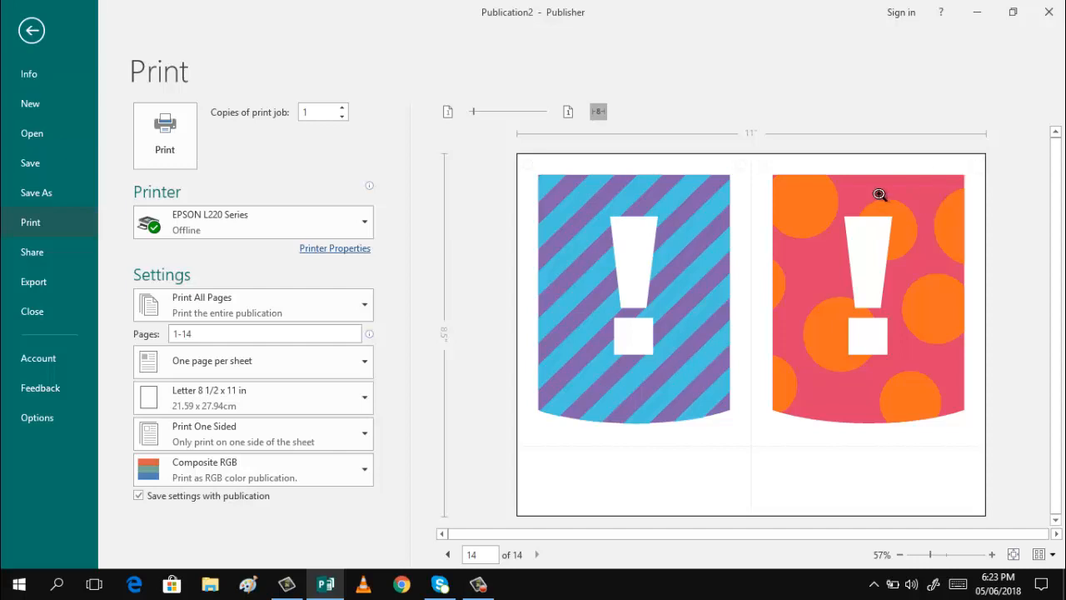
mouse_move(737, 283)
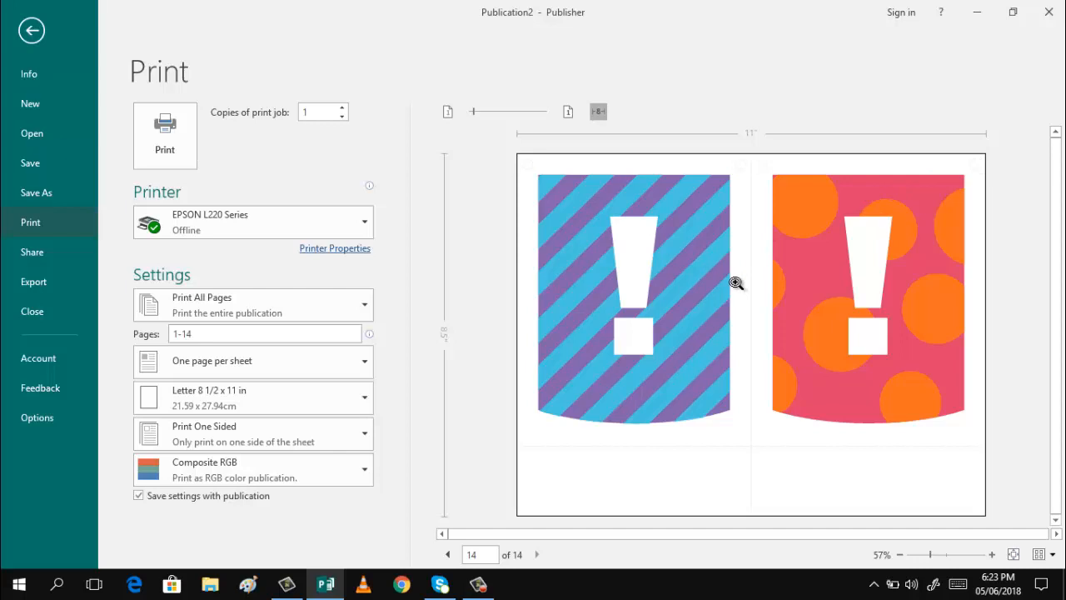